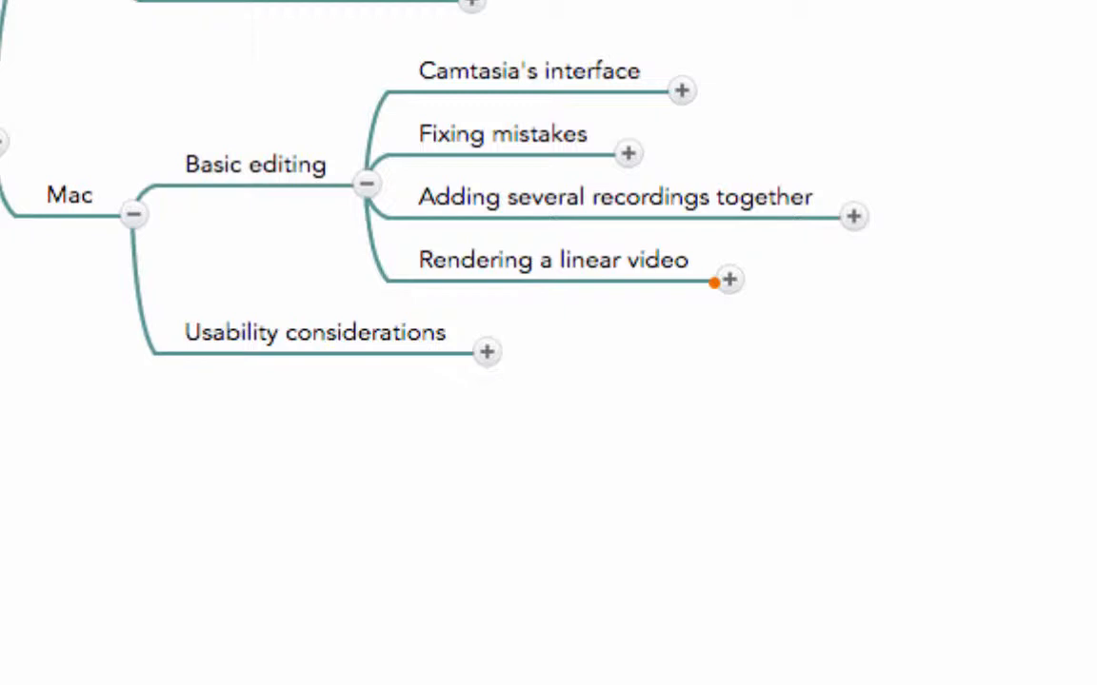
{"action": "mouse_move", "coordinate": [1036, 8]}
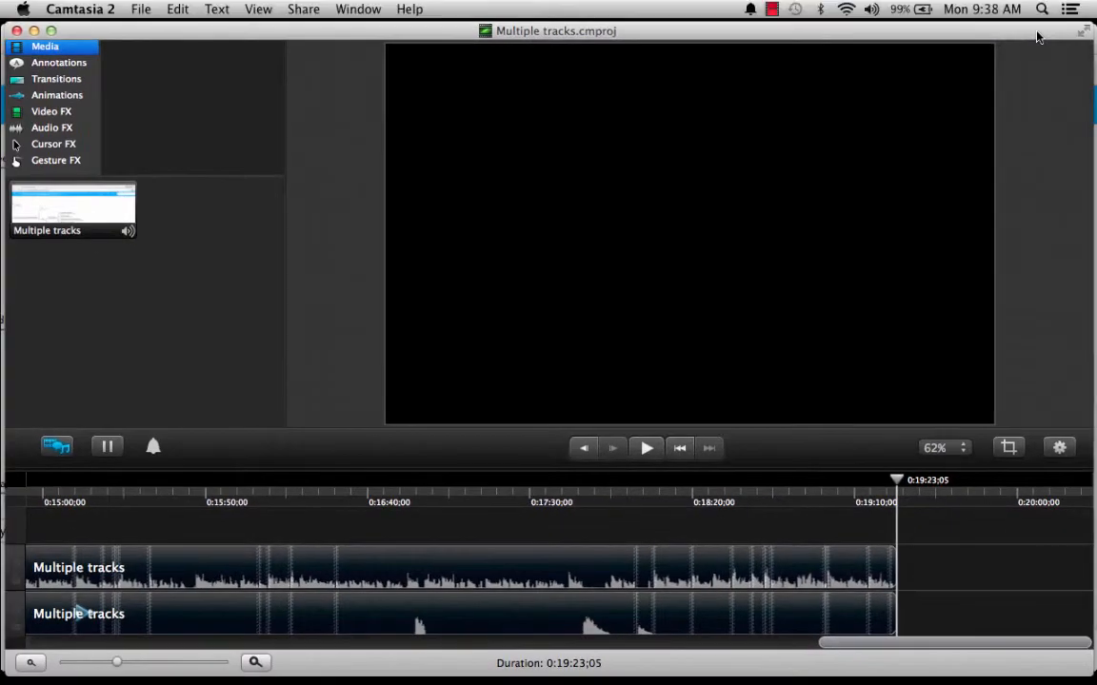
{"action": "mouse_move", "coordinate": [187, 321]}
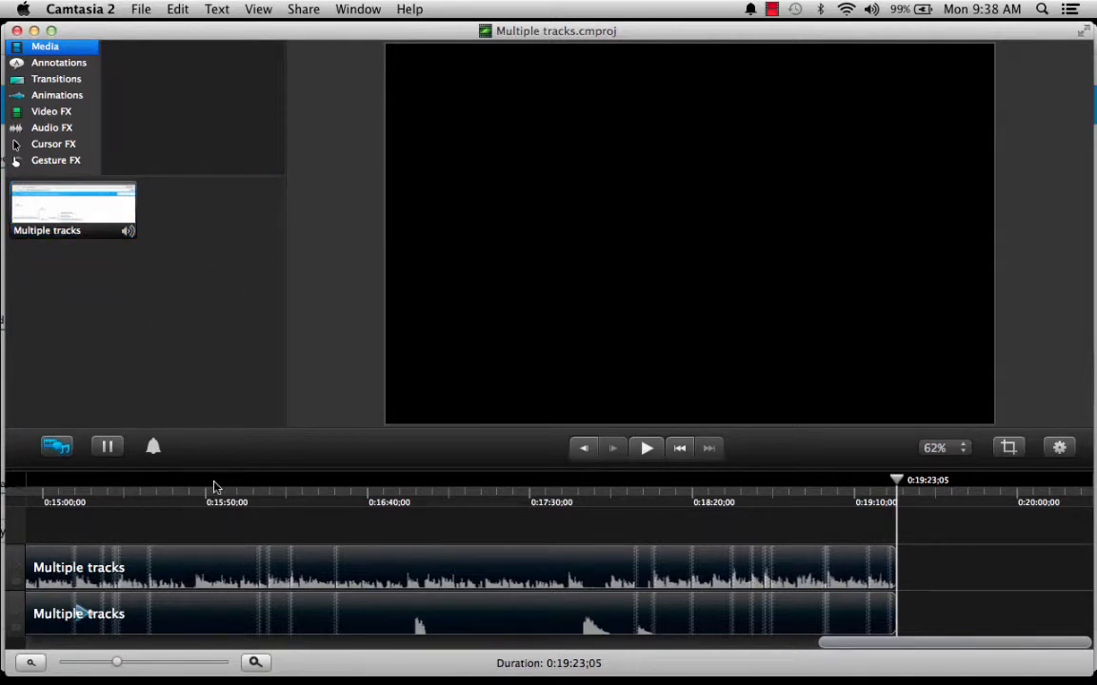
Show the Share menu with the project's standard and advanced export choices
{"action": "left_click", "coordinate": [303, 7]}
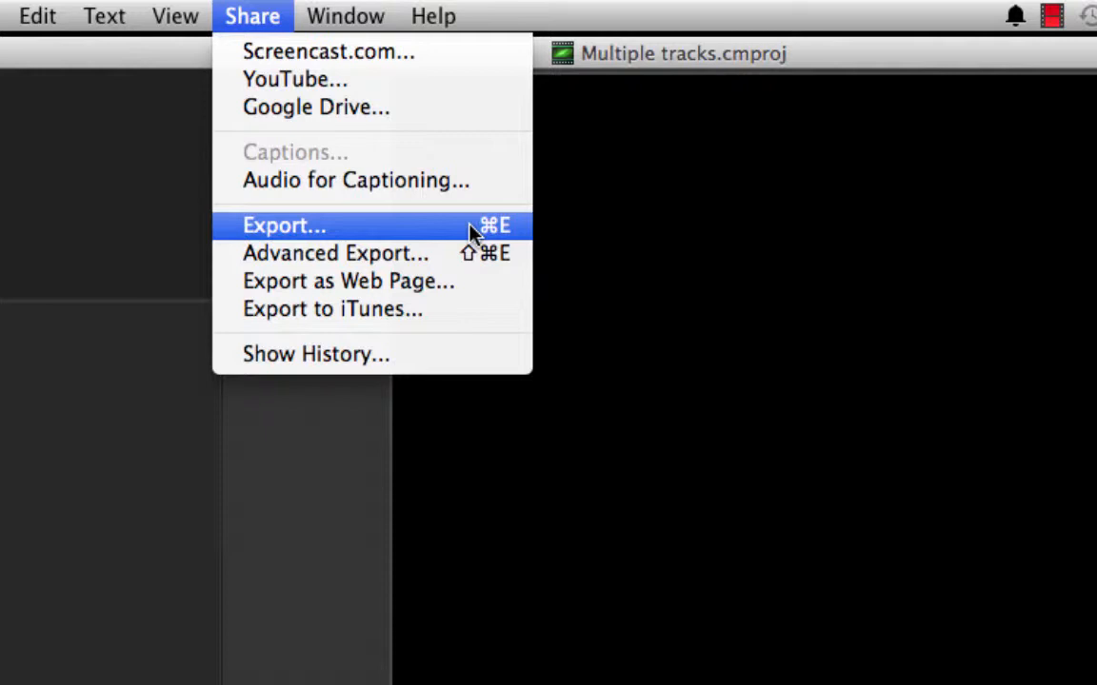
{"action": "mouse_move", "coordinate": [400, 236]}
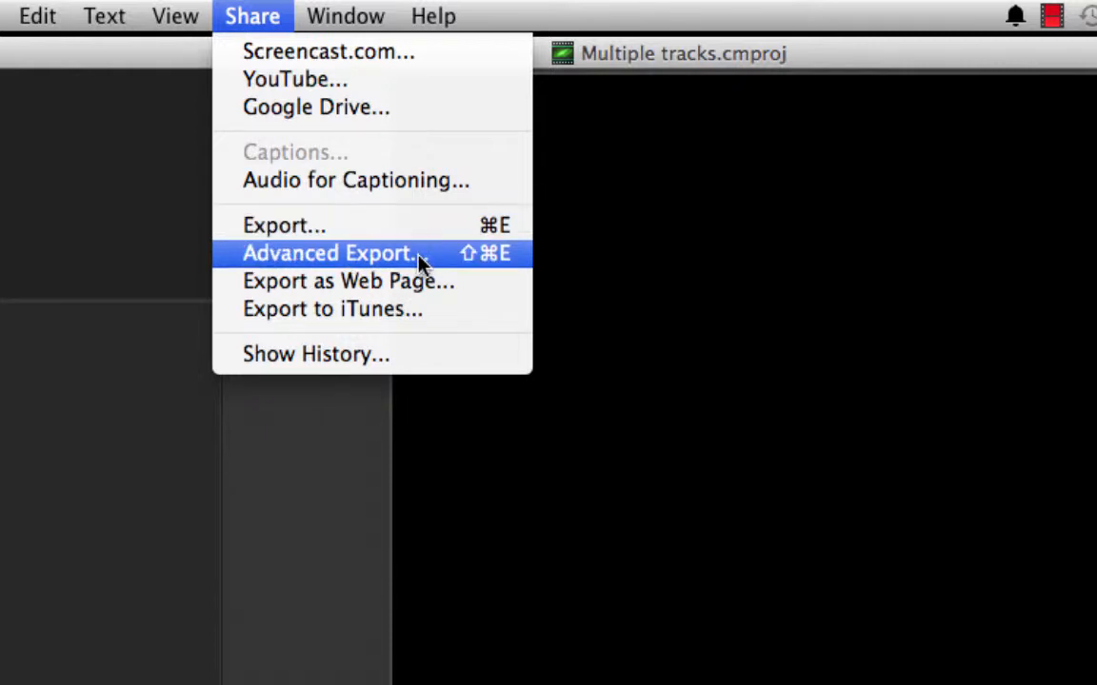
{"action": "mouse_move", "coordinate": [493, 260]}
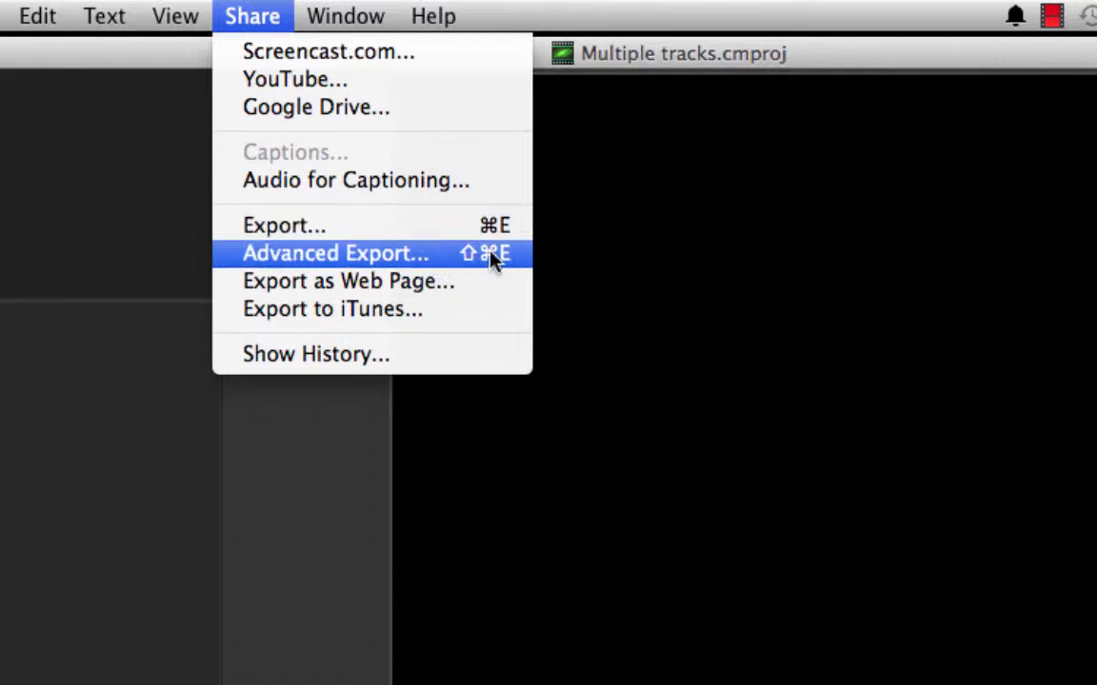
Begin an Advanced Export of Multiple tracks.mp4 and reveal the file format choices (MP4, QuickTime, GIF, audio only)
{"action": "left_click", "coordinate": [335, 253]}
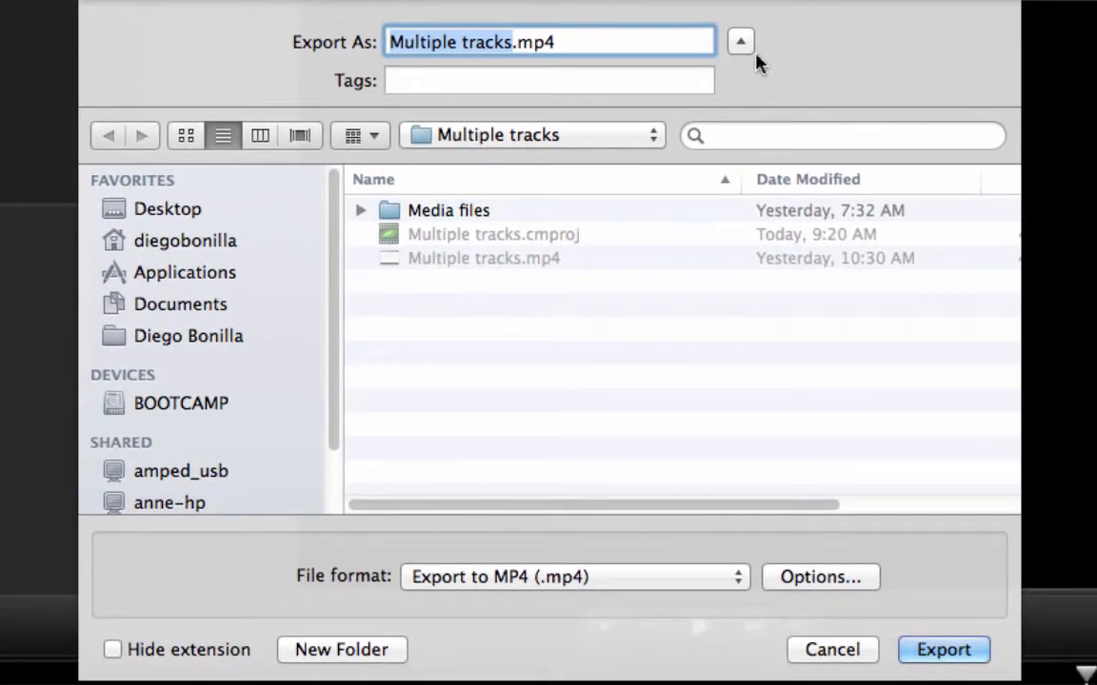
{"action": "left_click", "coordinate": [740, 42]}
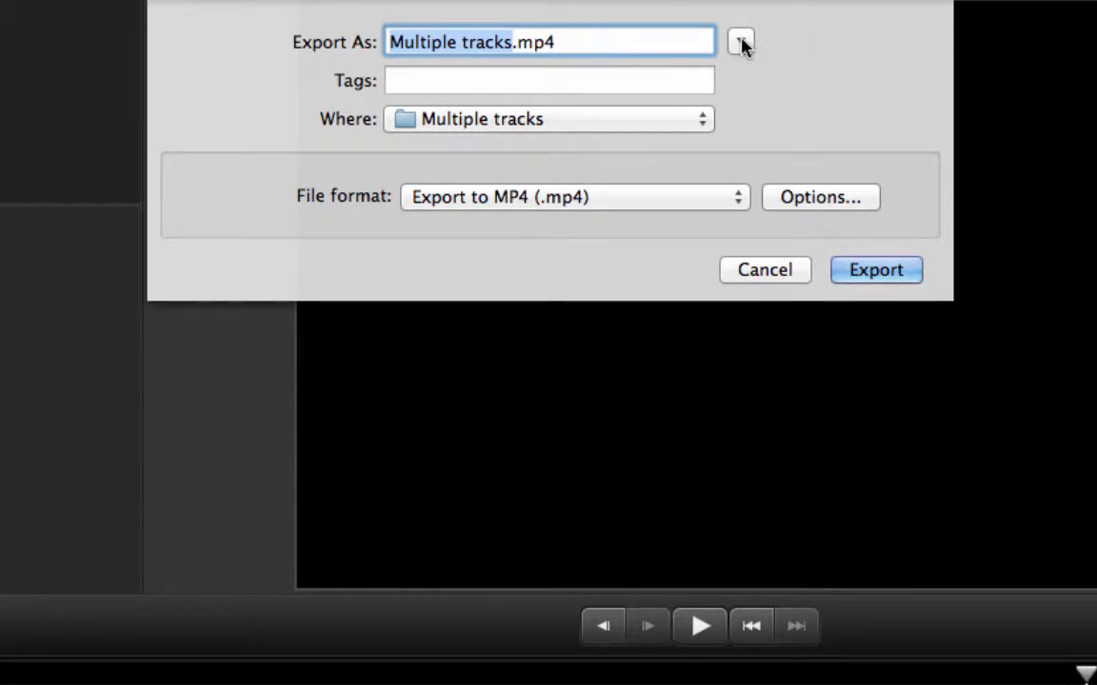
{"action": "left_click", "coordinate": [740, 42]}
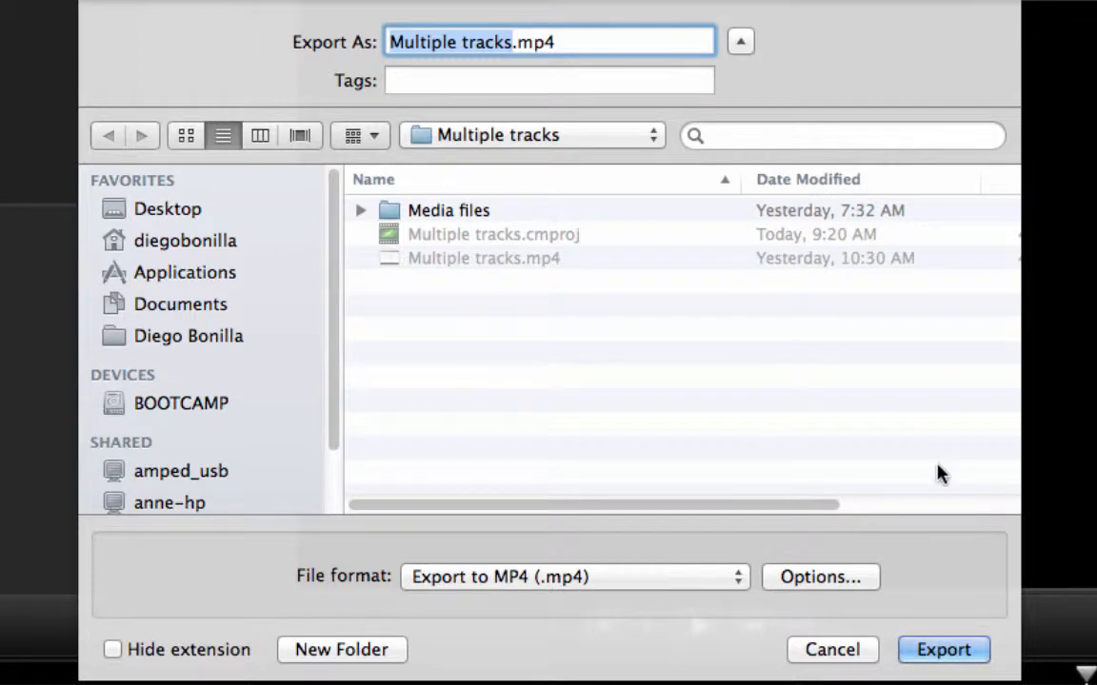
{"action": "left_click", "coordinate": [575, 576]}
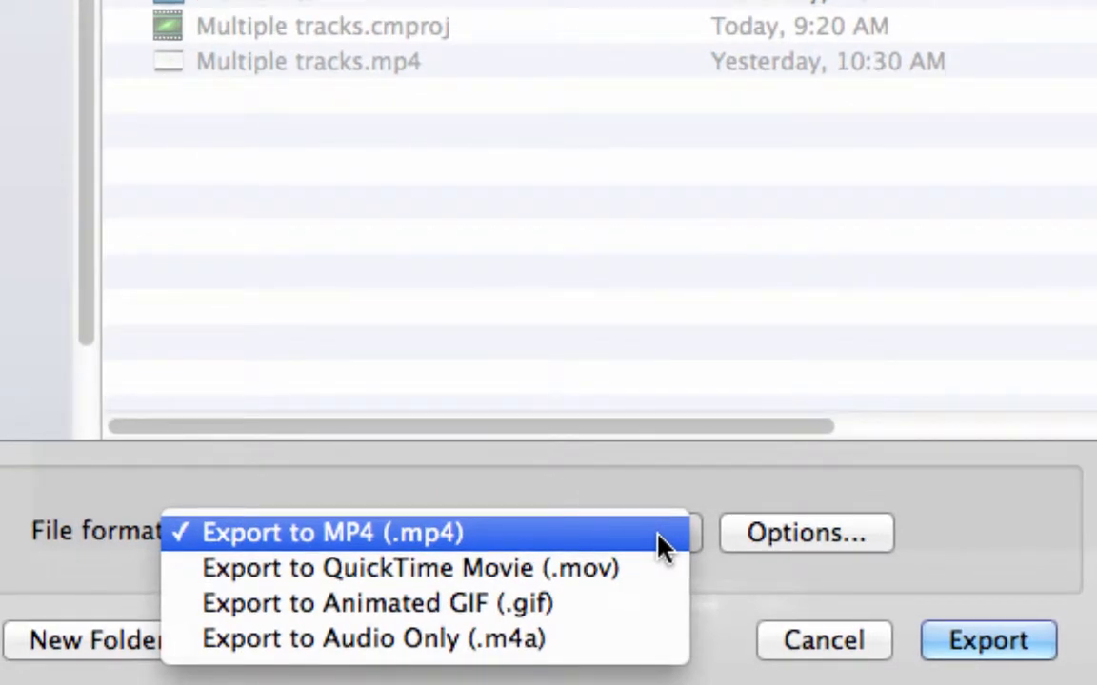
{"action": "mouse_move", "coordinate": [518, 544]}
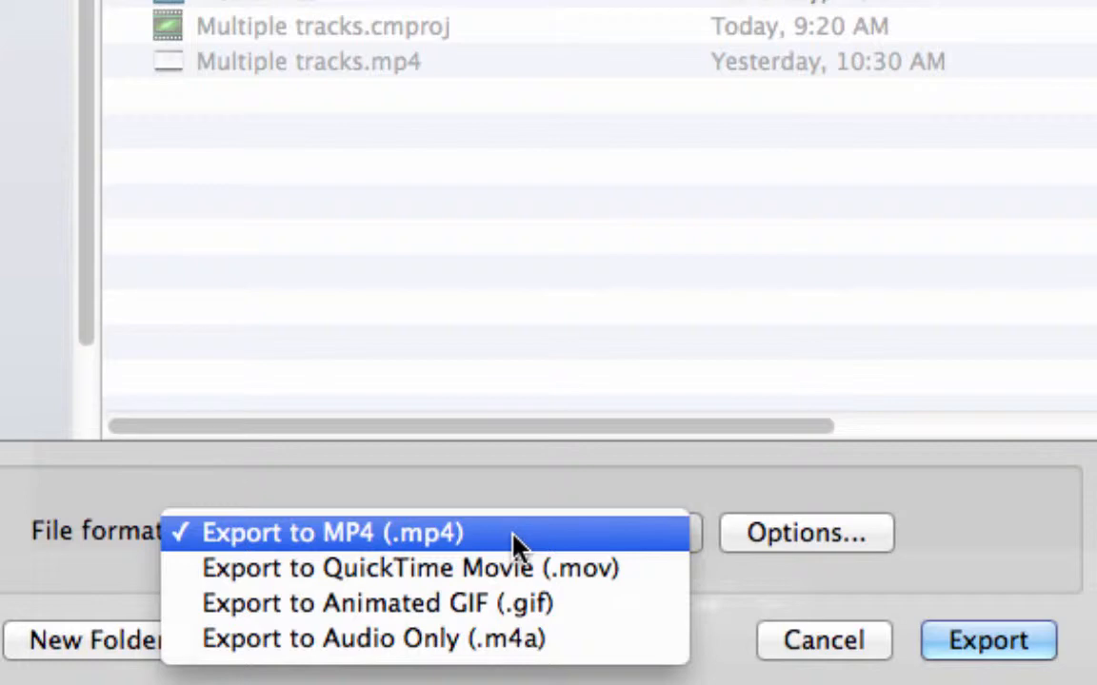
{"action": "mouse_move", "coordinate": [645, 568]}
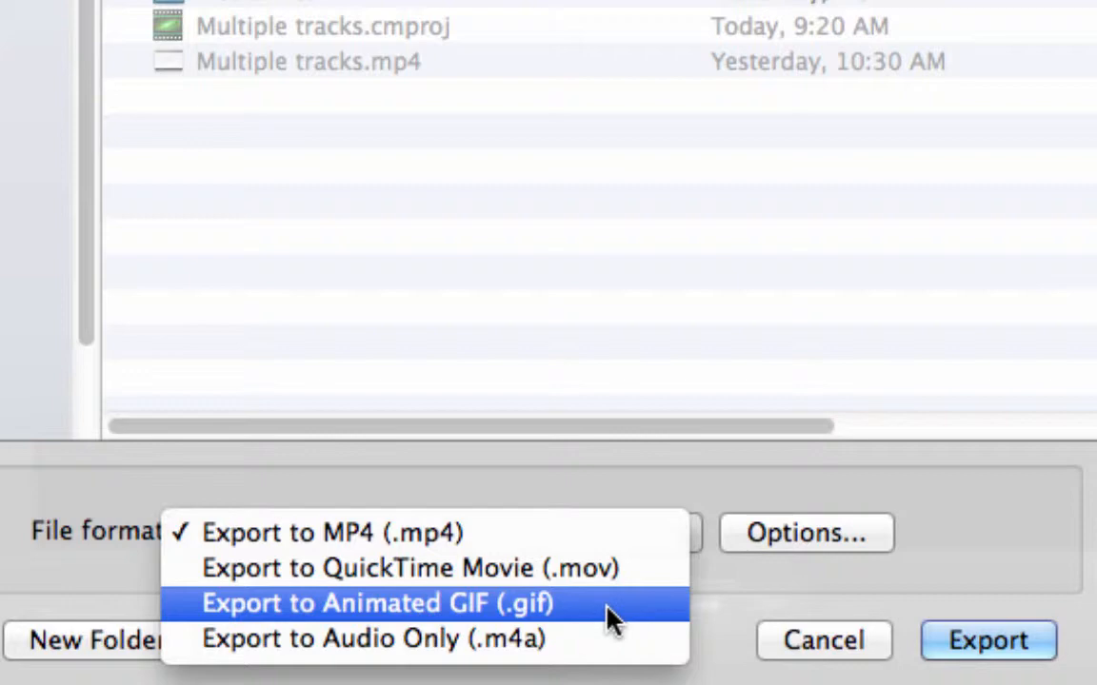
{"action": "mouse_move", "coordinate": [636, 625]}
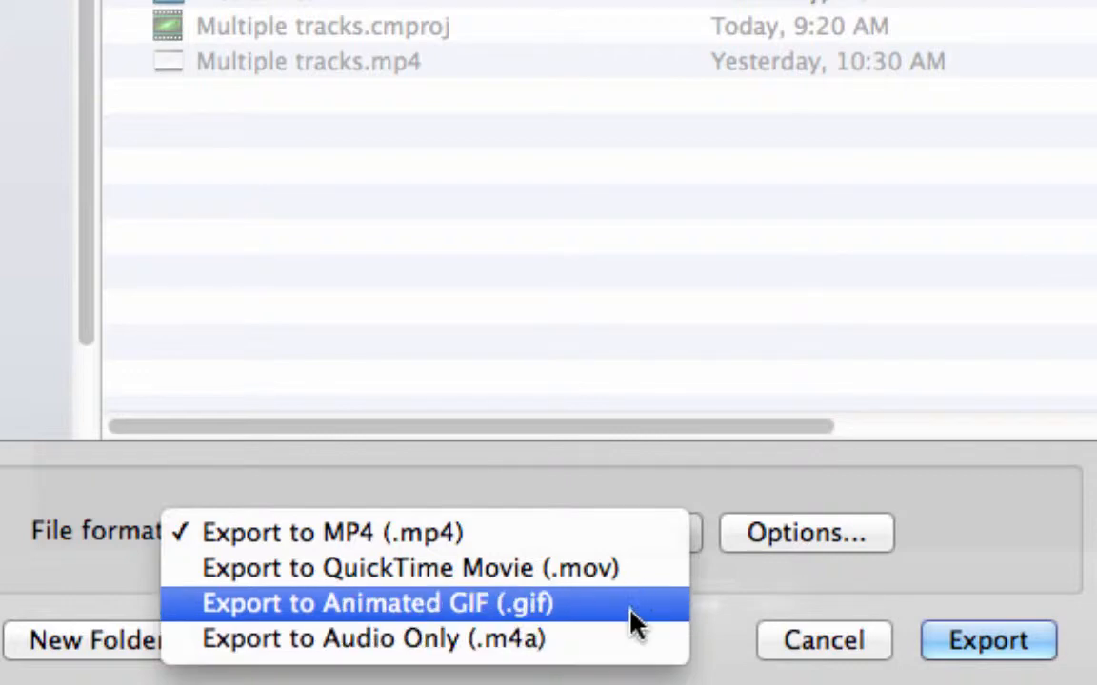
{"action": "mouse_move", "coordinate": [636, 655]}
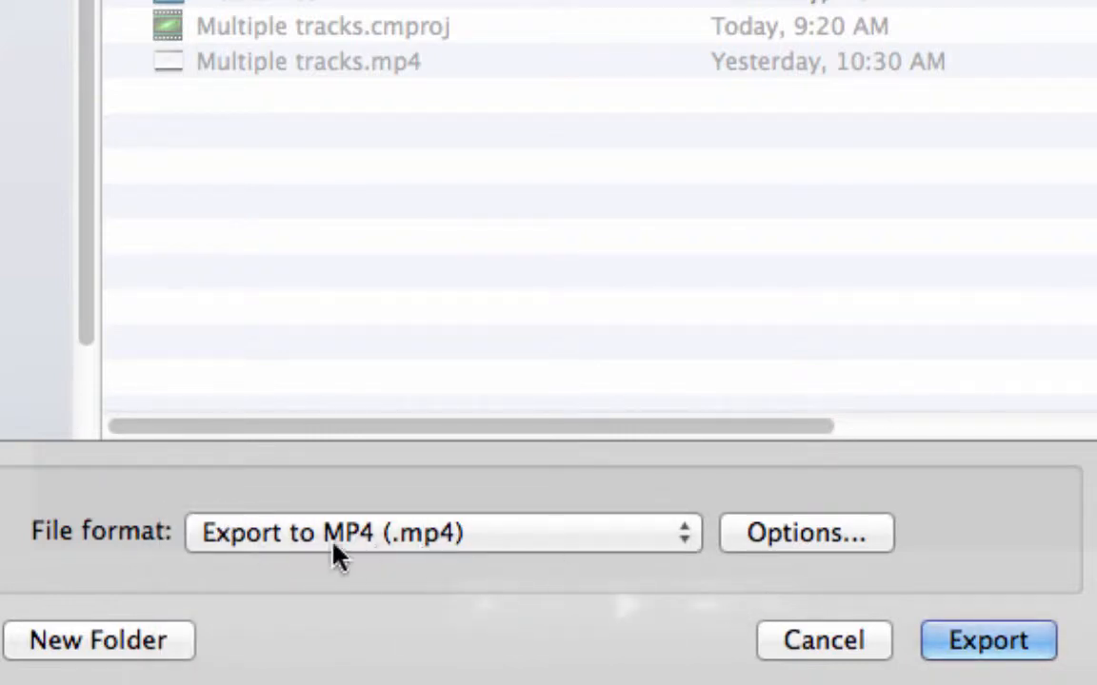
Show the detailed MP4 export options with frame rate and audio encoding settings
{"action": "left_click", "coordinate": [804, 533]}
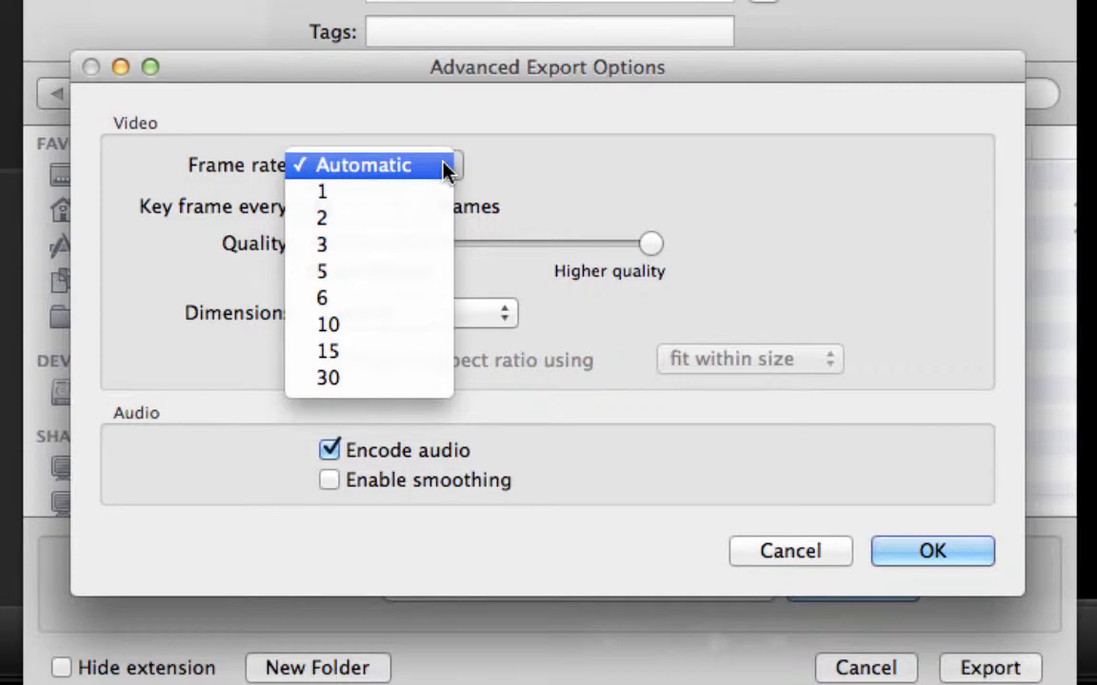
Leave the MP4 export frame rate set to Automatic
{"action": "left_click", "coordinate": [364, 164]}
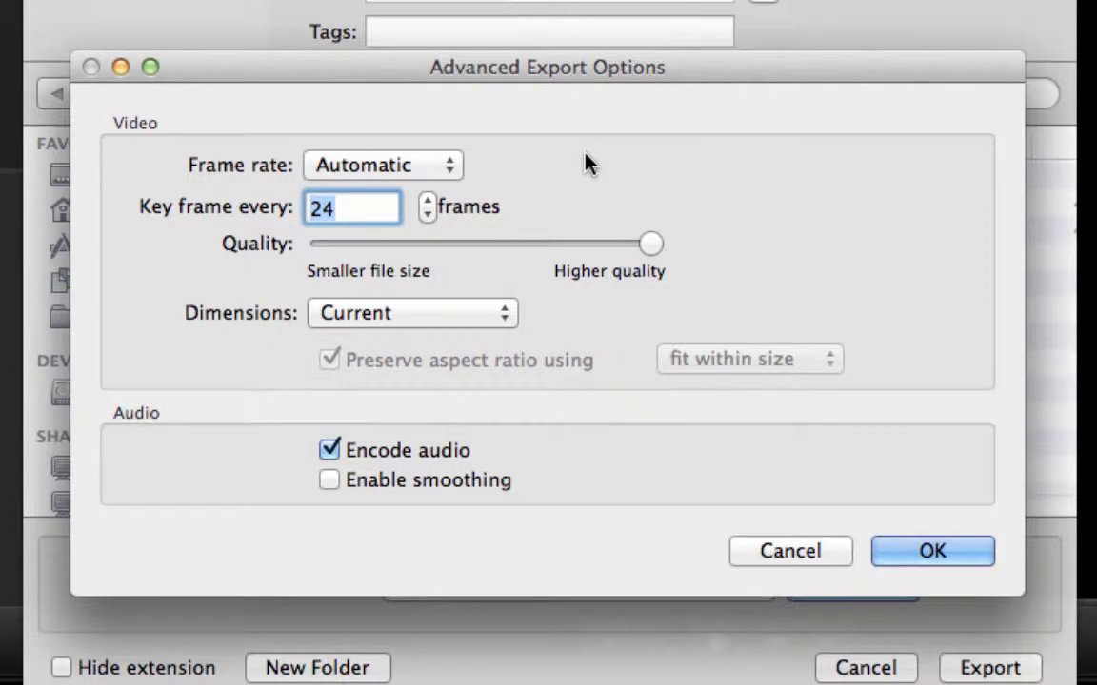
{"action": "mouse_move", "coordinate": [630, 158]}
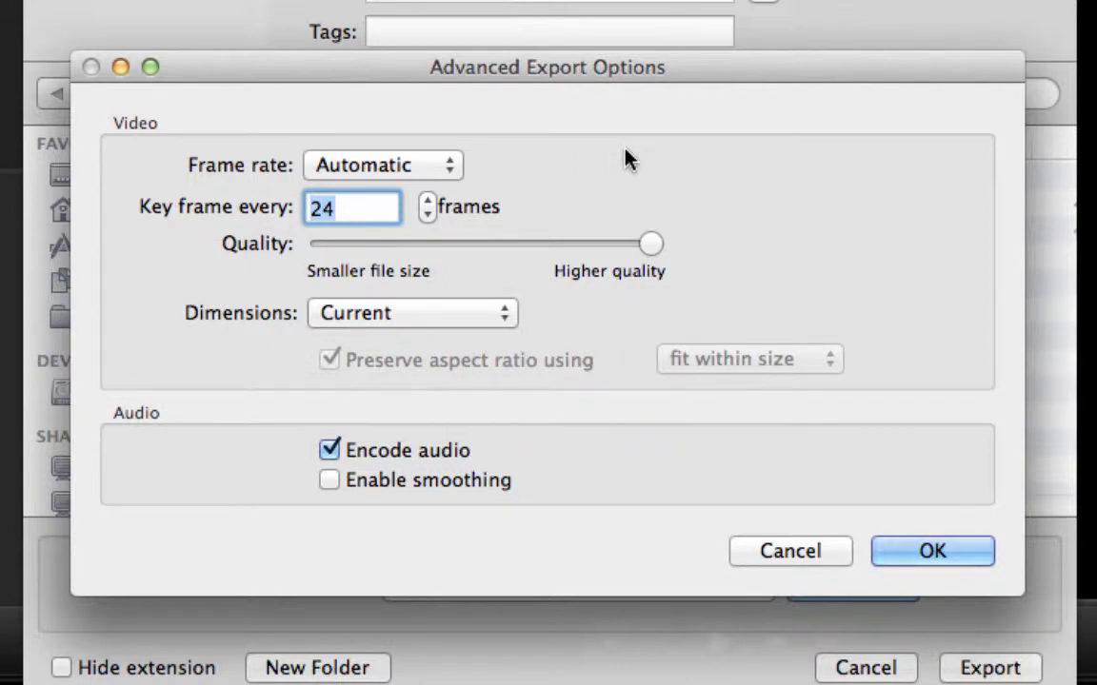
{"action": "mouse_move", "coordinate": [545, 169]}
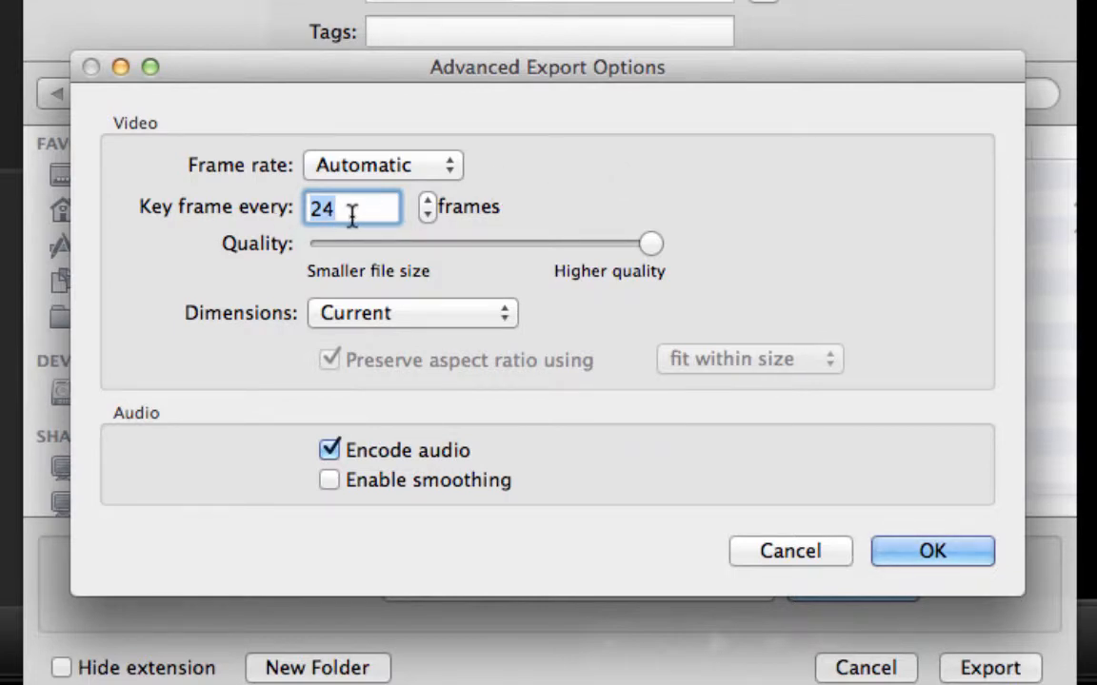
{"action": "mouse_move", "coordinate": [449, 227]}
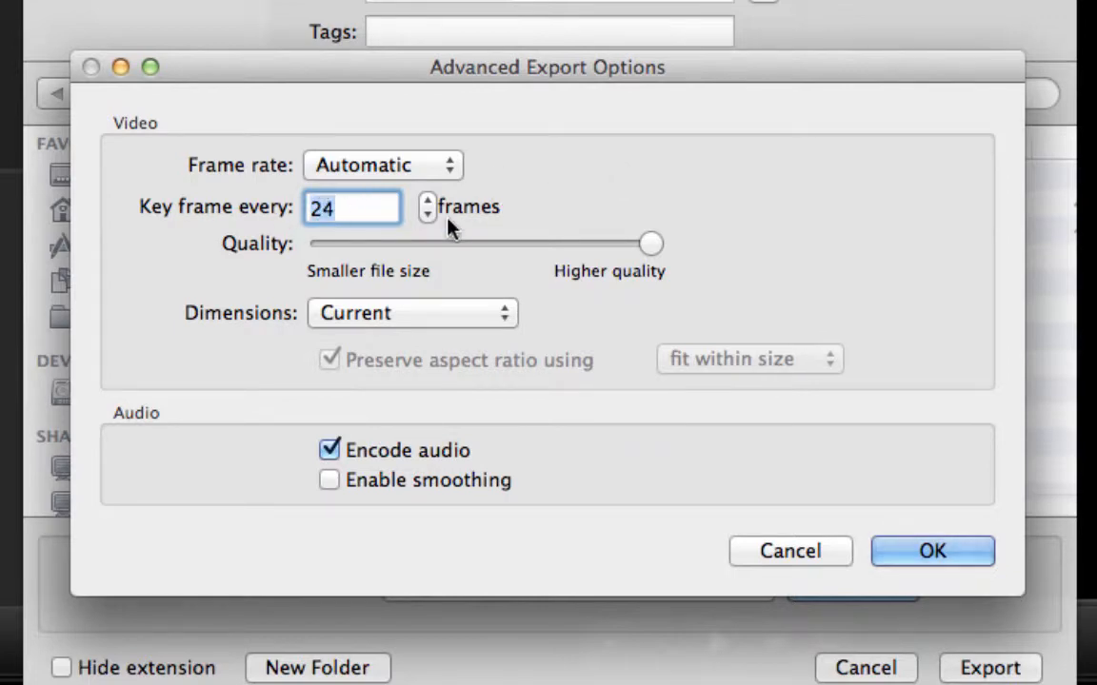
{"action": "mouse_move", "coordinate": [569, 168]}
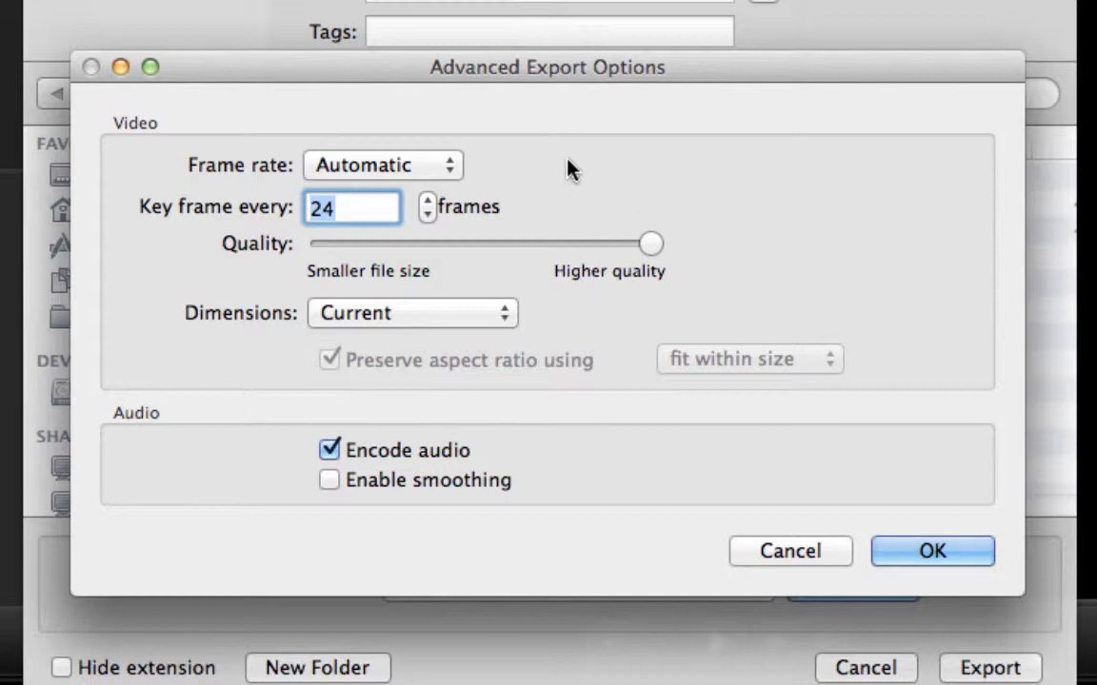
{"action": "mouse_move", "coordinate": [590, 183]}
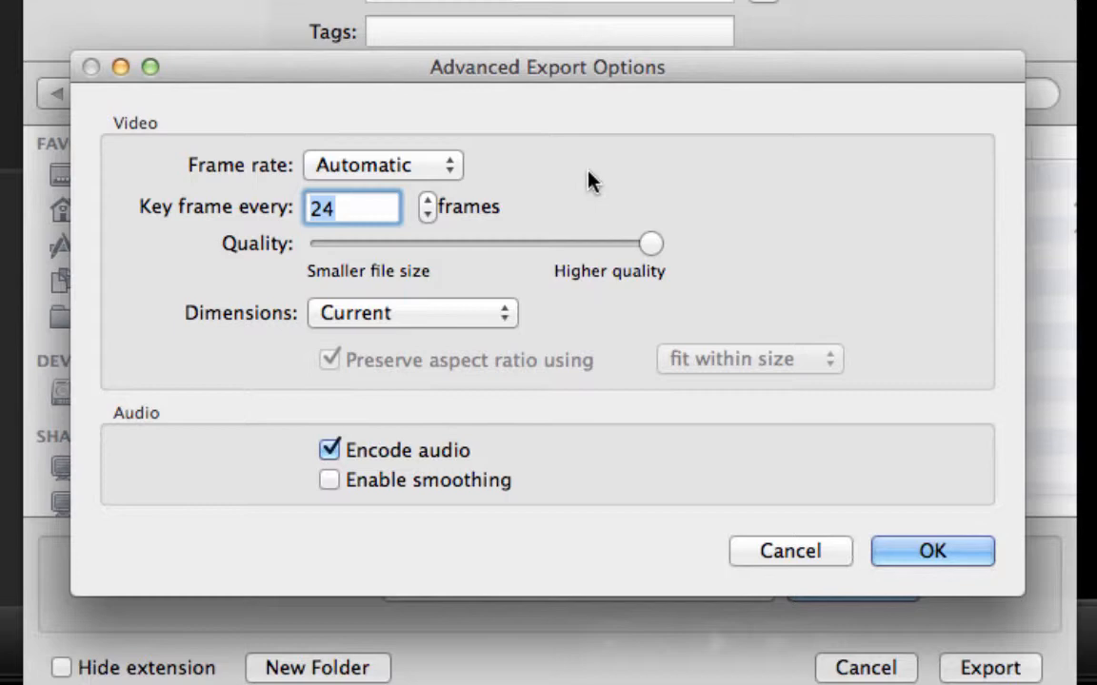
{"action": "mouse_move", "coordinate": [548, 218]}
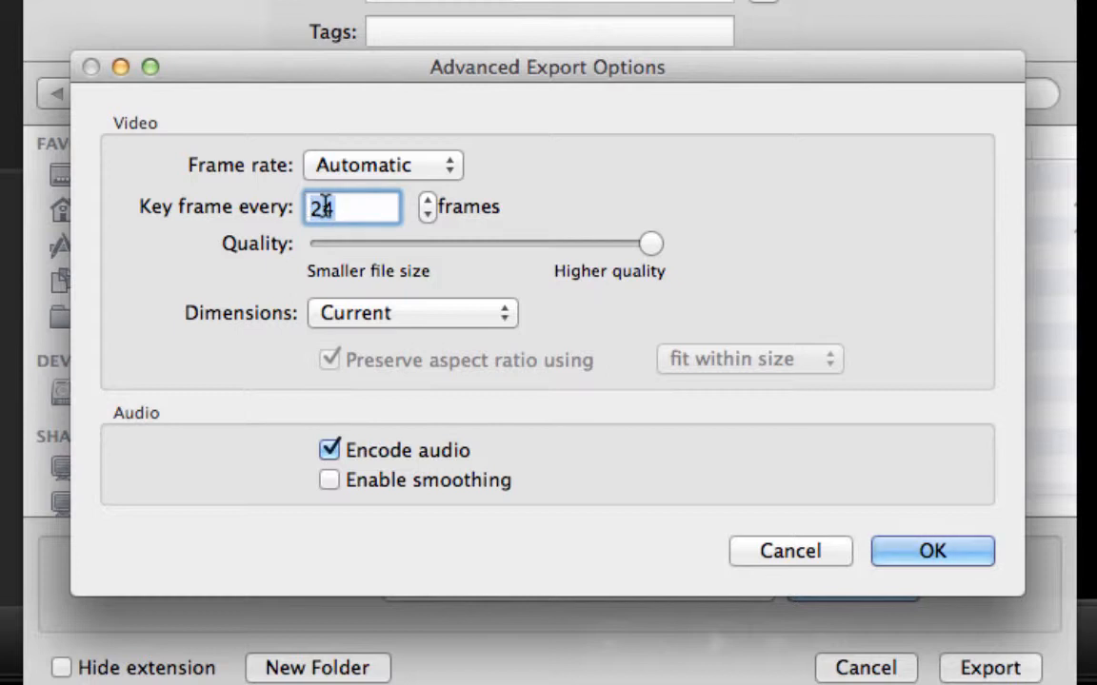
{"action": "mouse_move", "coordinate": [582, 169]}
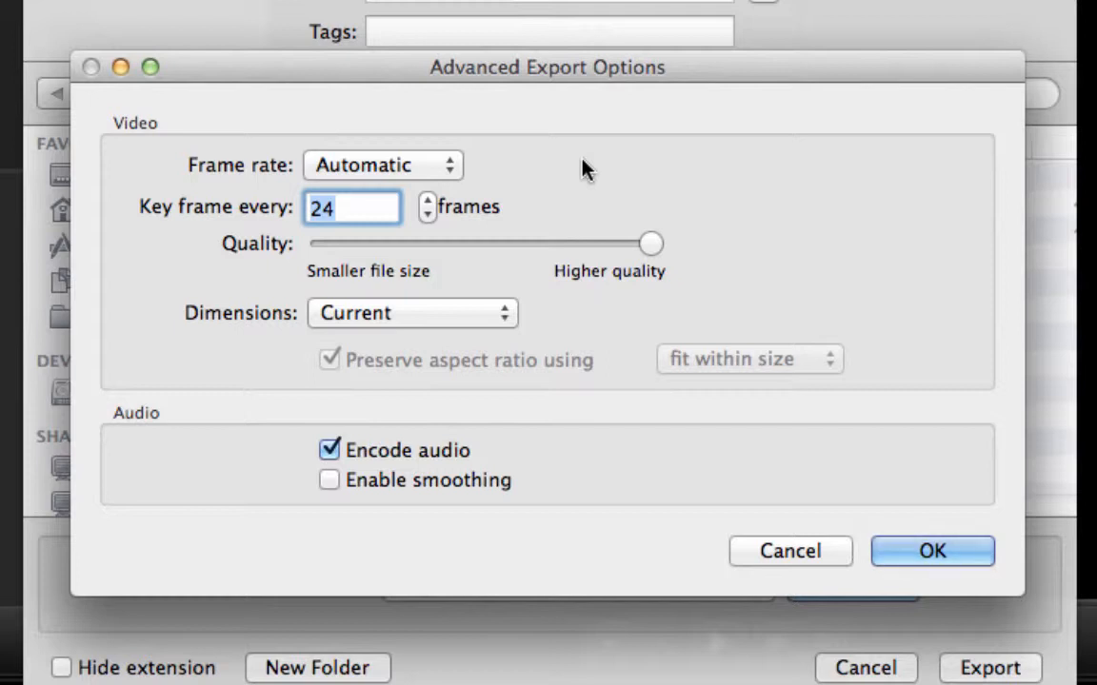
{"action": "mouse_move", "coordinate": [786, 184]}
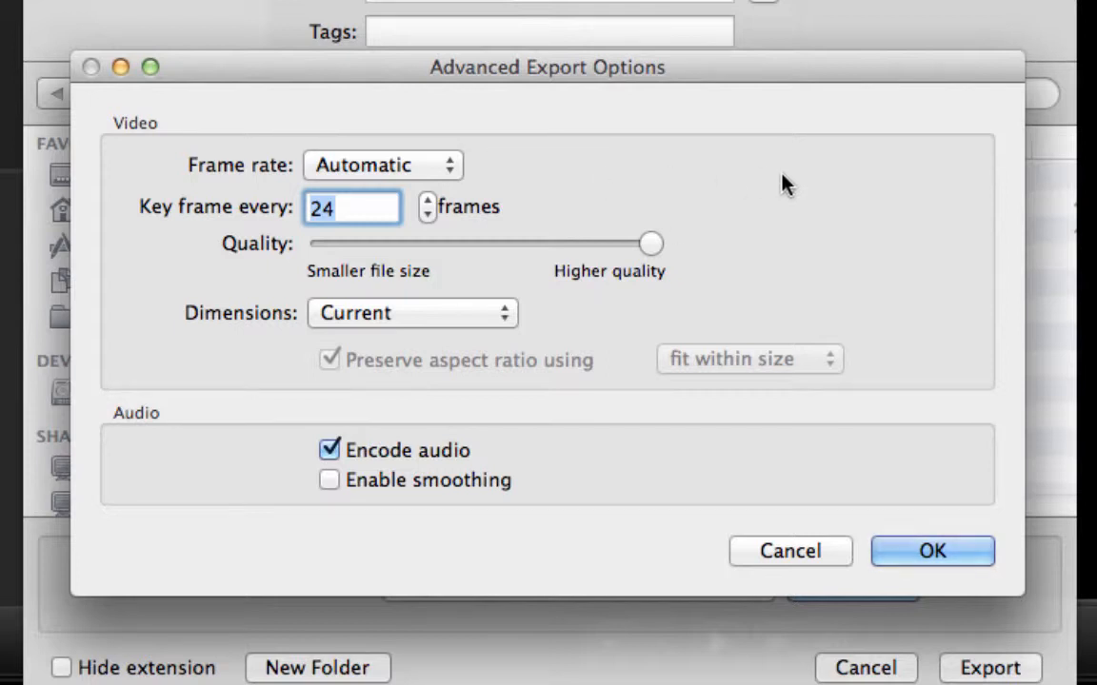
{"action": "mouse_move", "coordinate": [265, 263]}
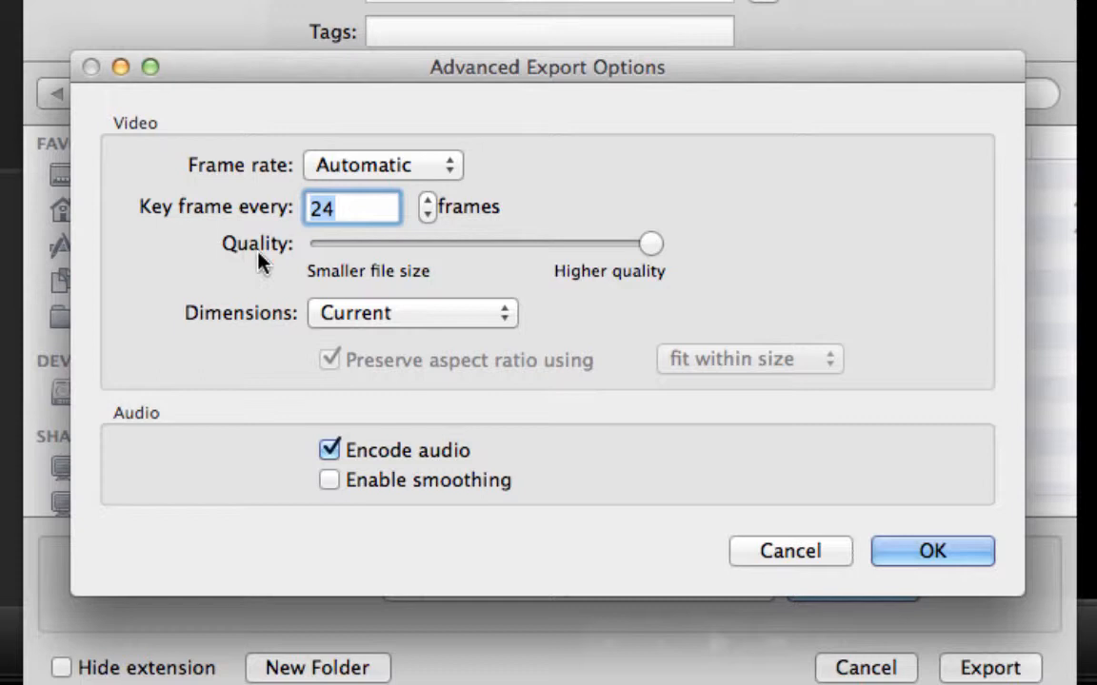
{"action": "mouse_move", "coordinate": [647, 257]}
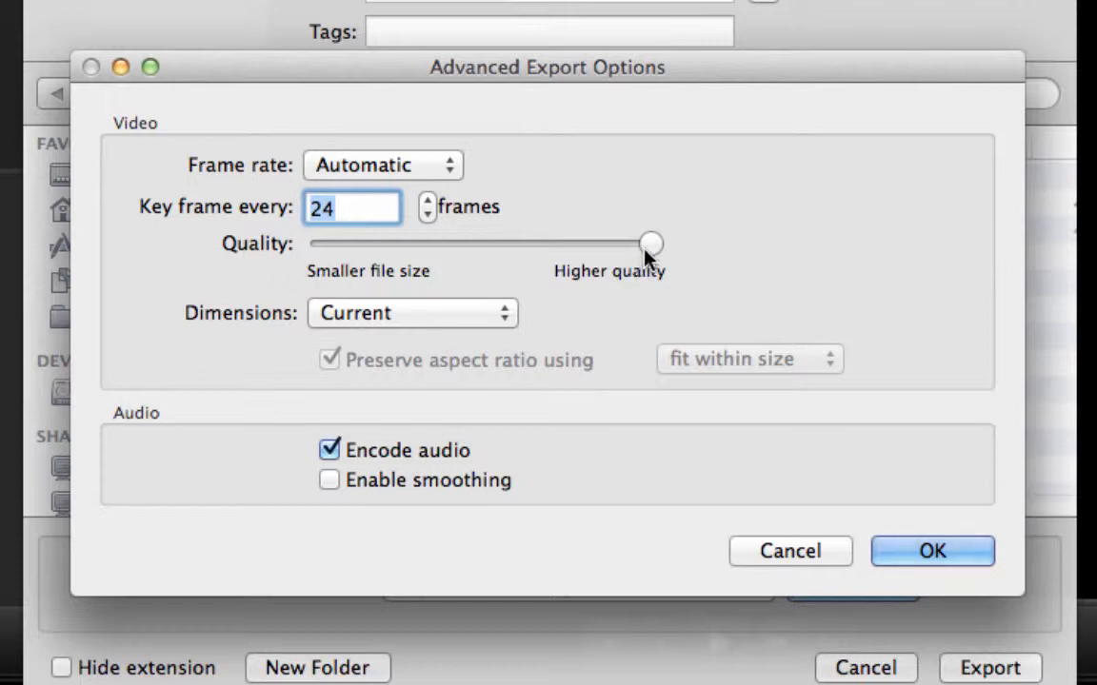
{"action": "mouse_move", "coordinate": [701, 270]}
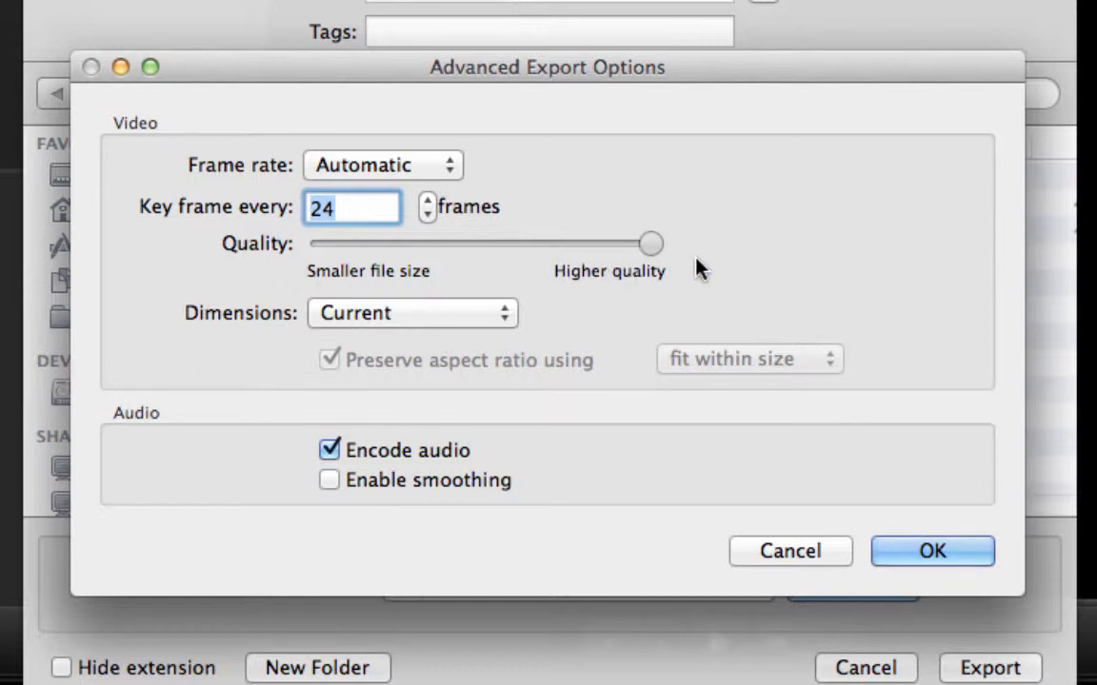
{"action": "mouse_move", "coordinate": [746, 274]}
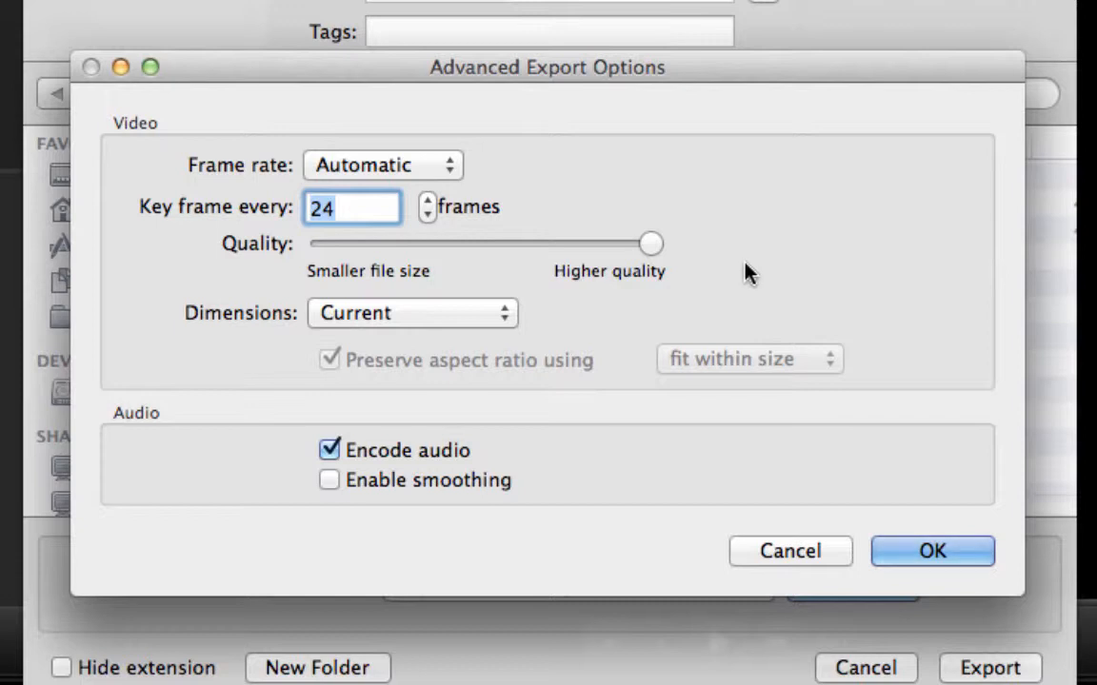
{"action": "mouse_move", "coordinate": [716, 282]}
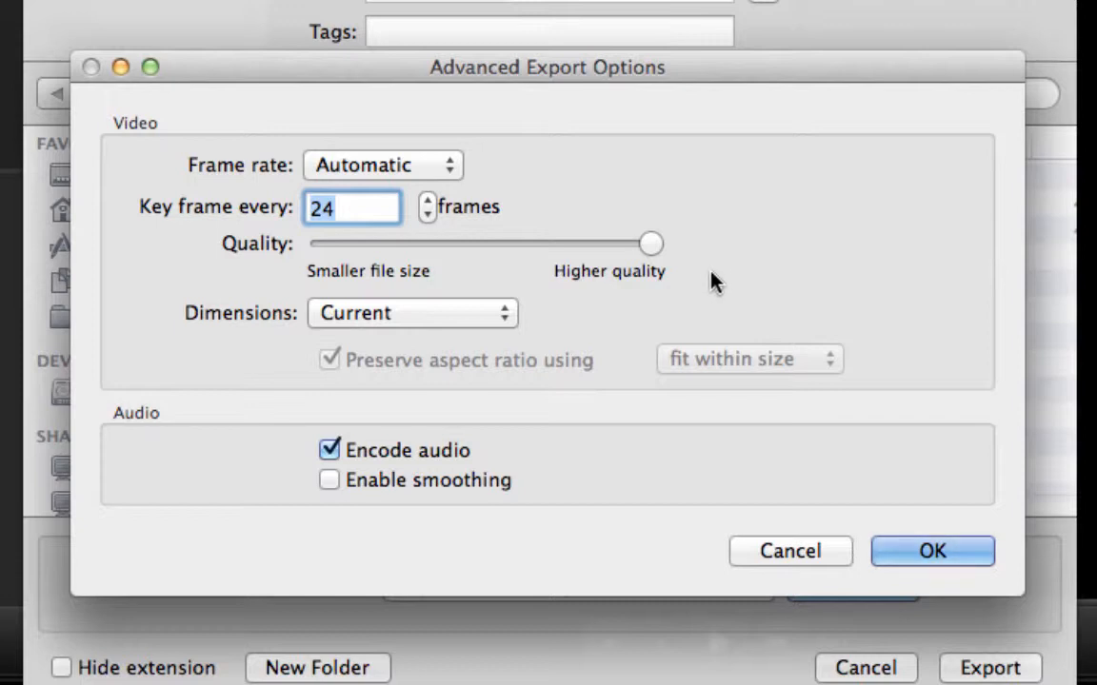
{"action": "mouse_move", "coordinate": [700, 262]}
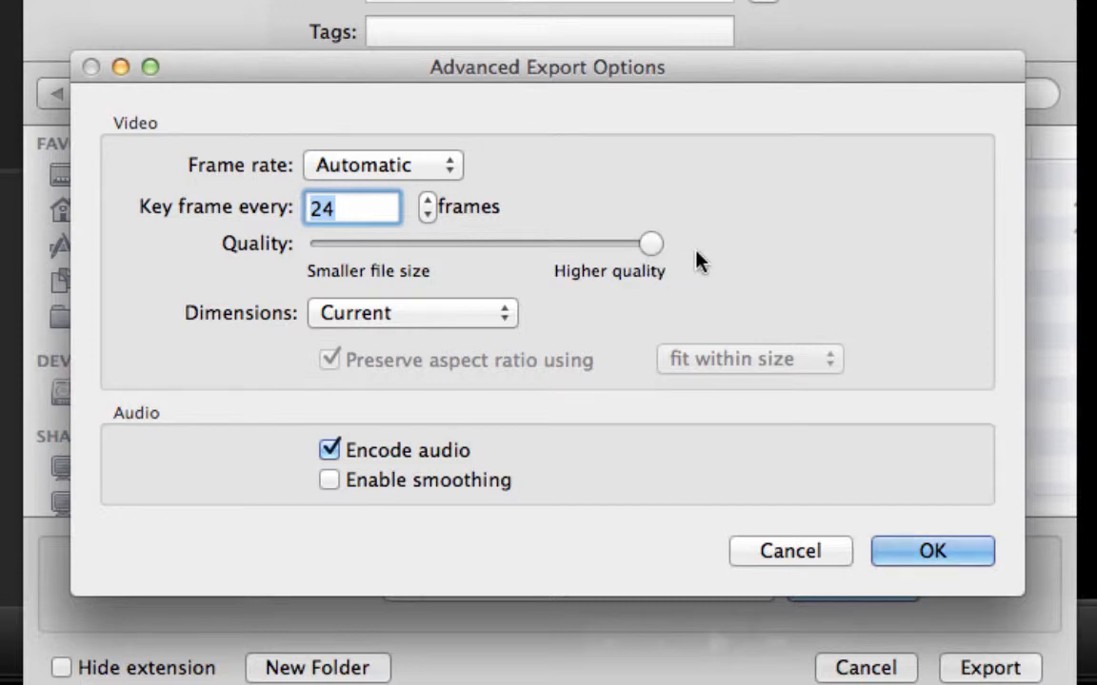
{"action": "mouse_move", "coordinate": [693, 281]}
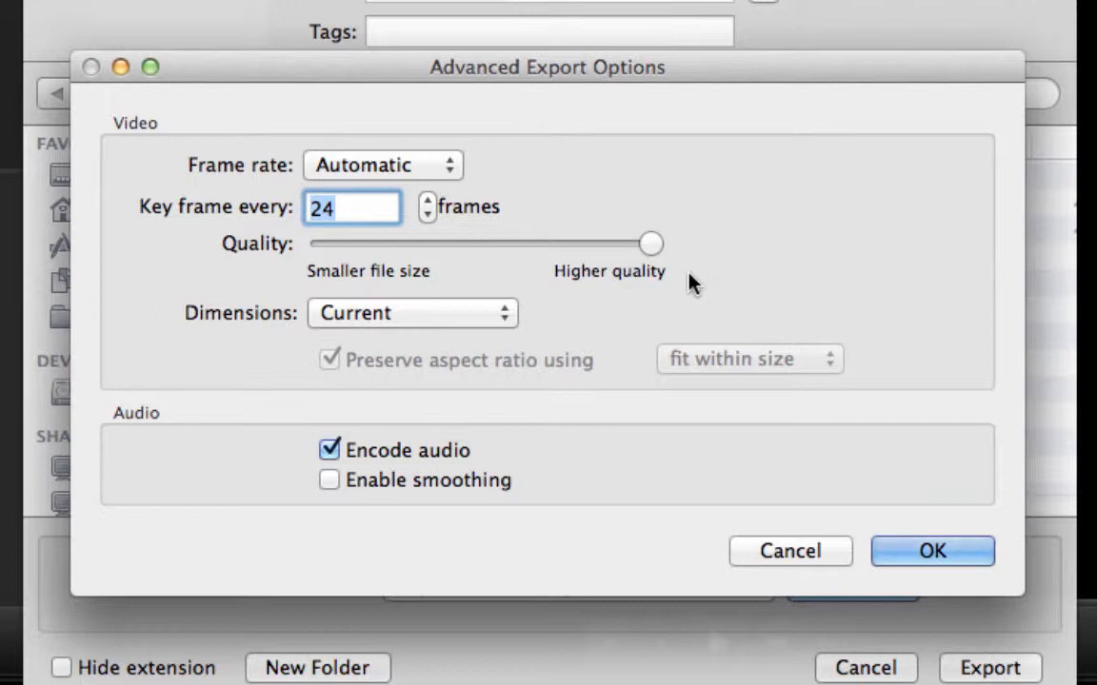
{"action": "mouse_move", "coordinate": [567, 290]}
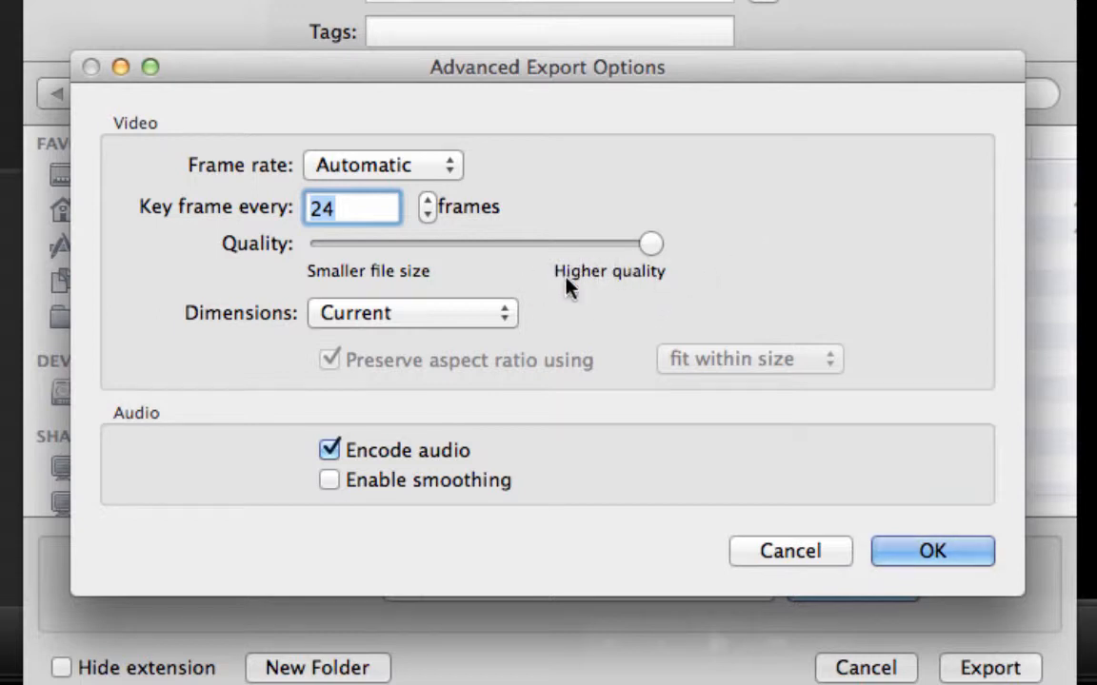
{"action": "mouse_move", "coordinate": [716, 264]}
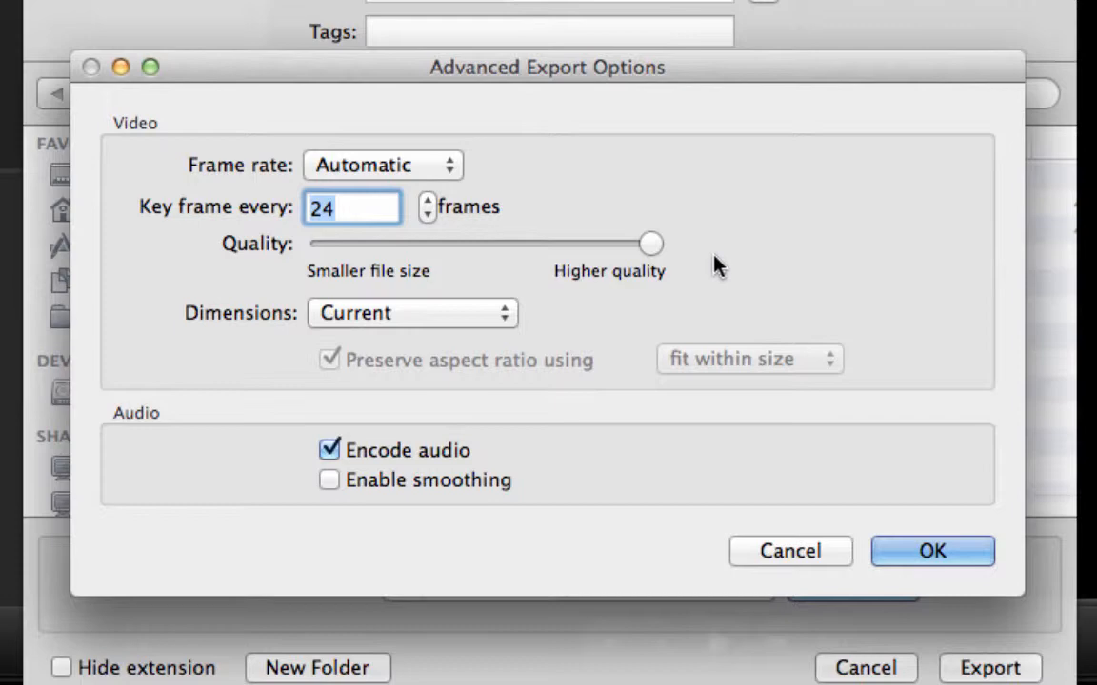
{"action": "mouse_move", "coordinate": [746, 259]}
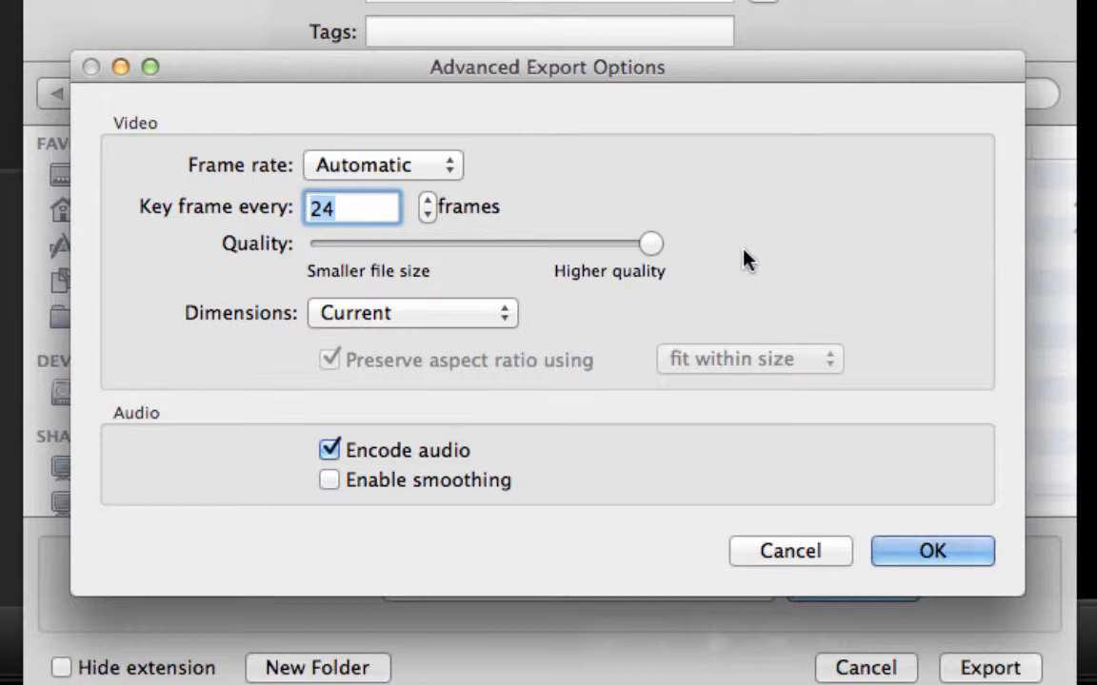
{"action": "left_click", "coordinate": [411, 312]}
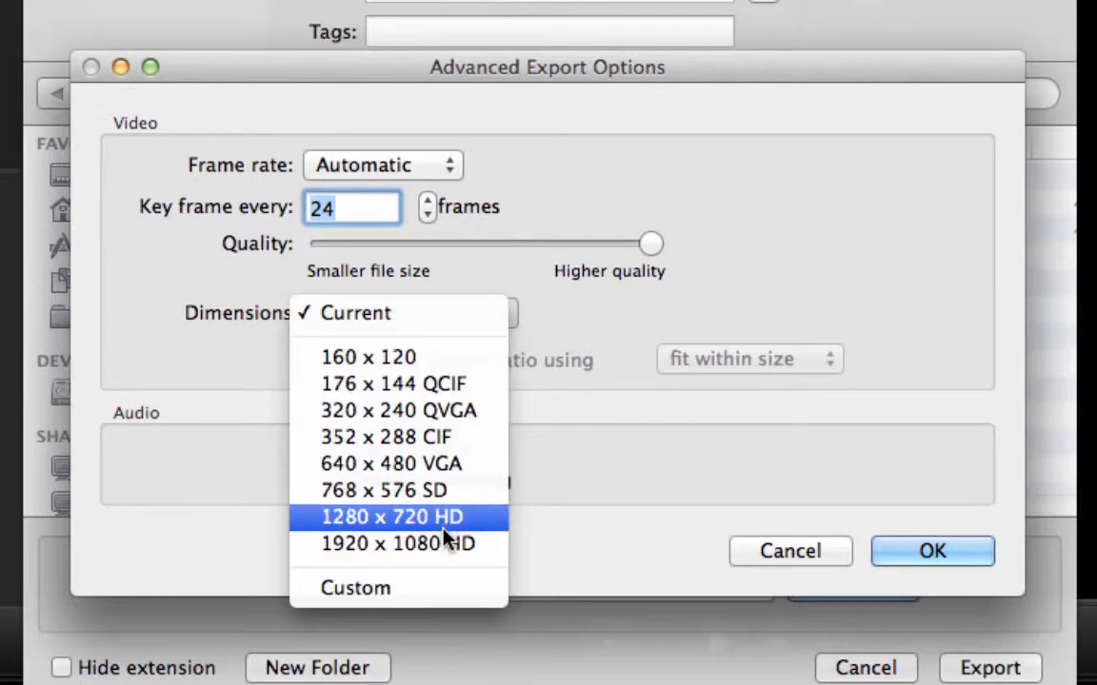
{"action": "mouse_move", "coordinate": [453, 384]}
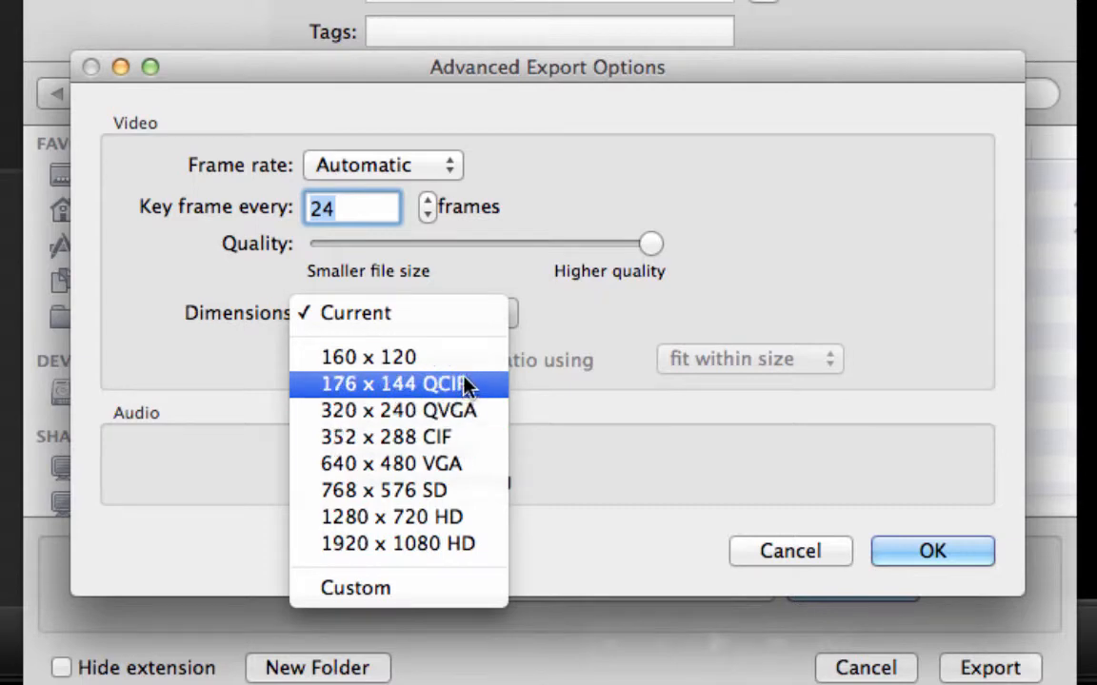
{"action": "mouse_move", "coordinate": [467, 436]}
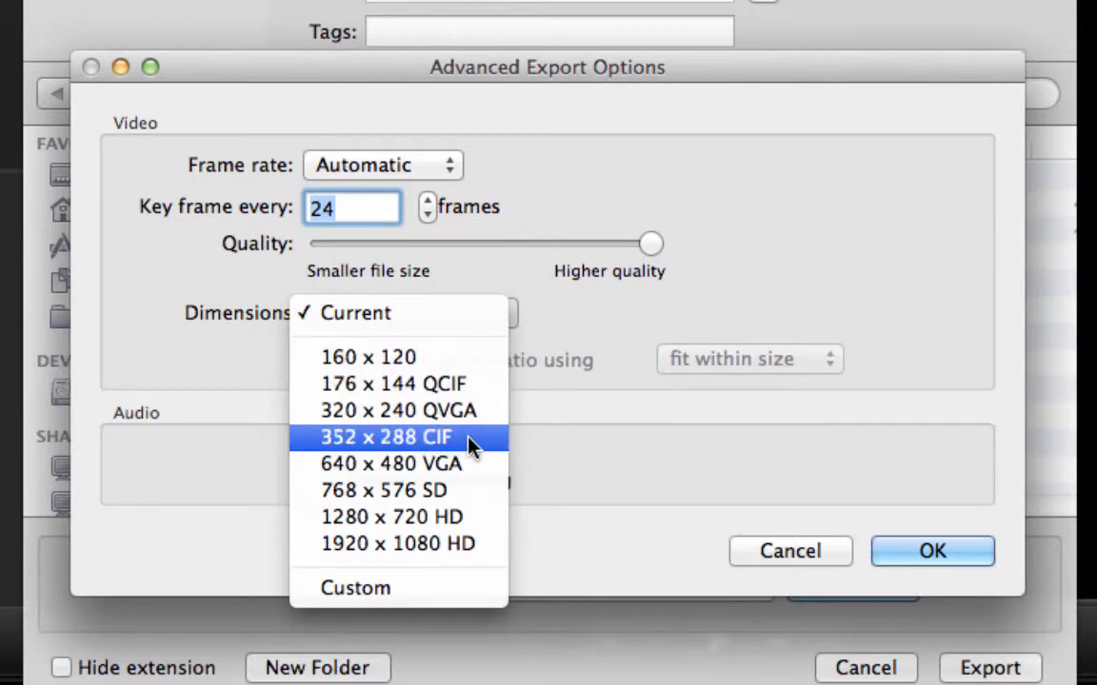
{"action": "left_click", "coordinate": [392, 518]}
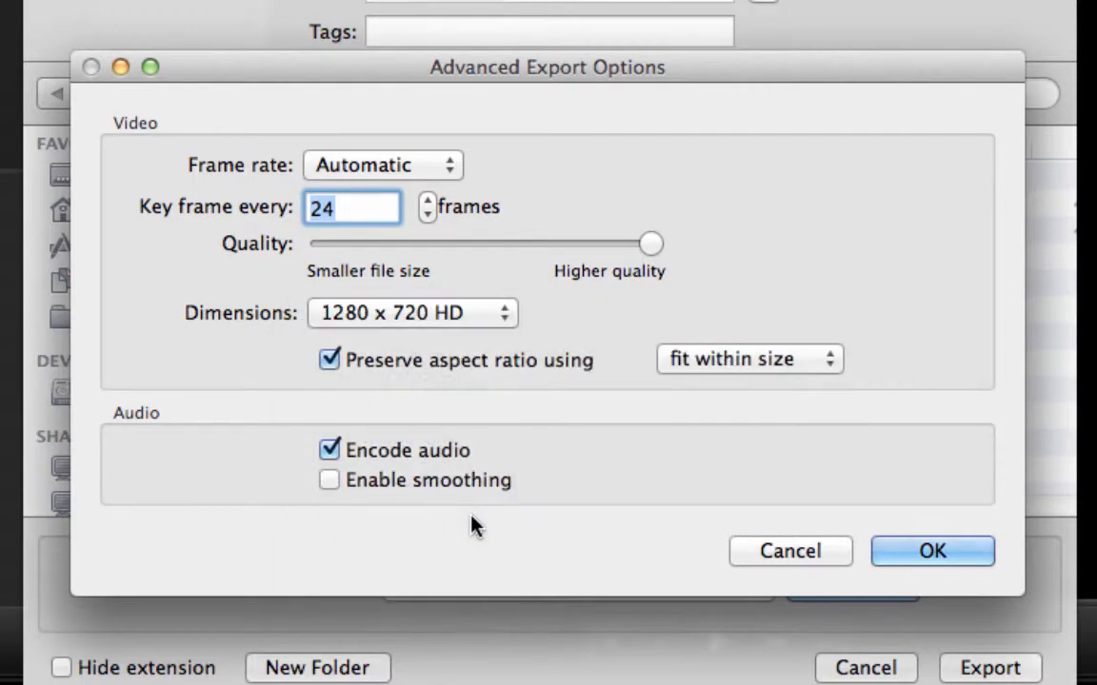
{"action": "mouse_move", "coordinate": [803, 369]}
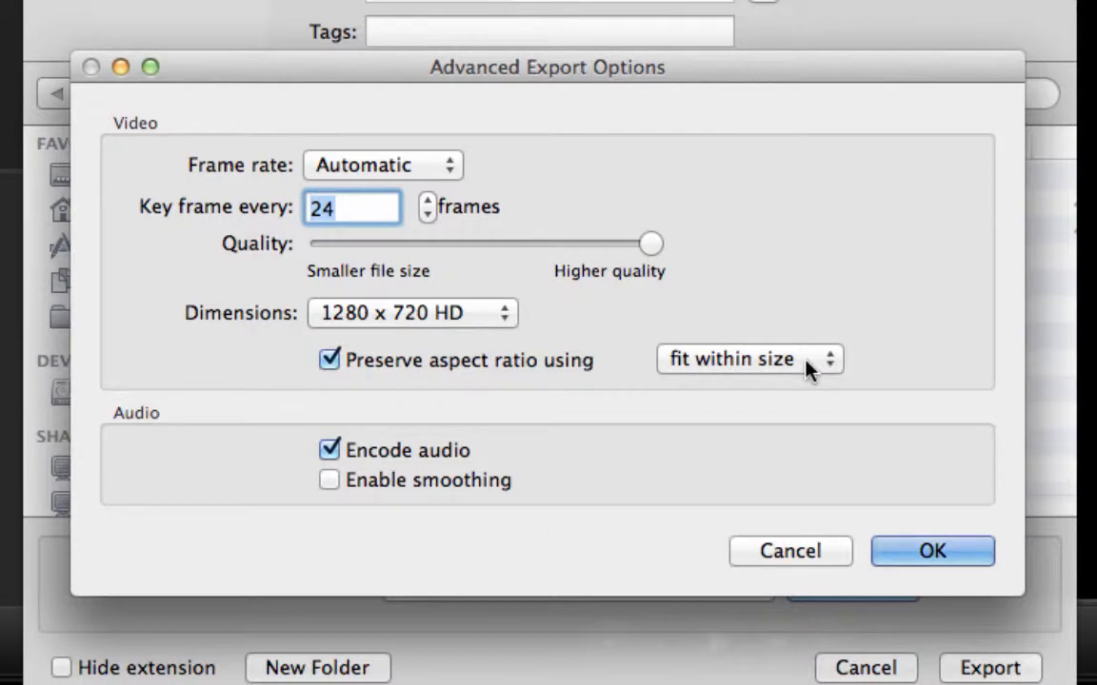
{"action": "left_click", "coordinate": [748, 358]}
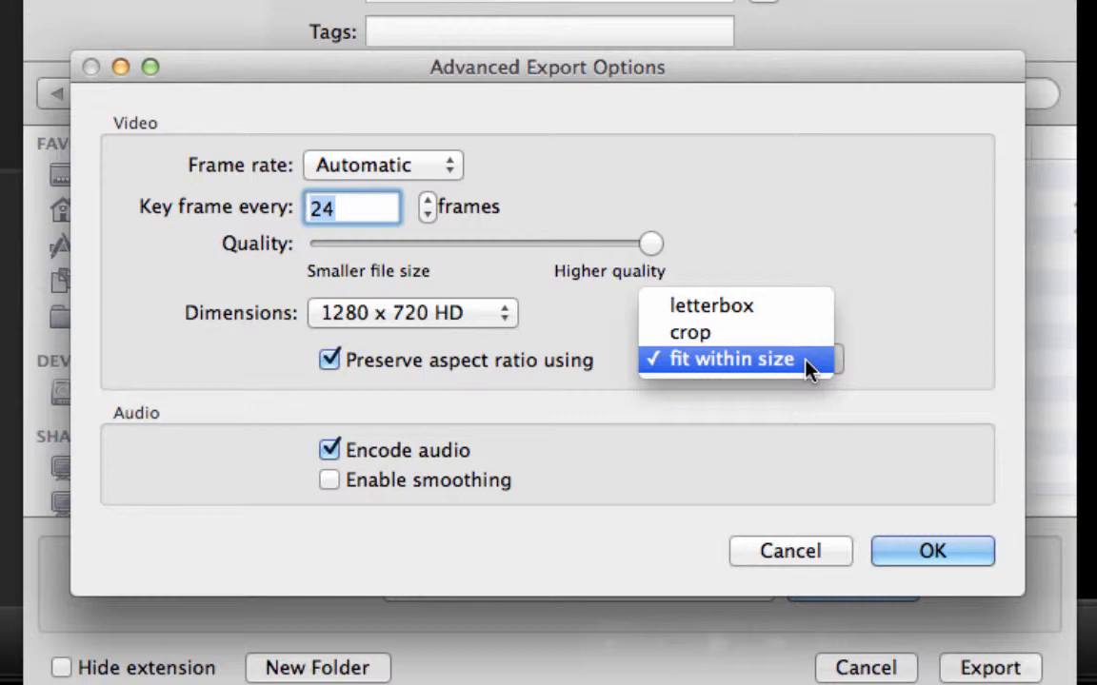
{"action": "mouse_move", "coordinate": [804, 374]}
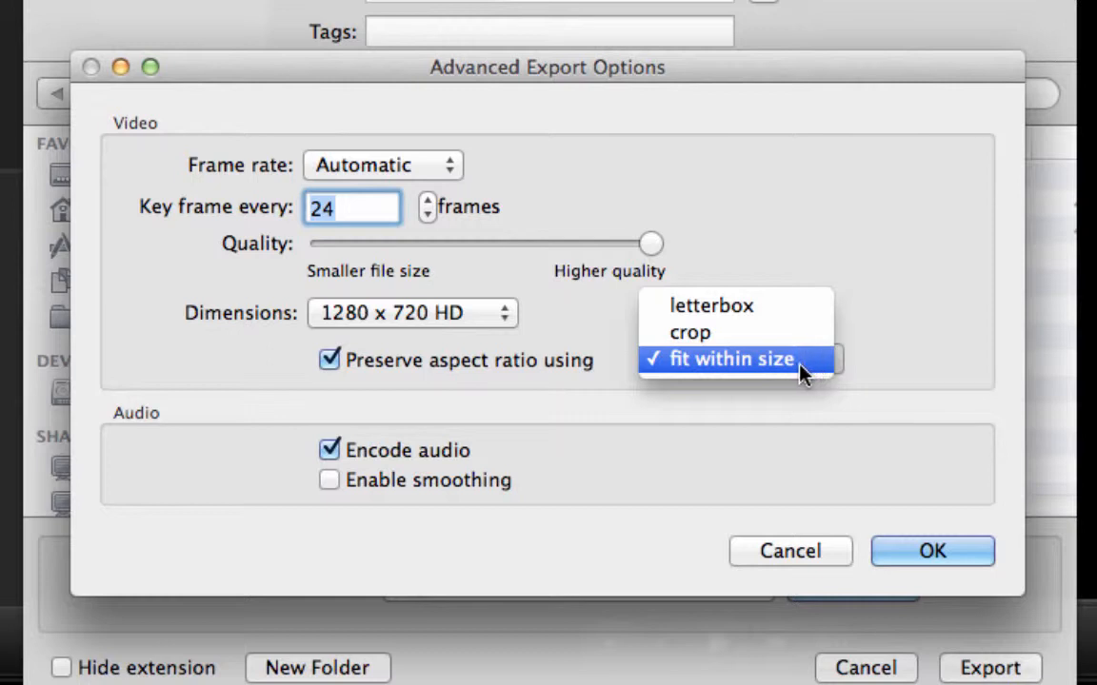
{"action": "mouse_move", "coordinate": [744, 376]}
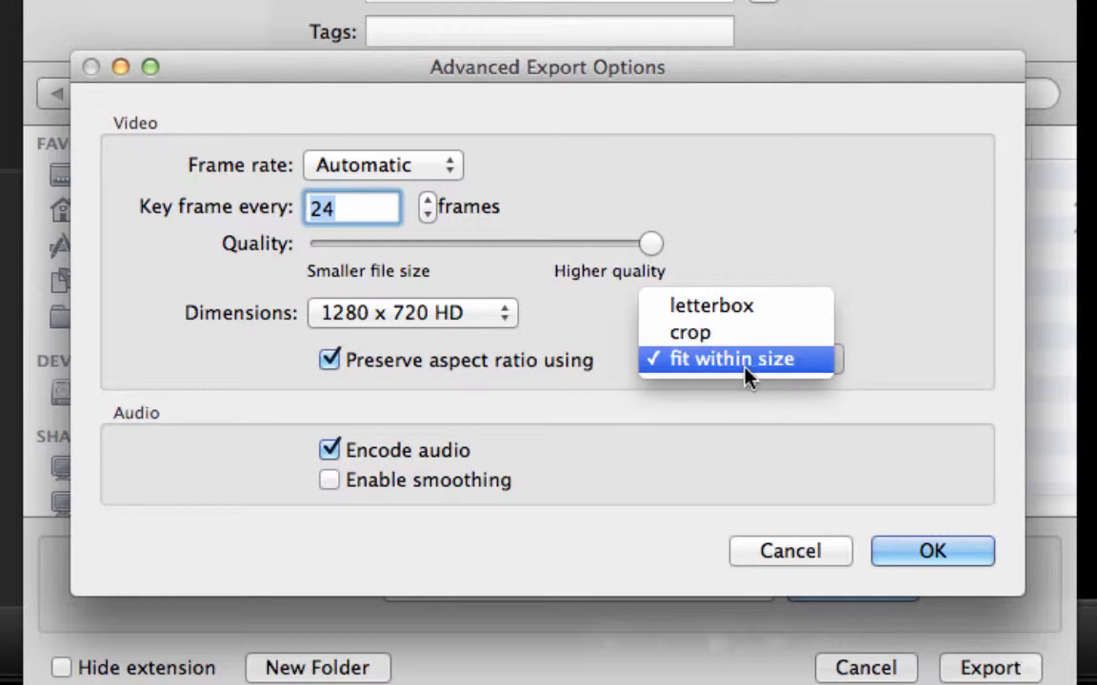
{"action": "left_click", "coordinate": [412, 312]}
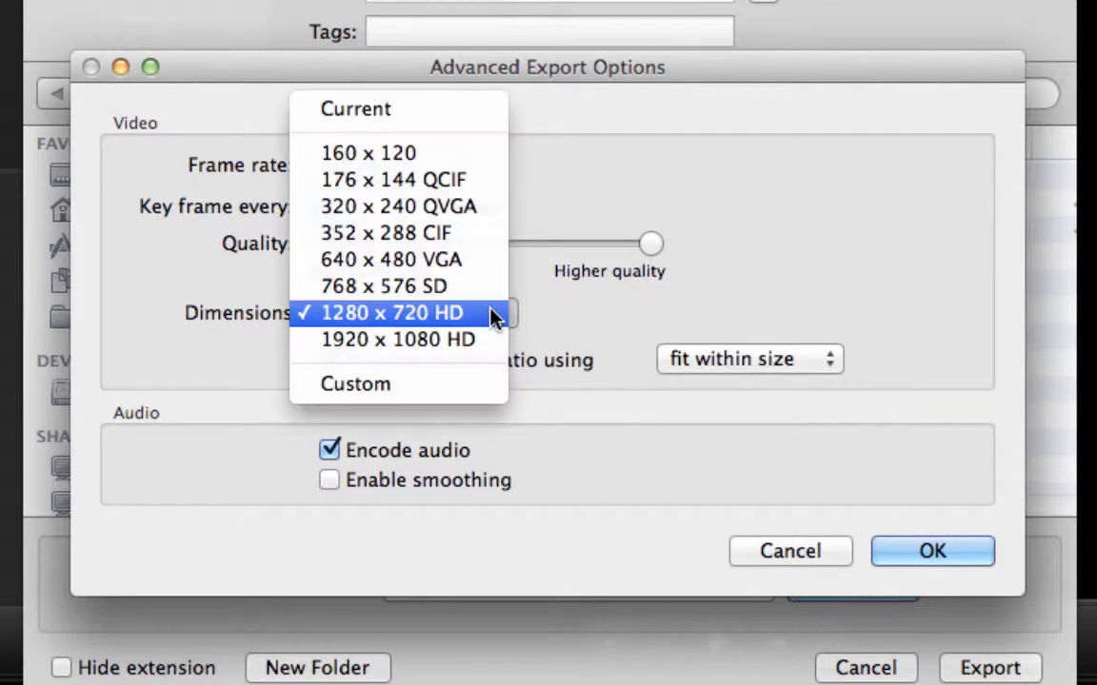
{"action": "left_click", "coordinate": [354, 109]}
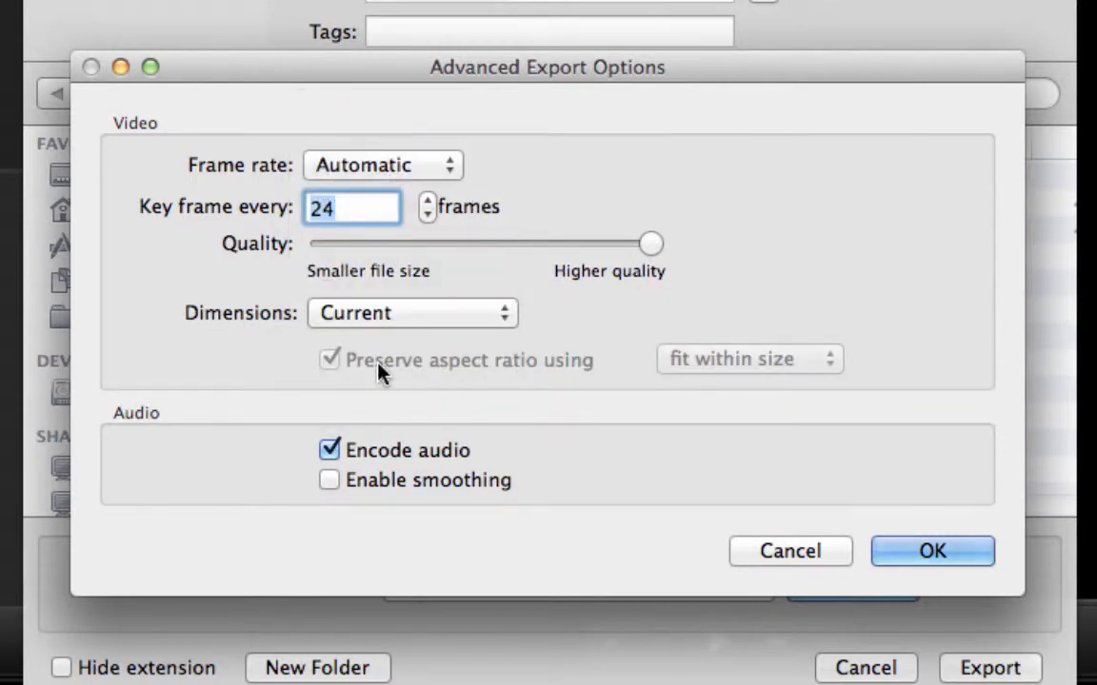
{"action": "mouse_move", "coordinate": [423, 327]}
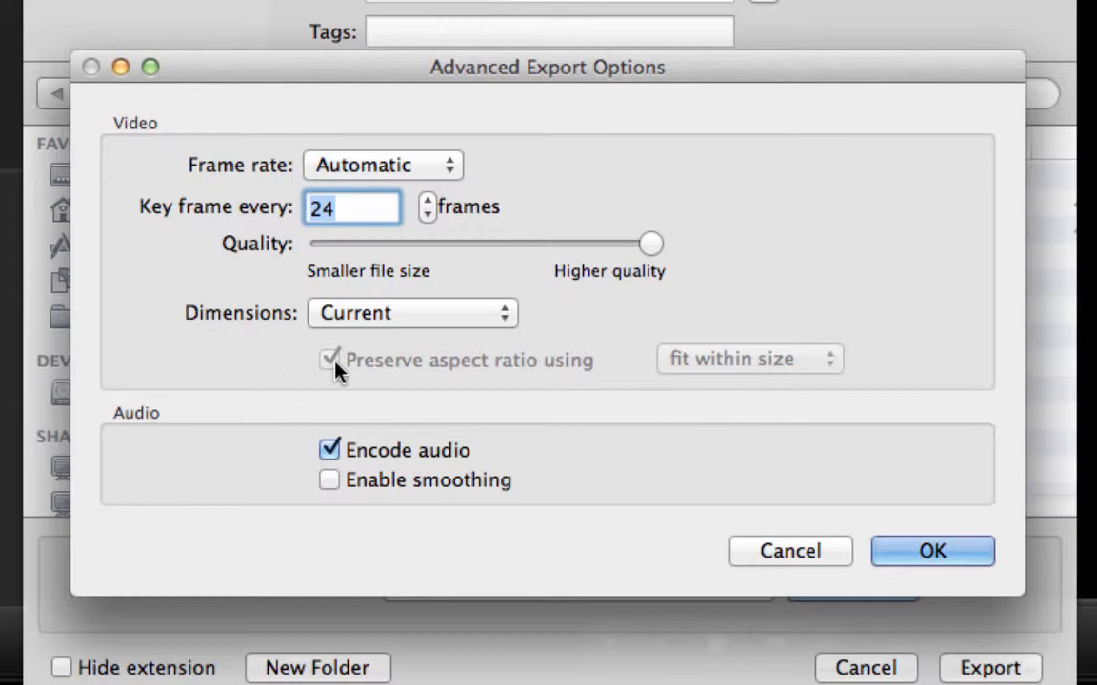
{"action": "mouse_move", "coordinate": [436, 485]}
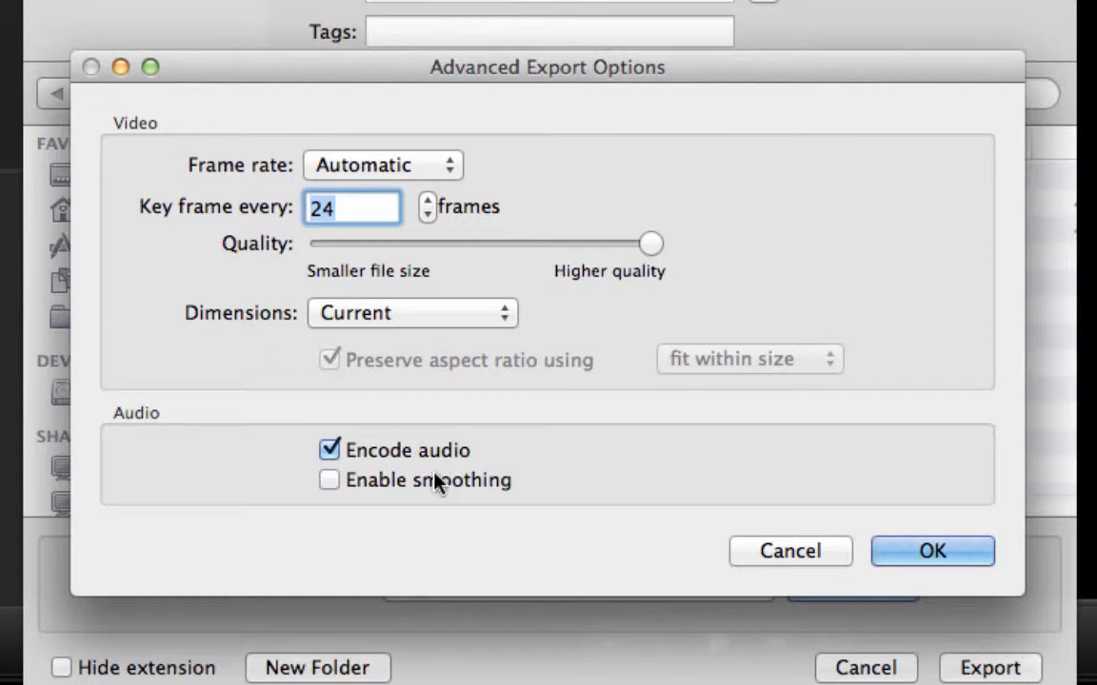
{"action": "mouse_move", "coordinate": [453, 505]}
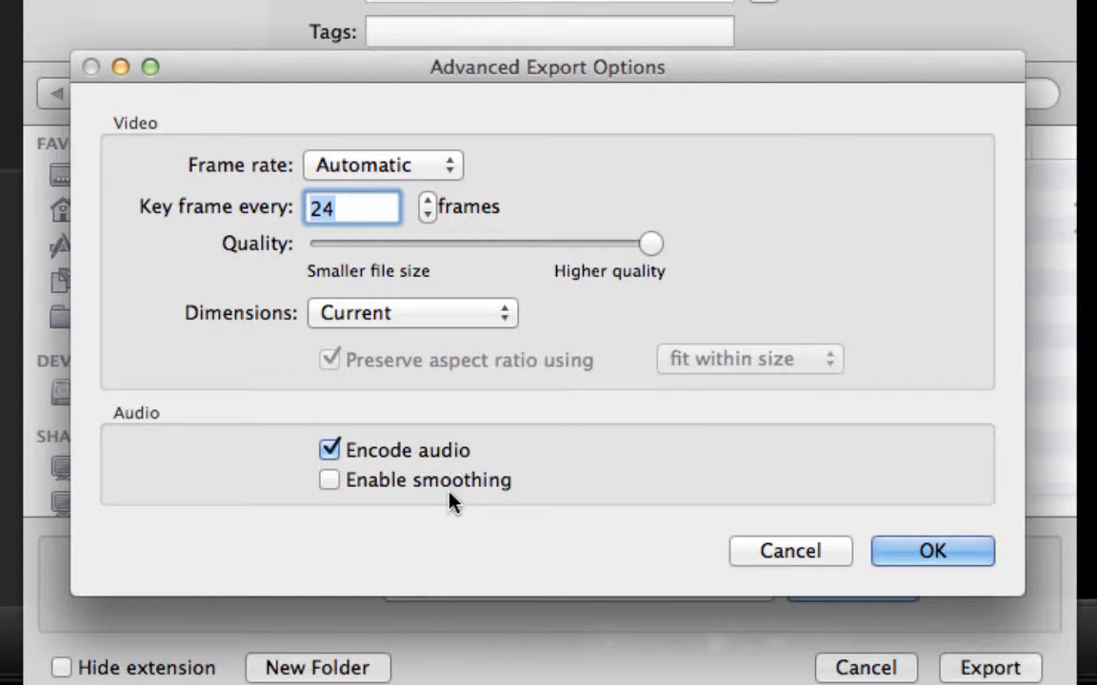
{"action": "mouse_move", "coordinate": [439, 480]}
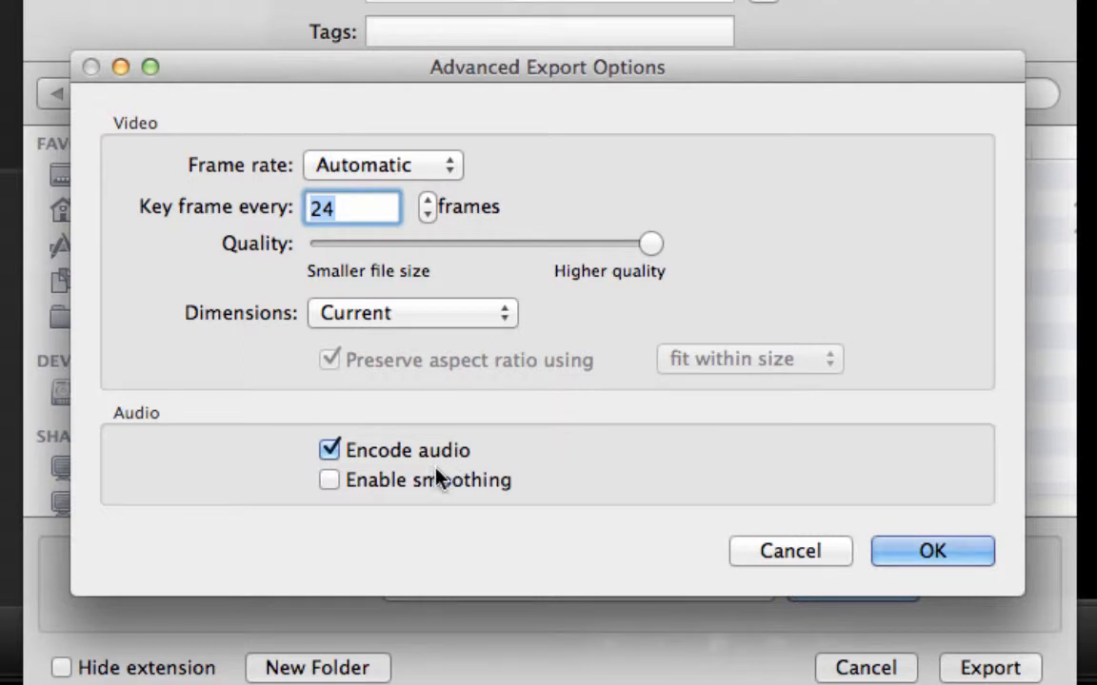
{"action": "mouse_move", "coordinate": [918, 479]}
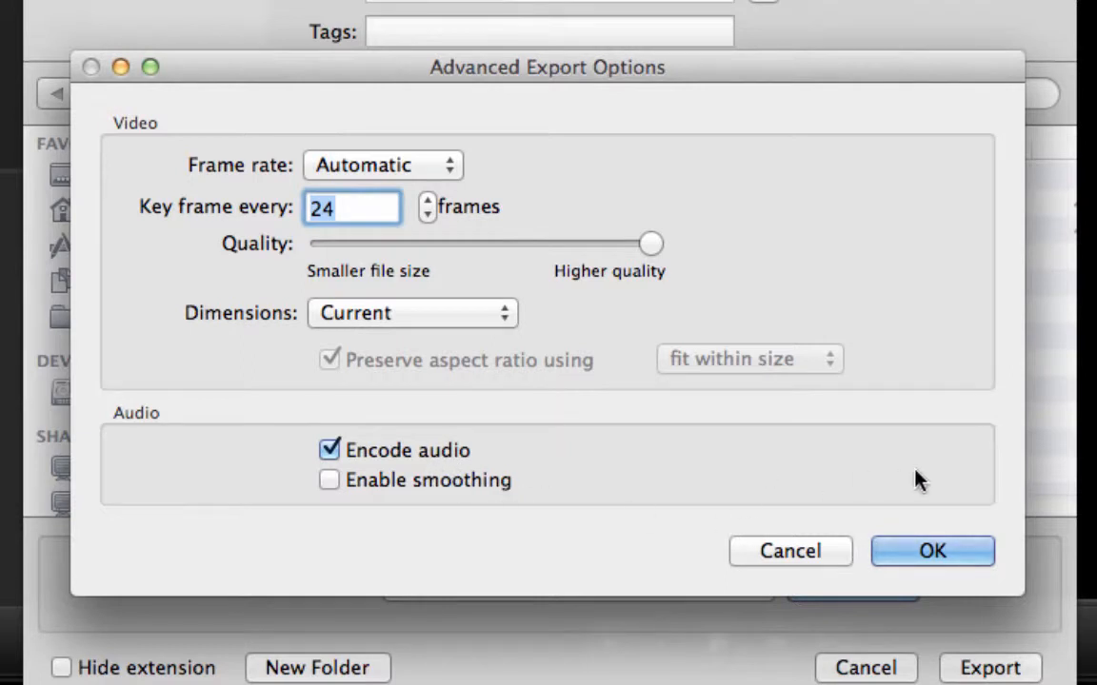
{"action": "mouse_move", "coordinate": [476, 472]}
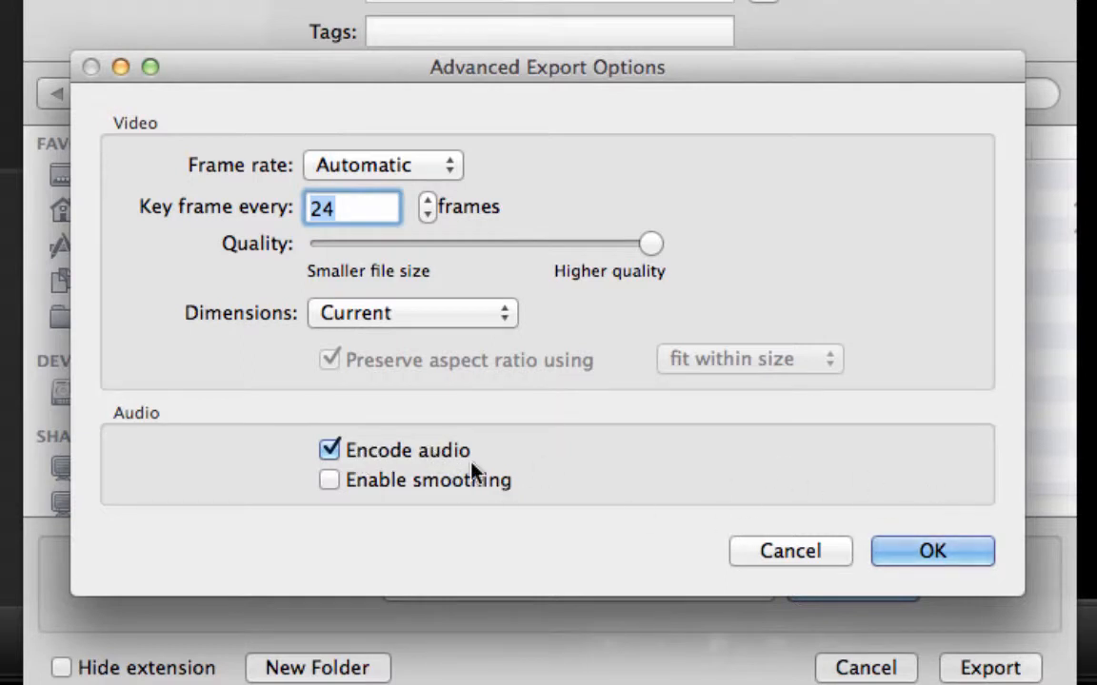
Confirm the advanced settings and start exporting Multiple tracks.mp4 as MP4
{"action": "left_click", "coordinate": [931, 550]}
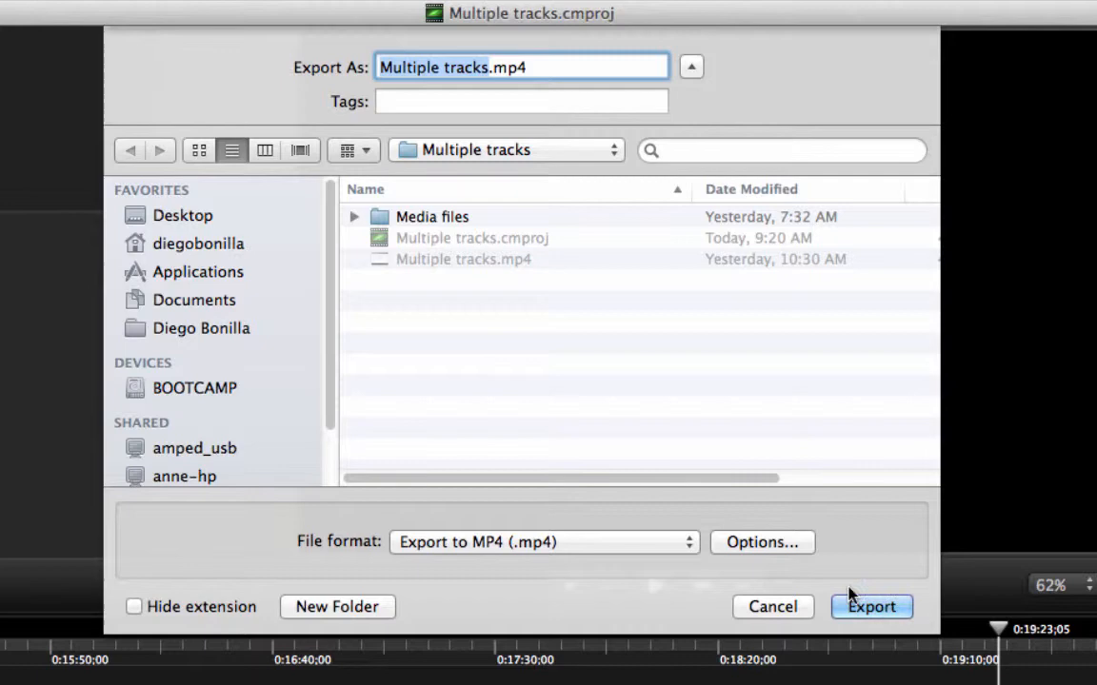
{"action": "left_click", "coordinate": [183, 215]}
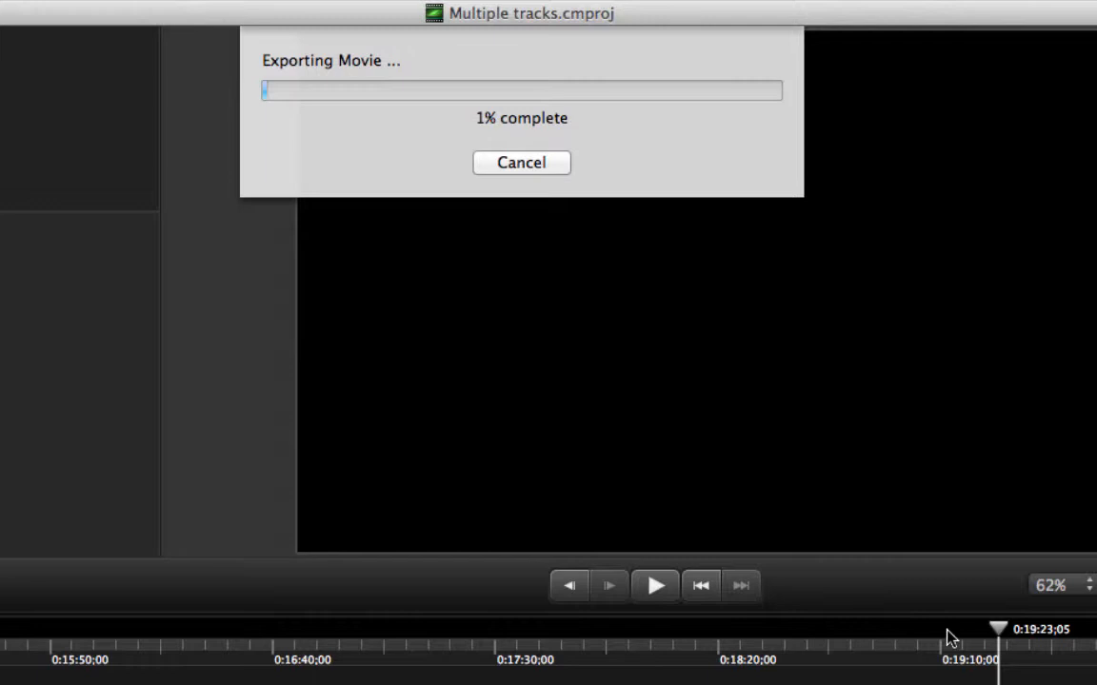
{"action": "mouse_move", "coordinate": [892, 609]}
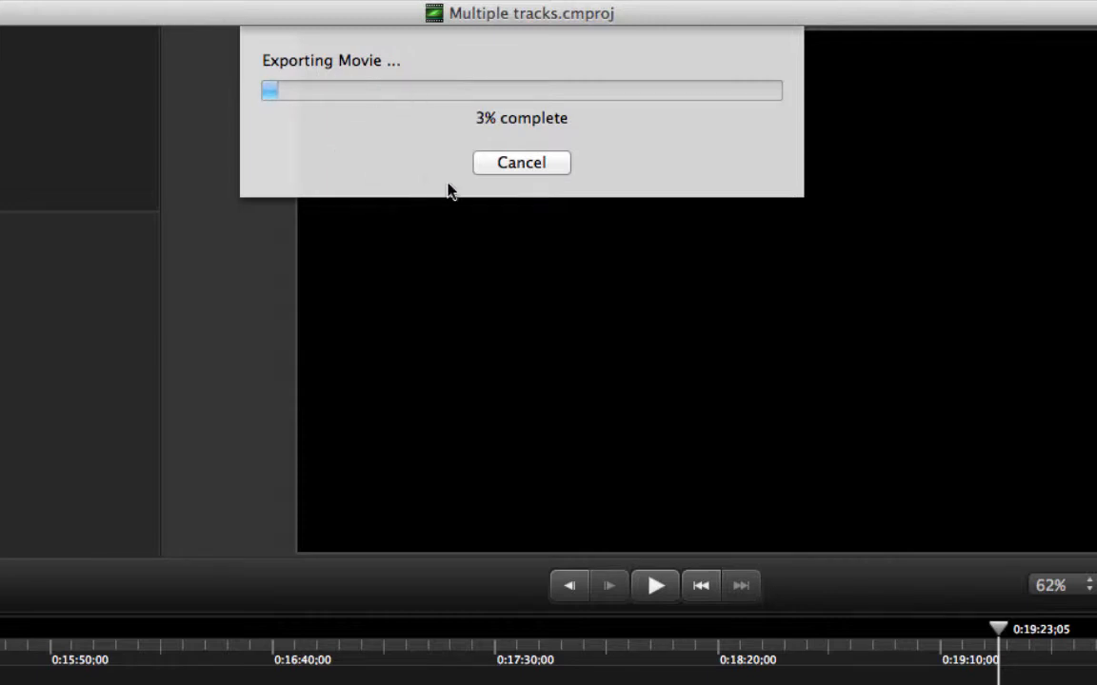
{"action": "mouse_move", "coordinate": [406, 182]}
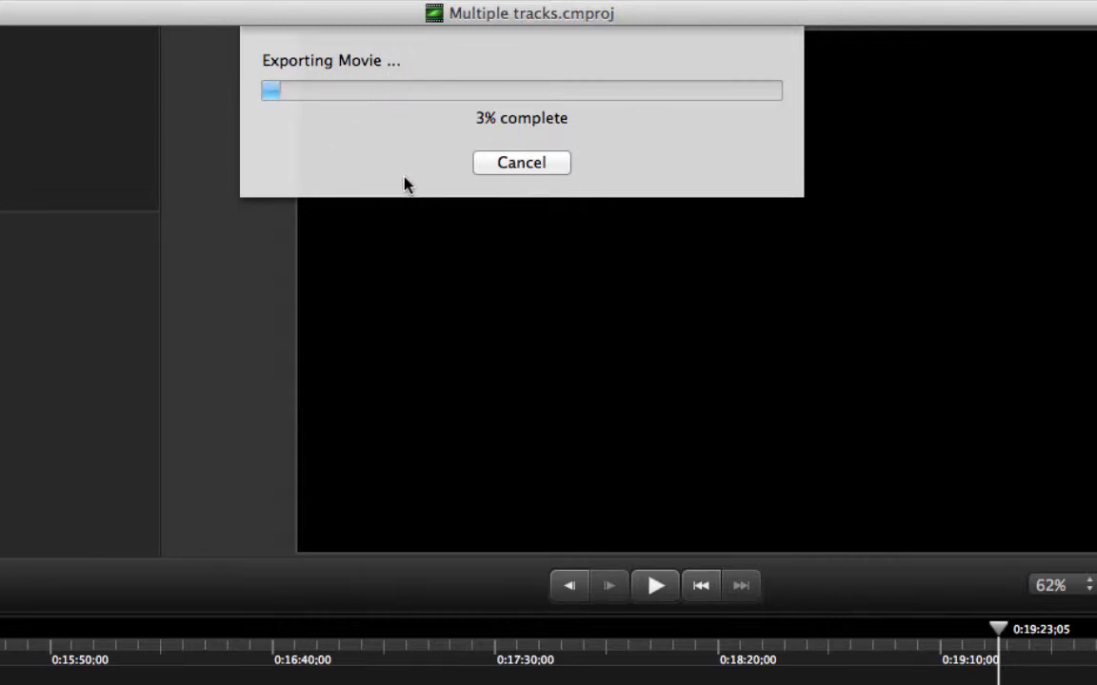
{"action": "mouse_move", "coordinate": [415, 194]}
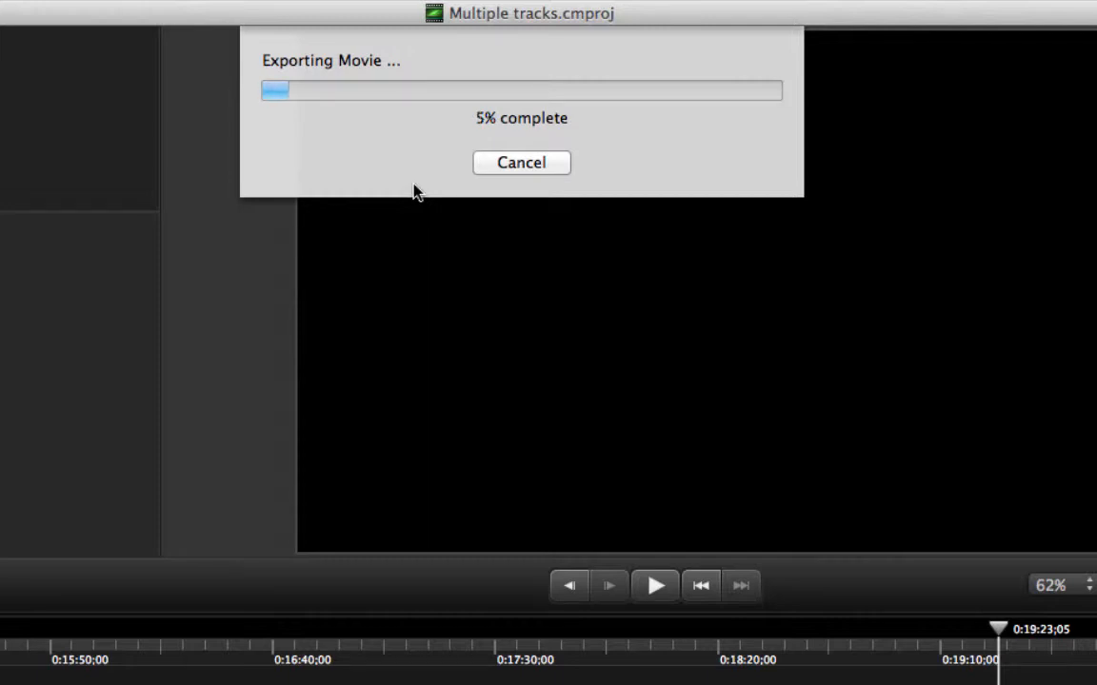
{"action": "mouse_move", "coordinate": [484, 53]}
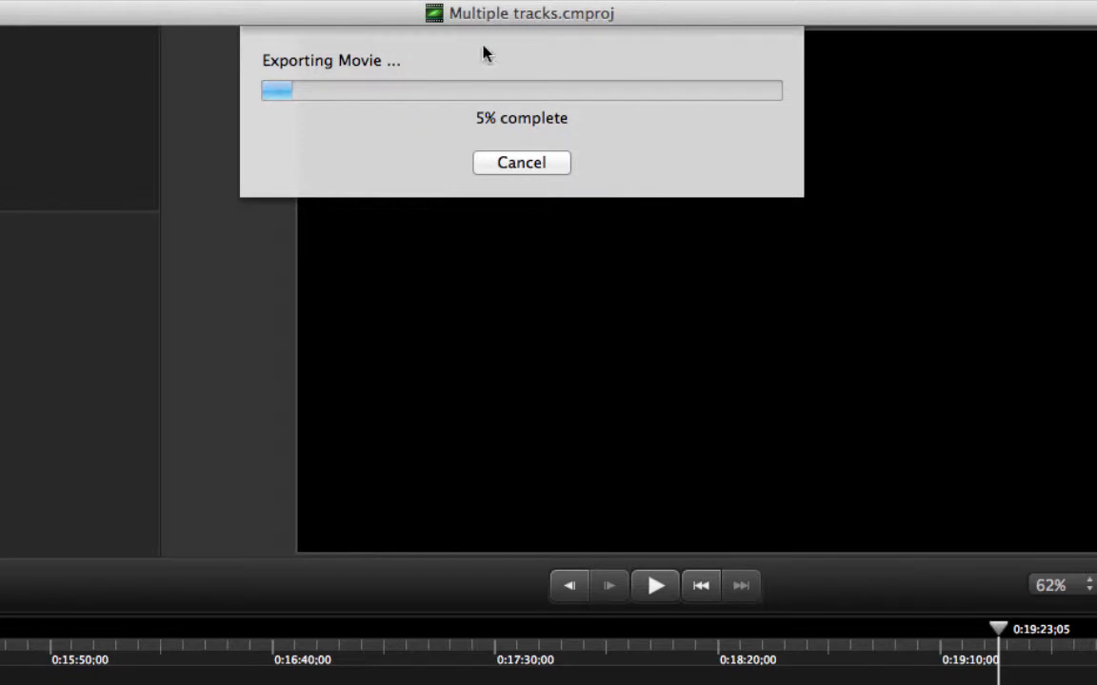
{"action": "mouse_move", "coordinate": [430, 187]}
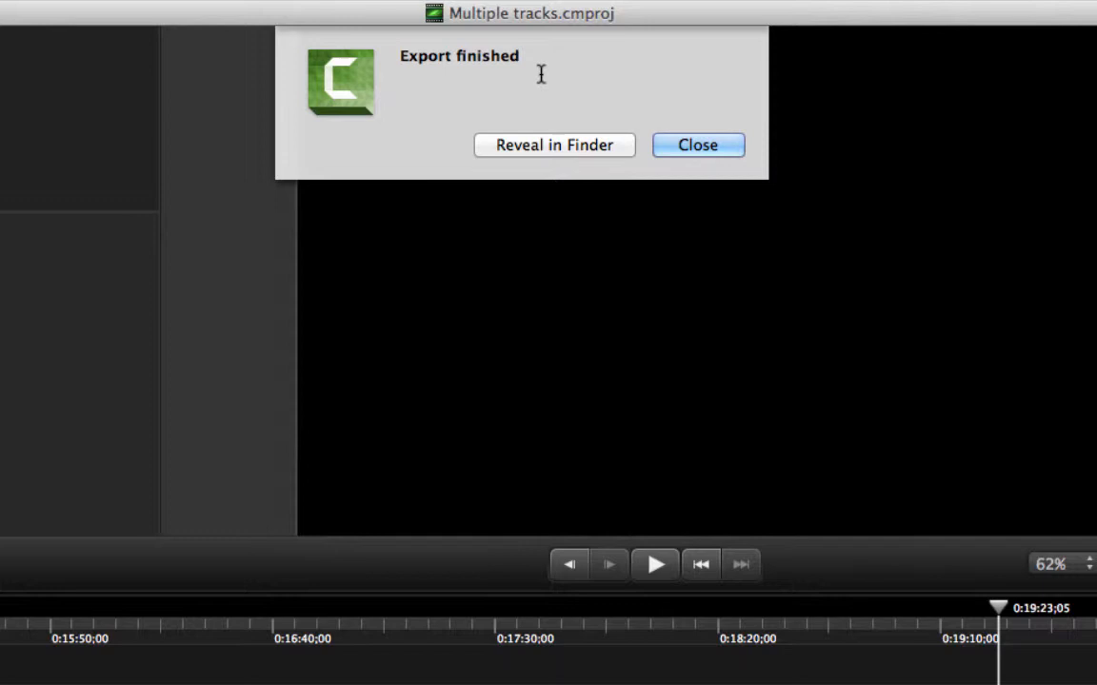
{"action": "mouse_move", "coordinate": [697, 144]}
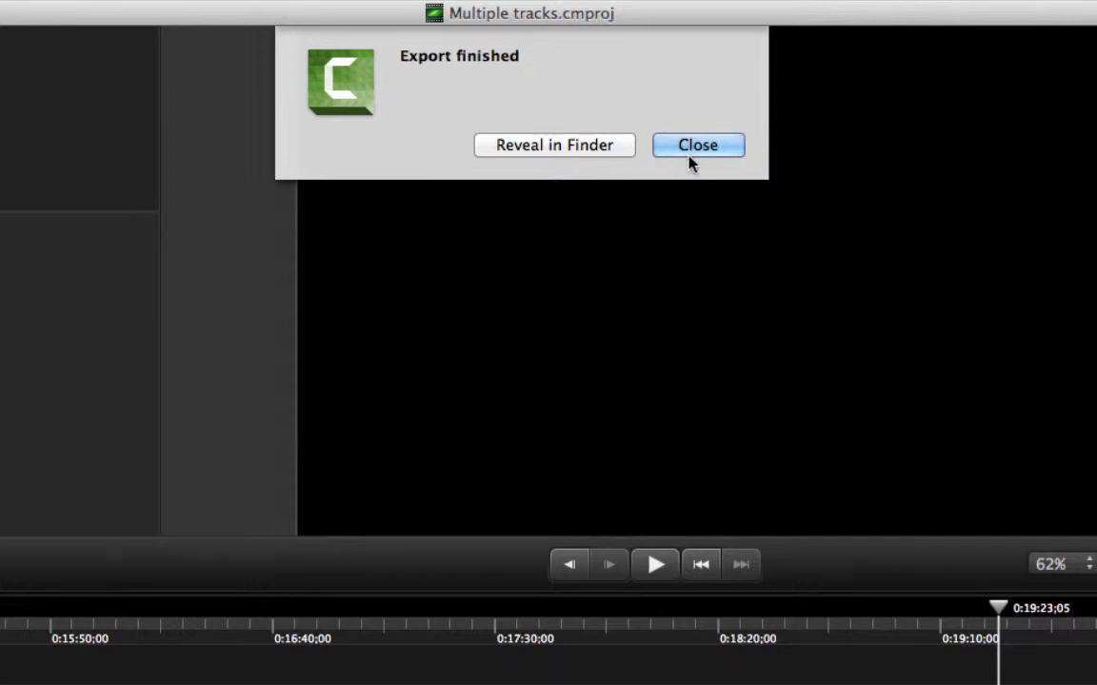
{"action": "mouse_move", "coordinate": [554, 145]}
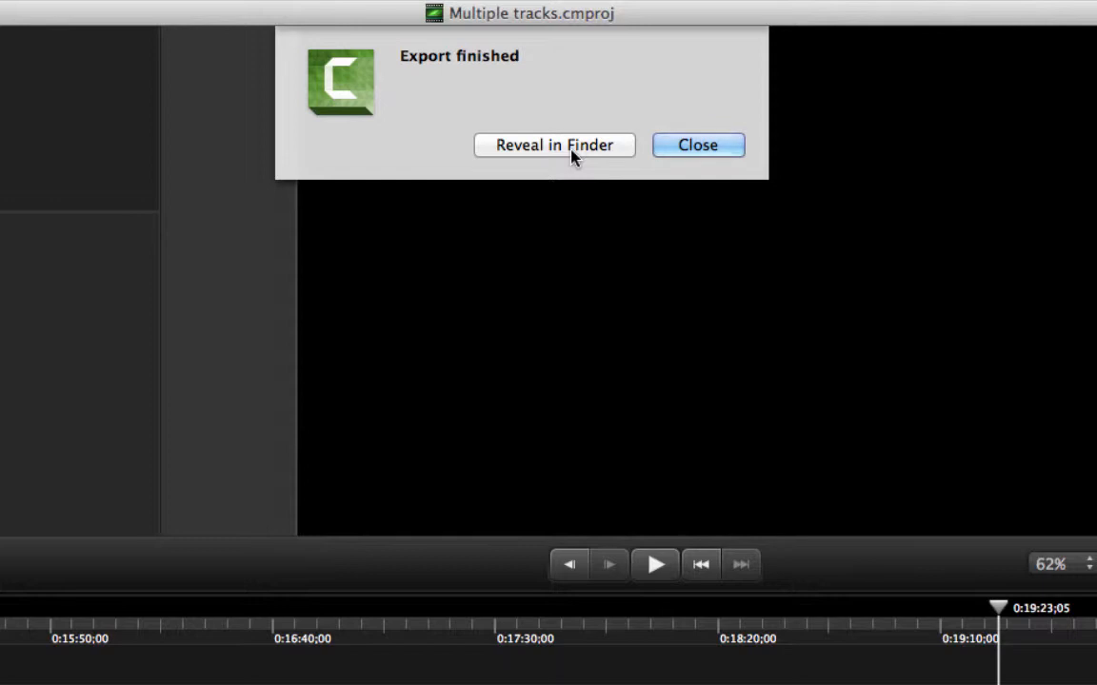
Reveal the exported Multiple tracks.mp4 in its Desktop Finder folder
{"action": "left_click", "coordinate": [554, 145]}
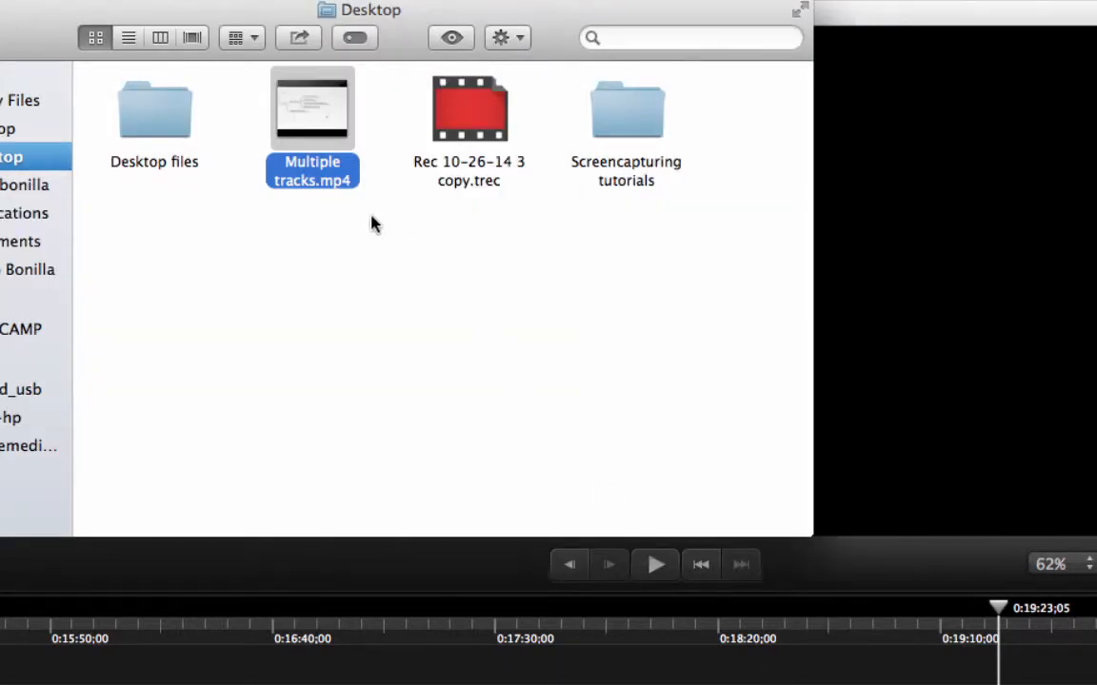
{"action": "mouse_move", "coordinate": [327, 197]}
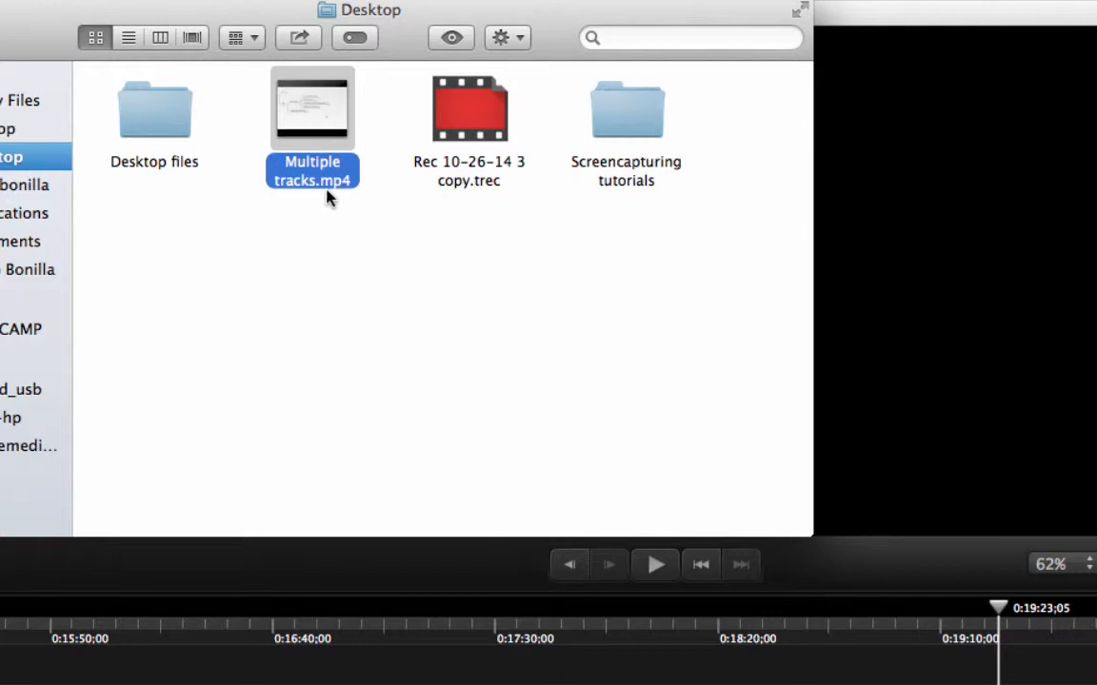
{"action": "mouse_move", "coordinate": [293, 196]}
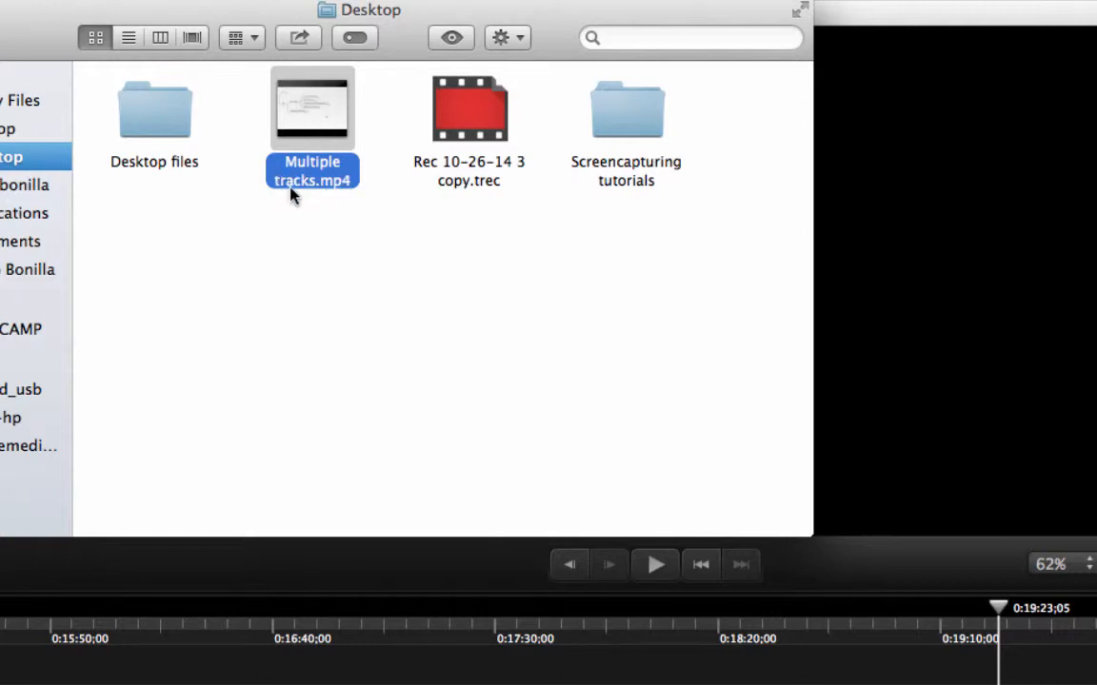
{"action": "mouse_move", "coordinate": [339, 105]}
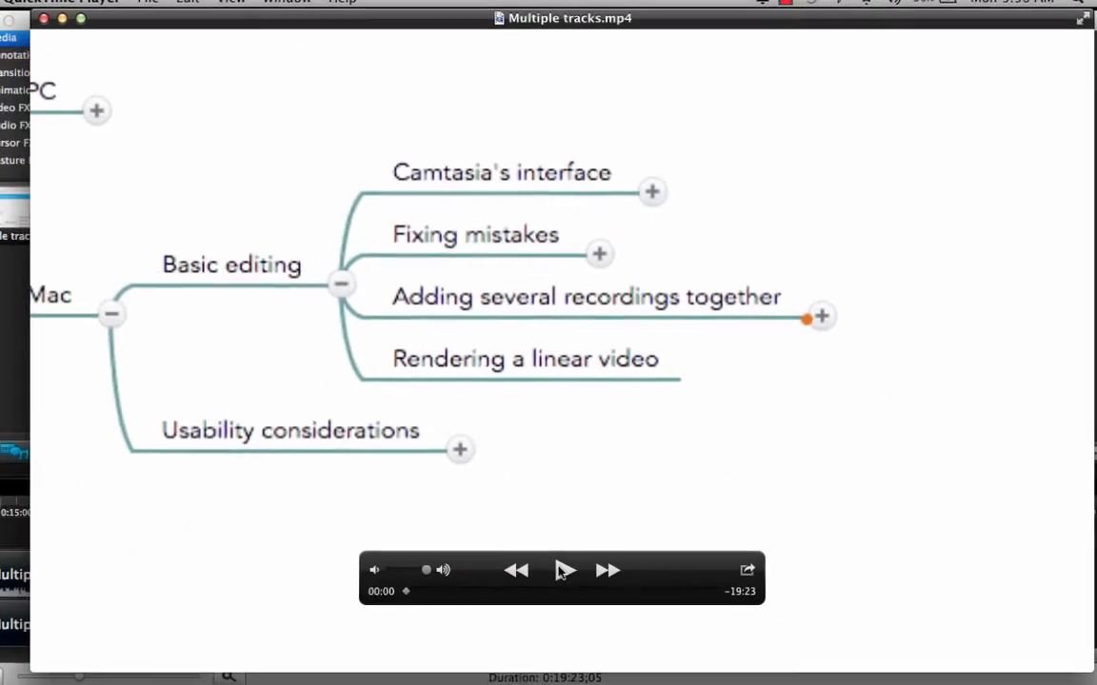
Play Multiple tracks.mp4 for a couple of seconds in QuickTime Player, then close it
{"action": "left_click", "coordinate": [564, 569]}
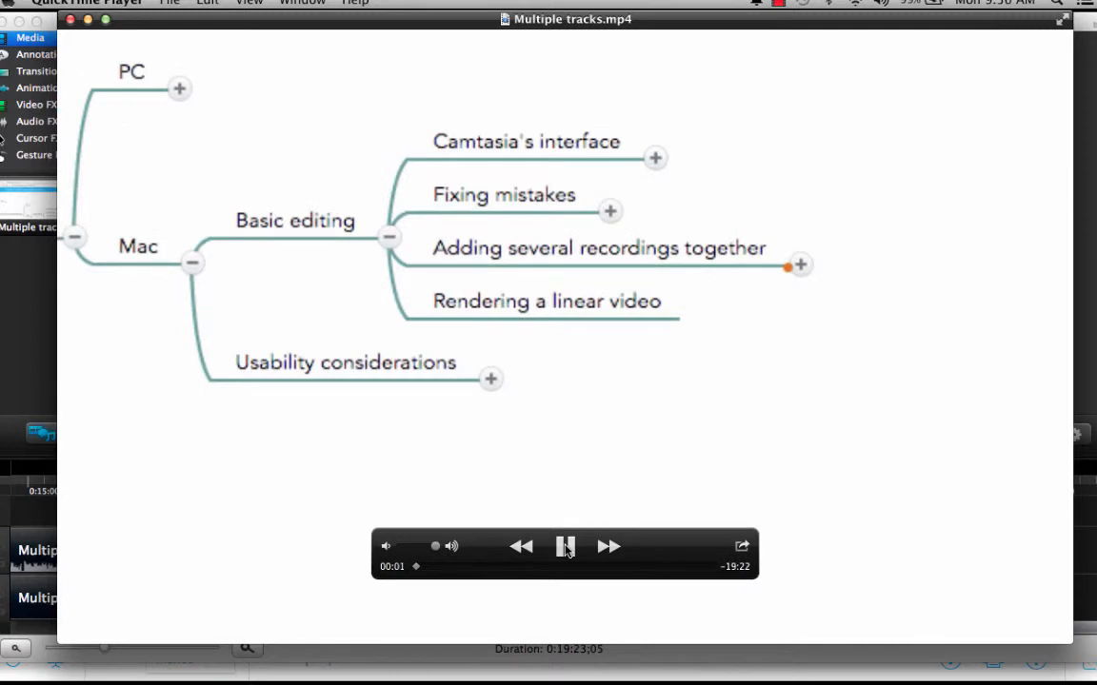
{"action": "left_click", "coordinate": [566, 544]}
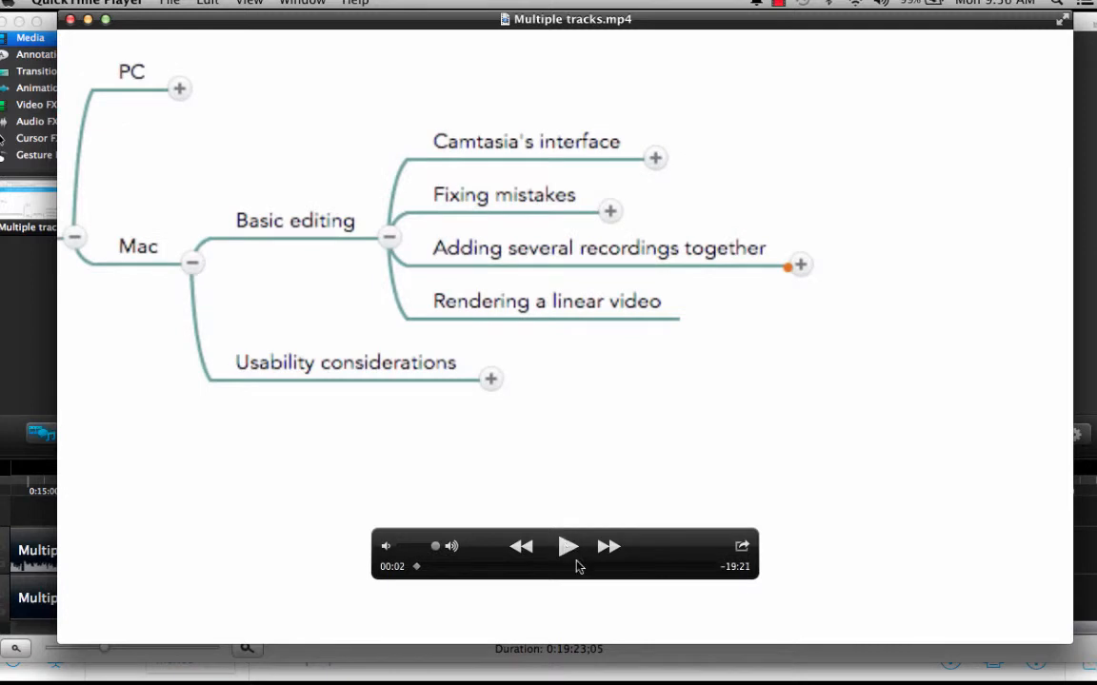
{"action": "mouse_move", "coordinate": [73, 21]}
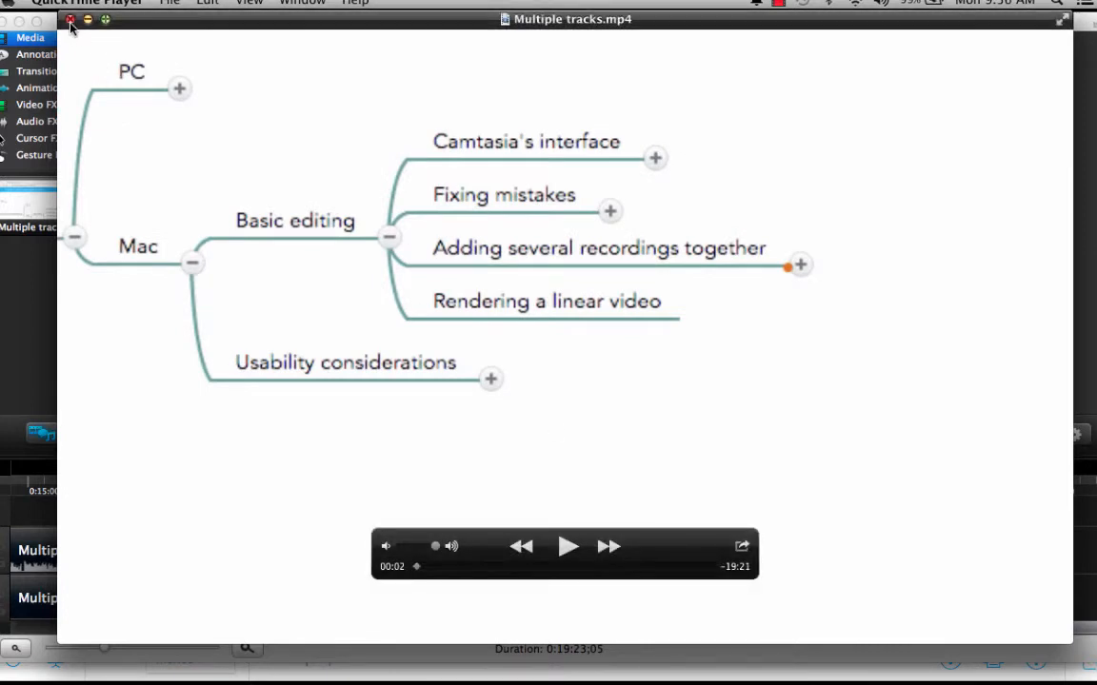
{"action": "left_click", "coordinate": [70, 21]}
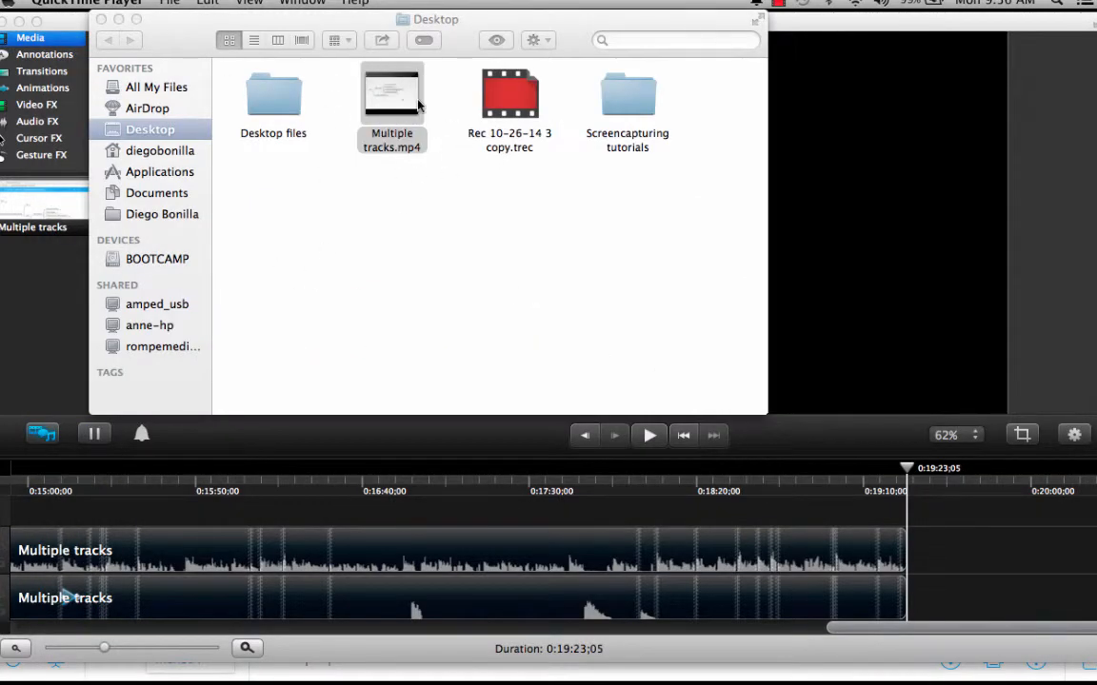
{"action": "mouse_move", "coordinate": [378, 175]}
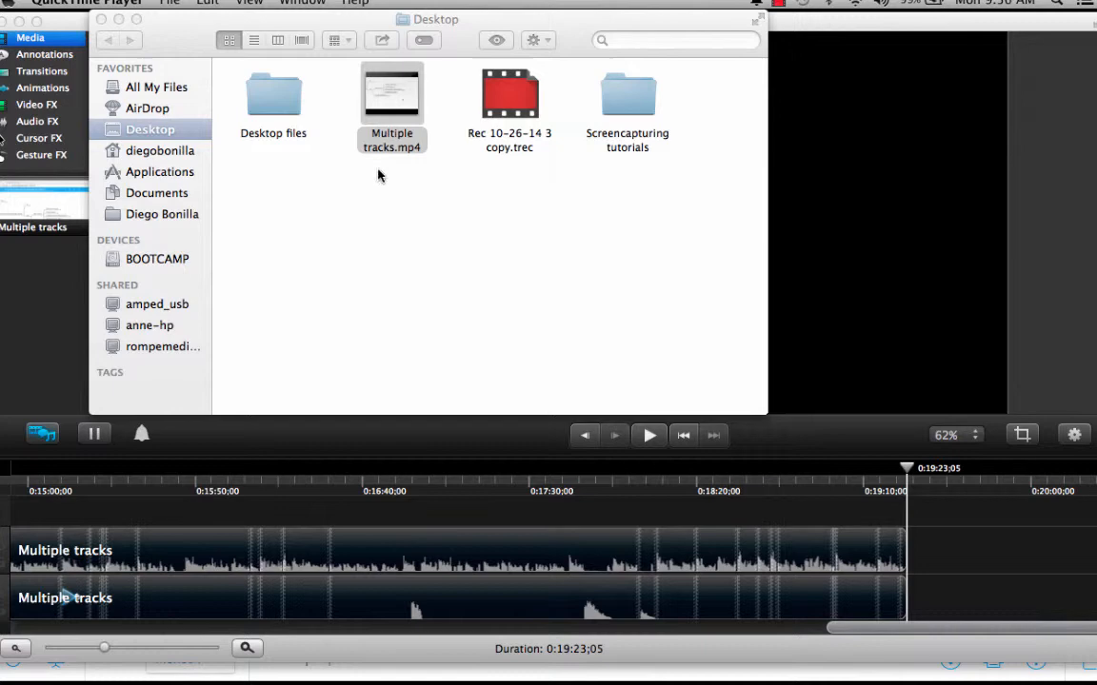
{"action": "mouse_move", "coordinate": [409, 229]}
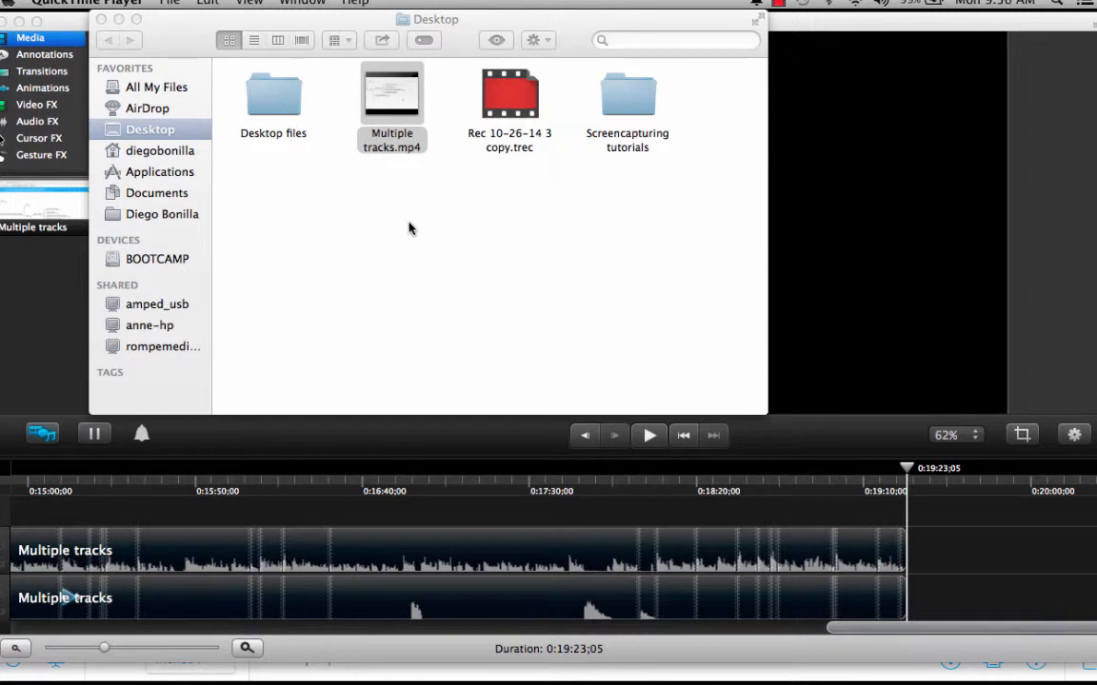
{"action": "mouse_move", "coordinate": [362, 233]}
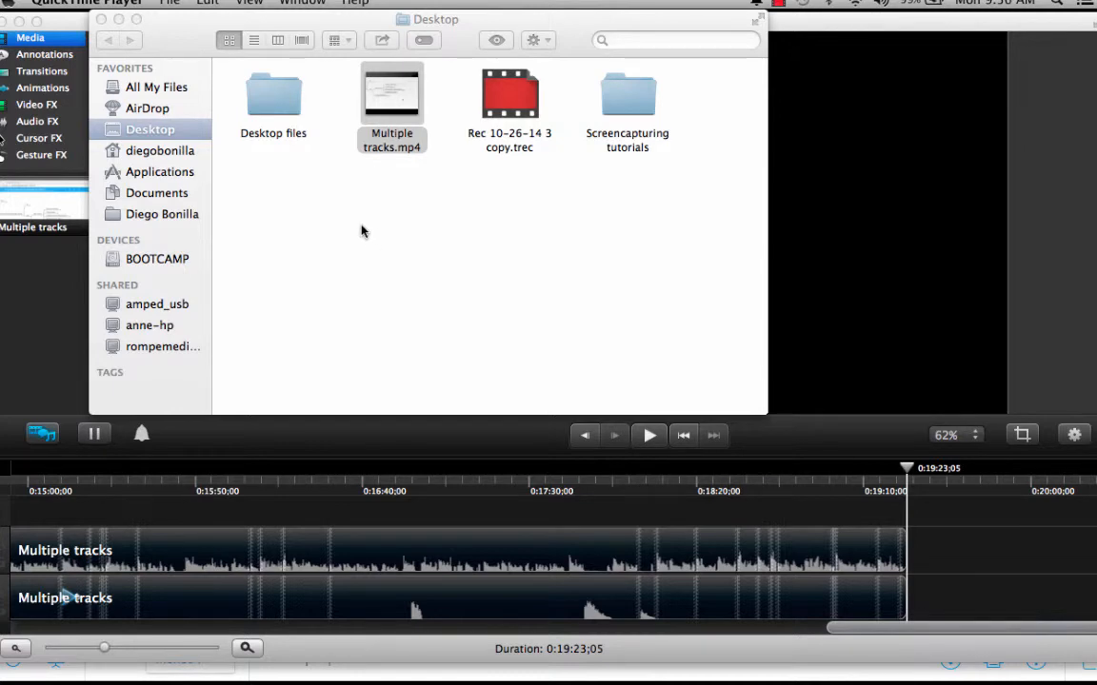
{"action": "mouse_move", "coordinate": [427, 228]}
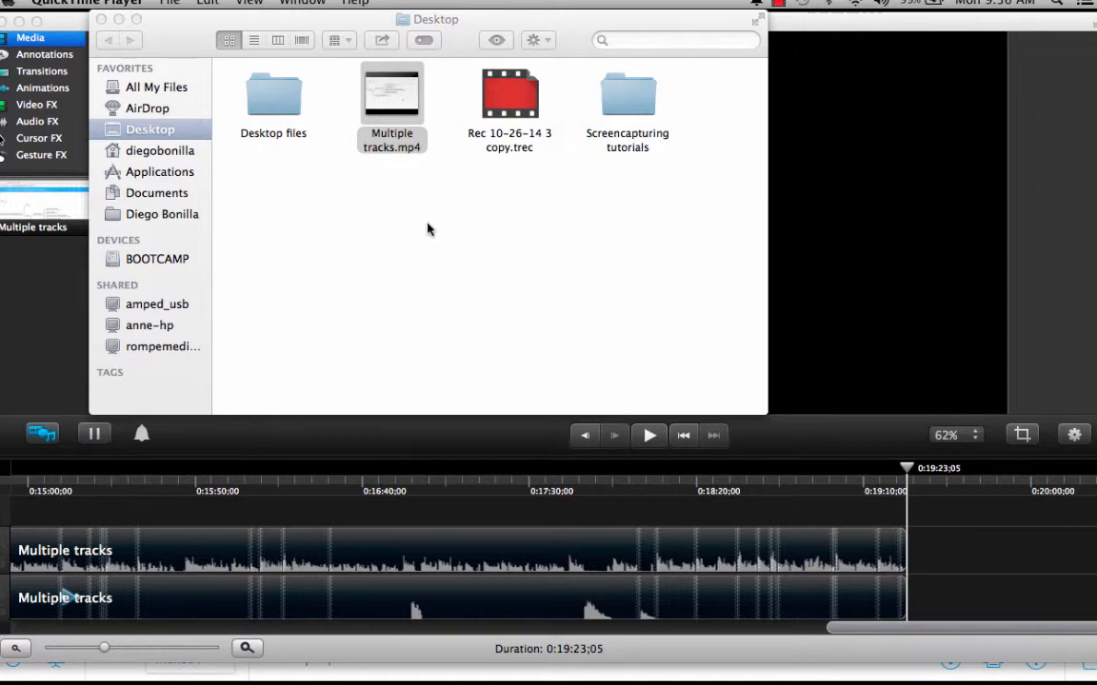
{"action": "mouse_move", "coordinate": [543, 34]}
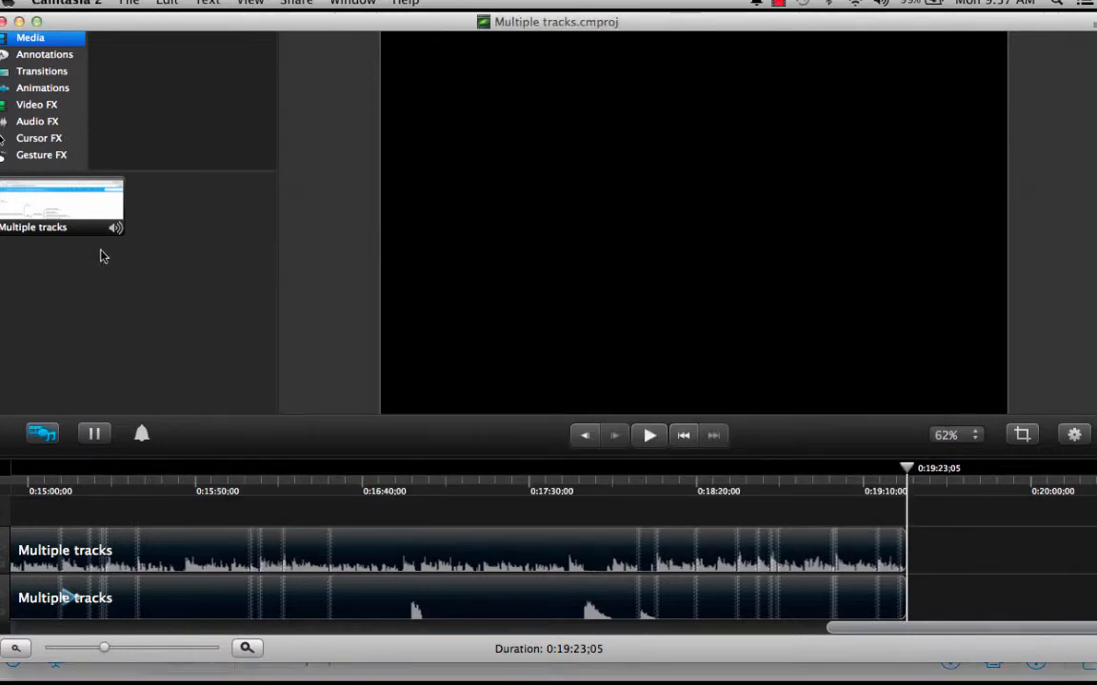
Start a new empty Untitled Camtasia project from the File menu
{"action": "left_click", "coordinate": [130, 4]}
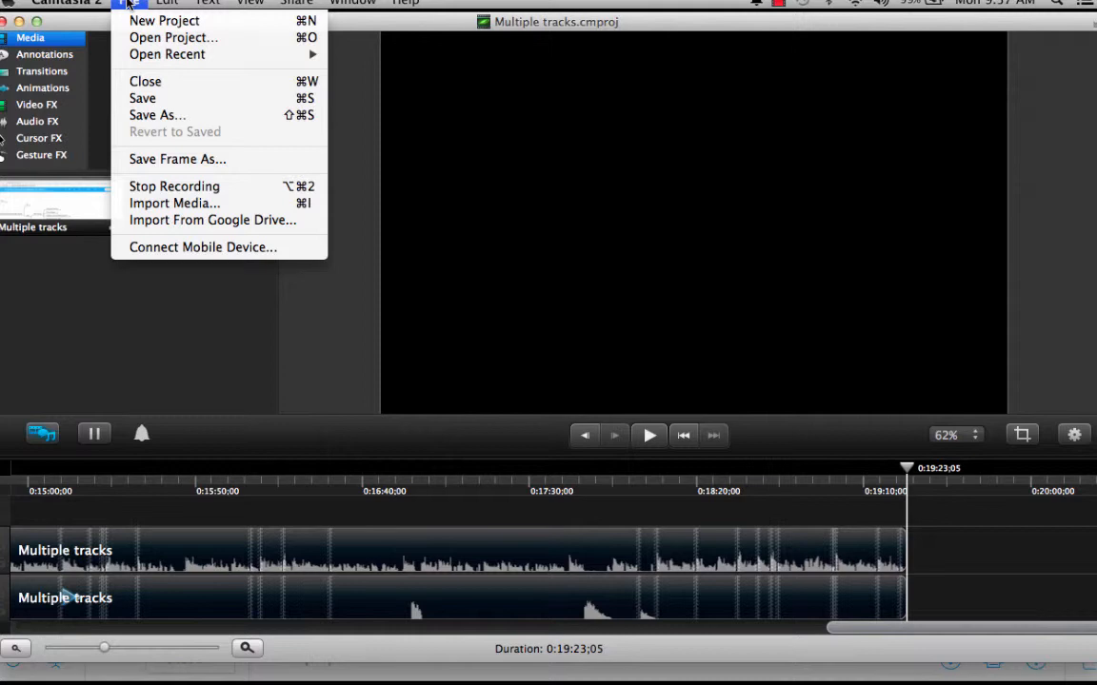
{"action": "mouse_move", "coordinate": [173, 38]}
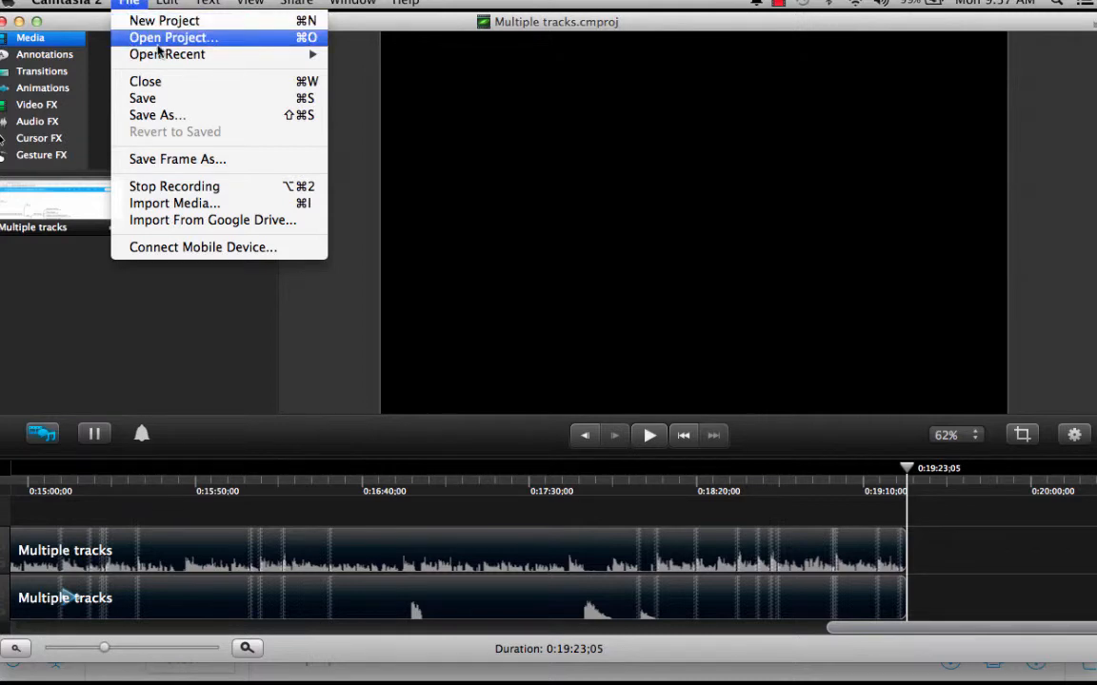
{"action": "mouse_move", "coordinate": [164, 19]}
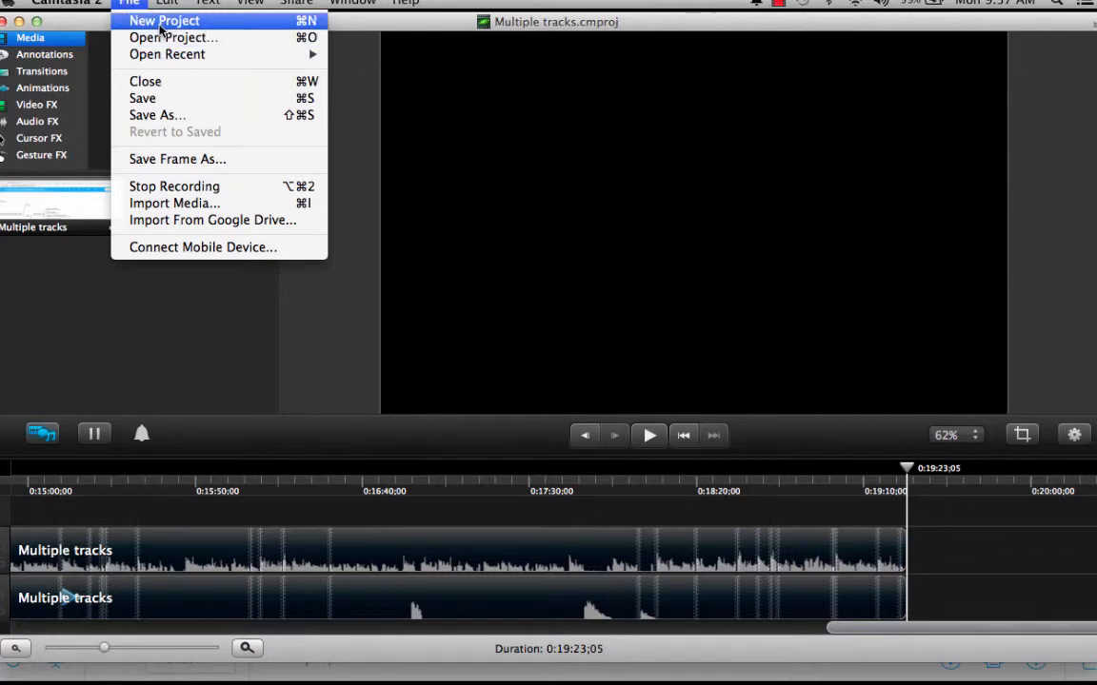
{"action": "left_click", "coordinate": [164, 19]}
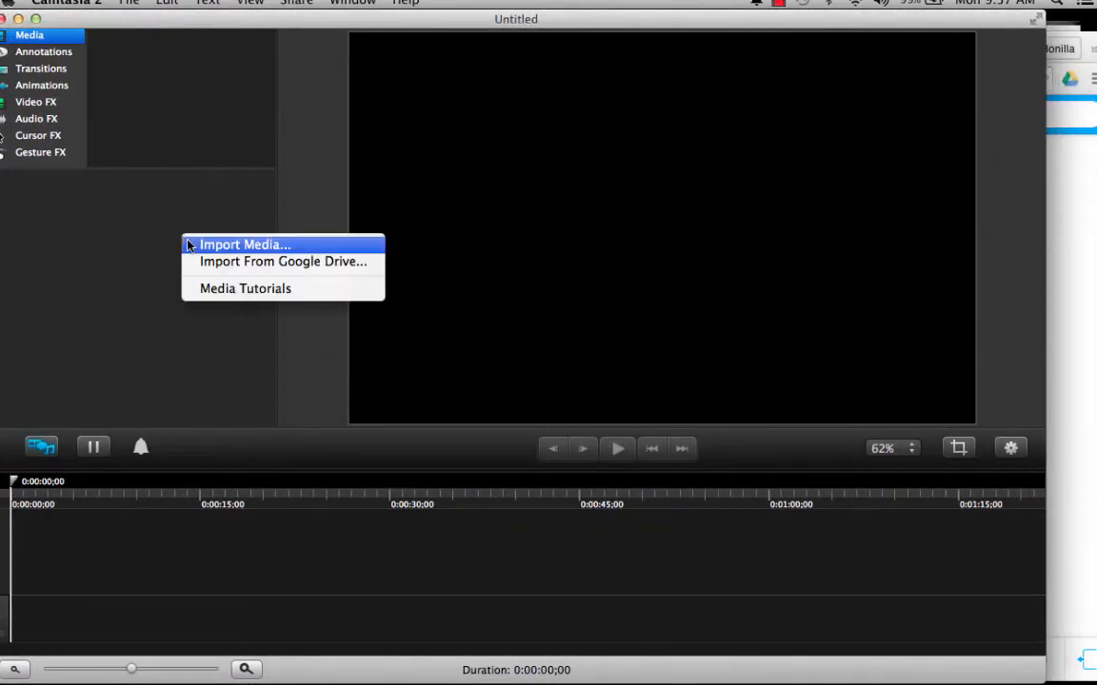
Import Newsmap Mac.trec from the You can do it folder into the media bin
{"action": "left_click", "coordinate": [243, 244]}
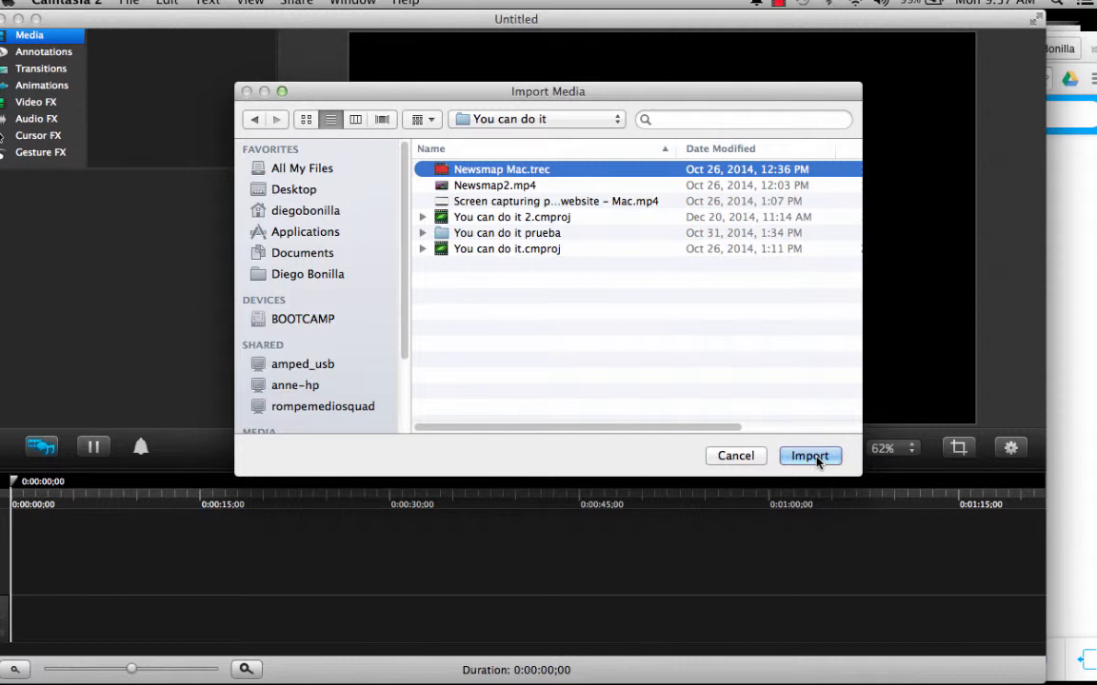
{"action": "left_click", "coordinate": [809, 457]}
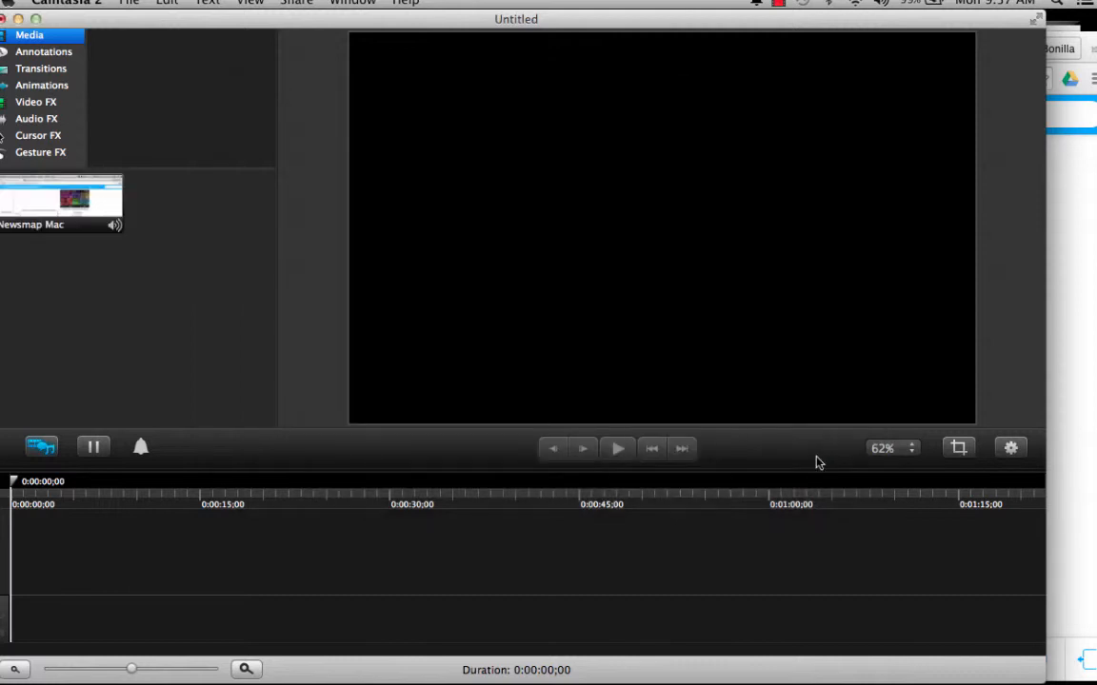
{"action": "mouse_move", "coordinate": [167, 302]}
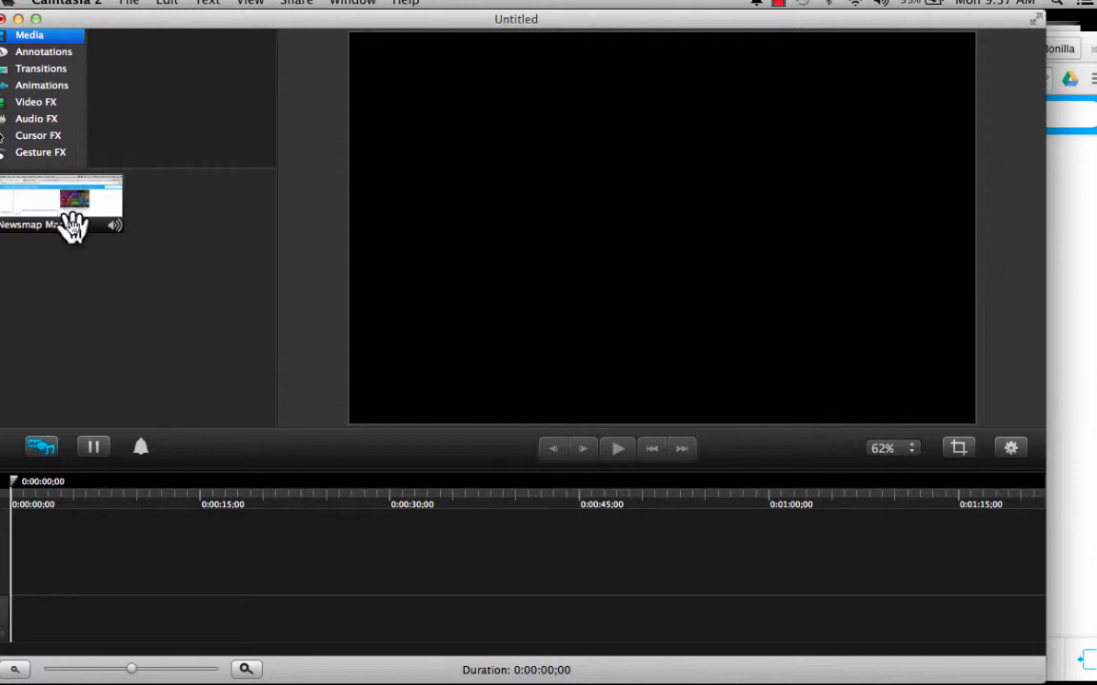
{"action": "left_click", "coordinate": [61, 200]}
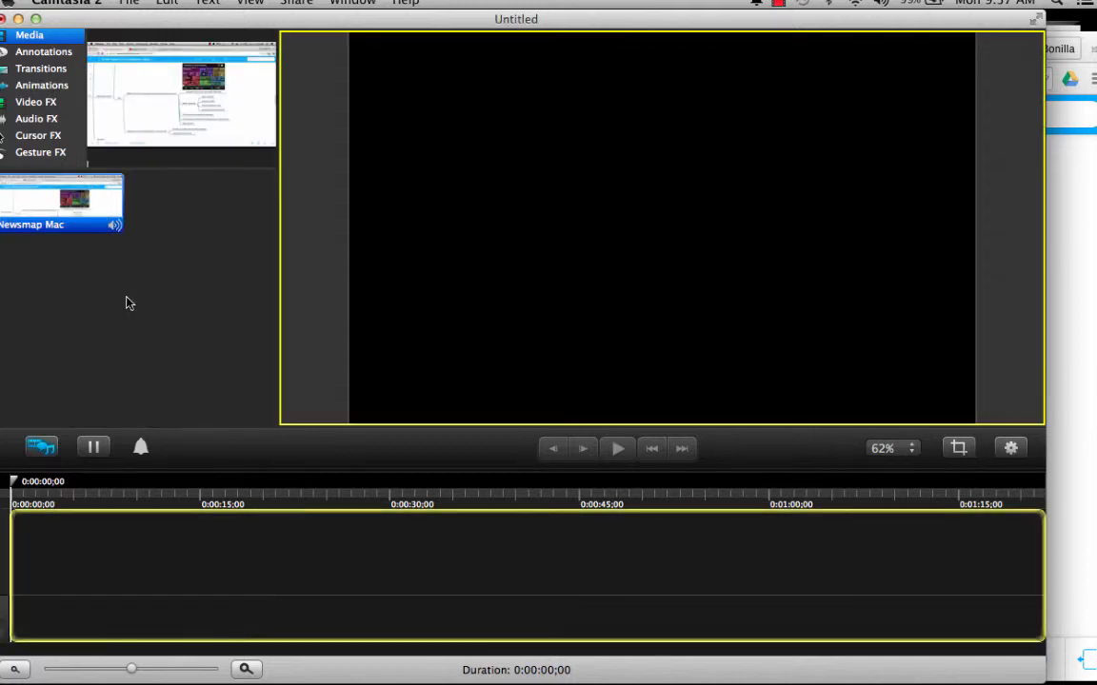
Add the Newsmap Mac clip to the timeline at the playhead, giving a 0:01:09;09 duration
{"action": "right_click", "coordinate": [61, 200]}
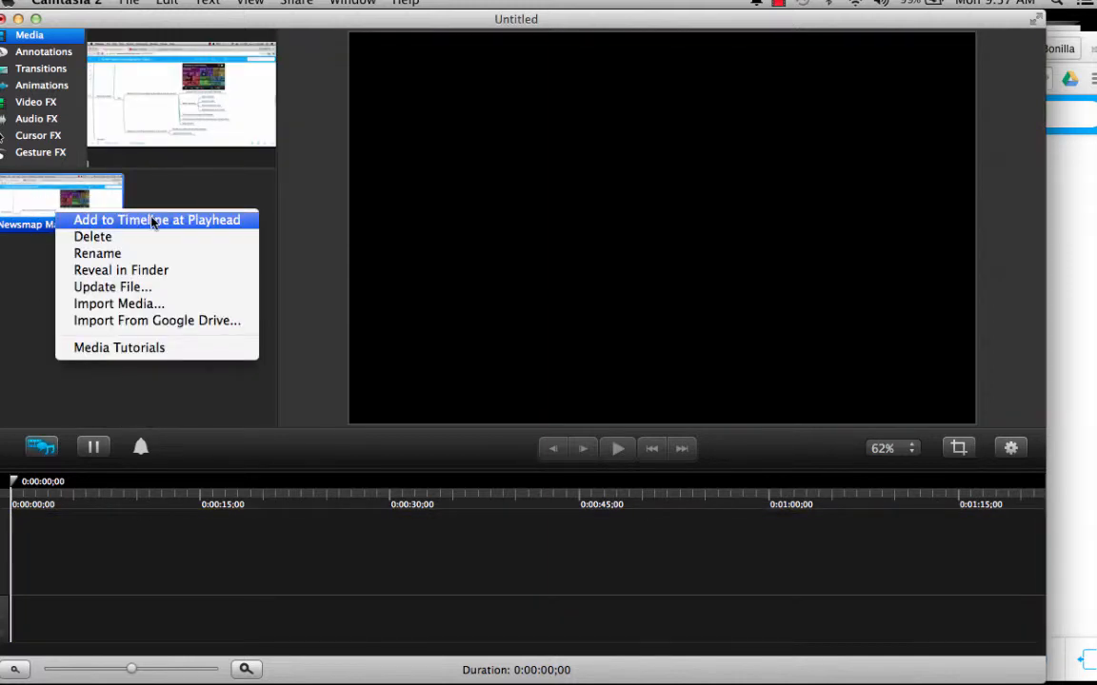
{"action": "left_click", "coordinate": [157, 221]}
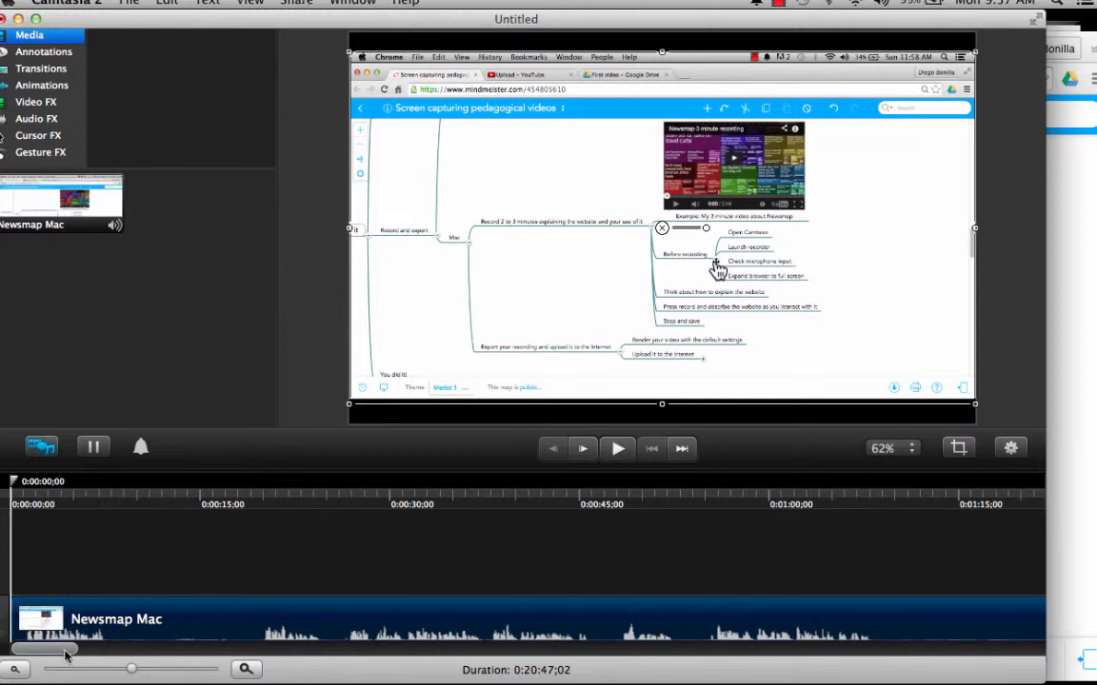
{"action": "scroll", "scroll_direction": "right", "scroll_amount": 3}
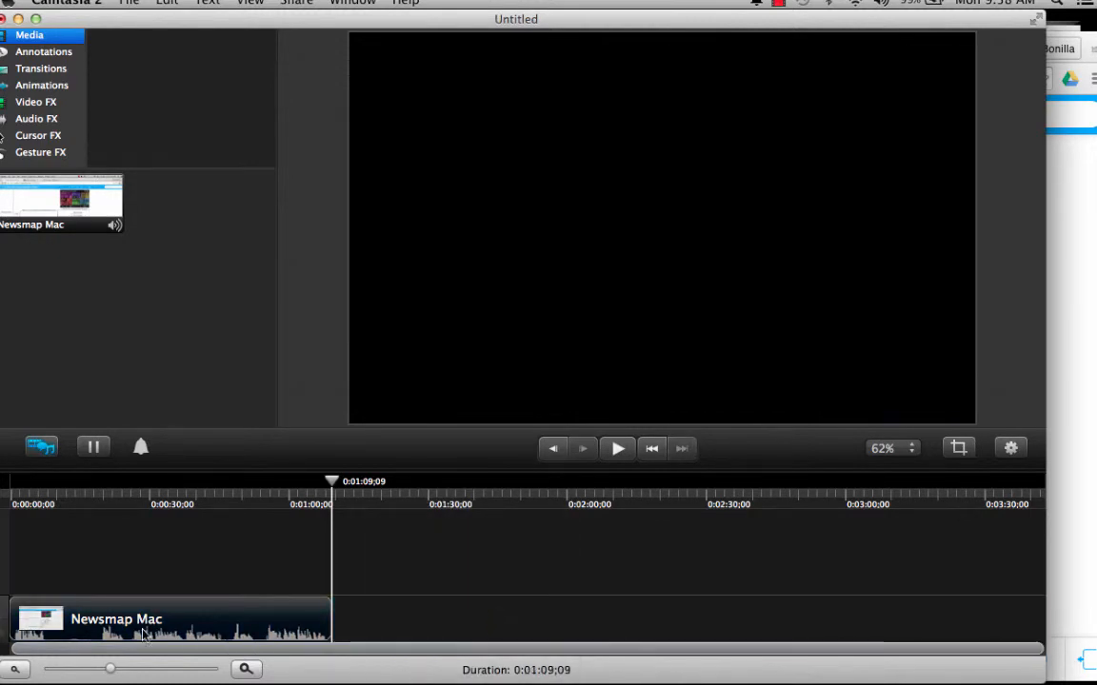
Zoom the timeline so the clip spans it and bring up the Share menu
{"action": "left_click", "coordinate": [169, 618]}
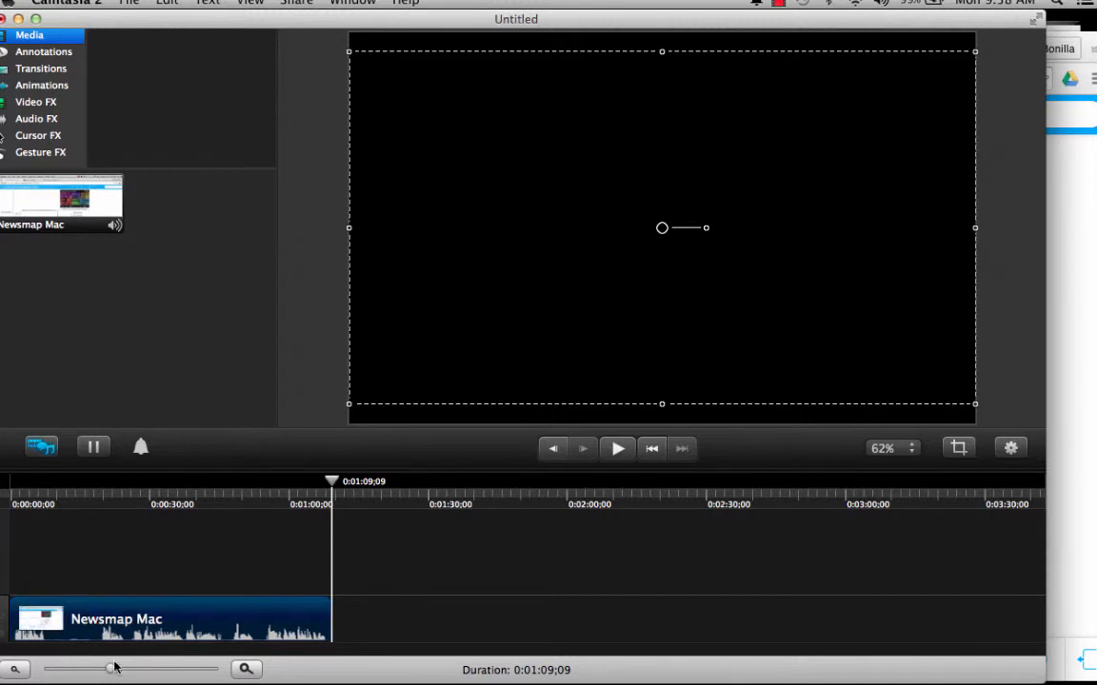
{"action": "left_click_drag", "start_coordinate": [114, 666], "coordinate": [125, 667]}
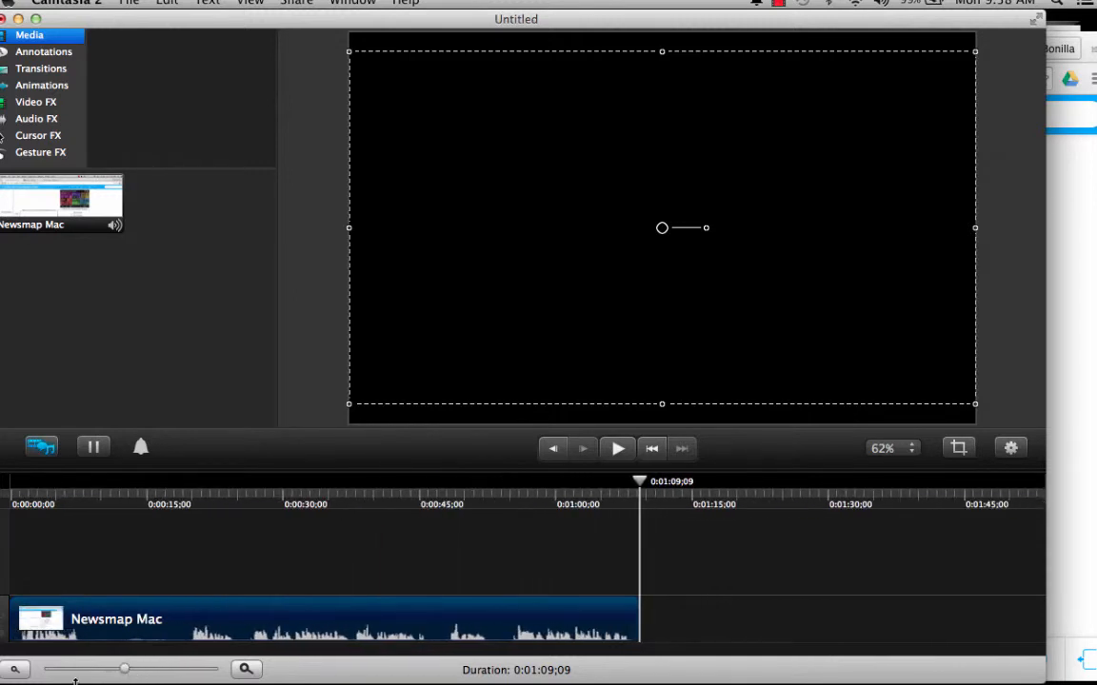
{"action": "left_click", "coordinate": [297, 4]}
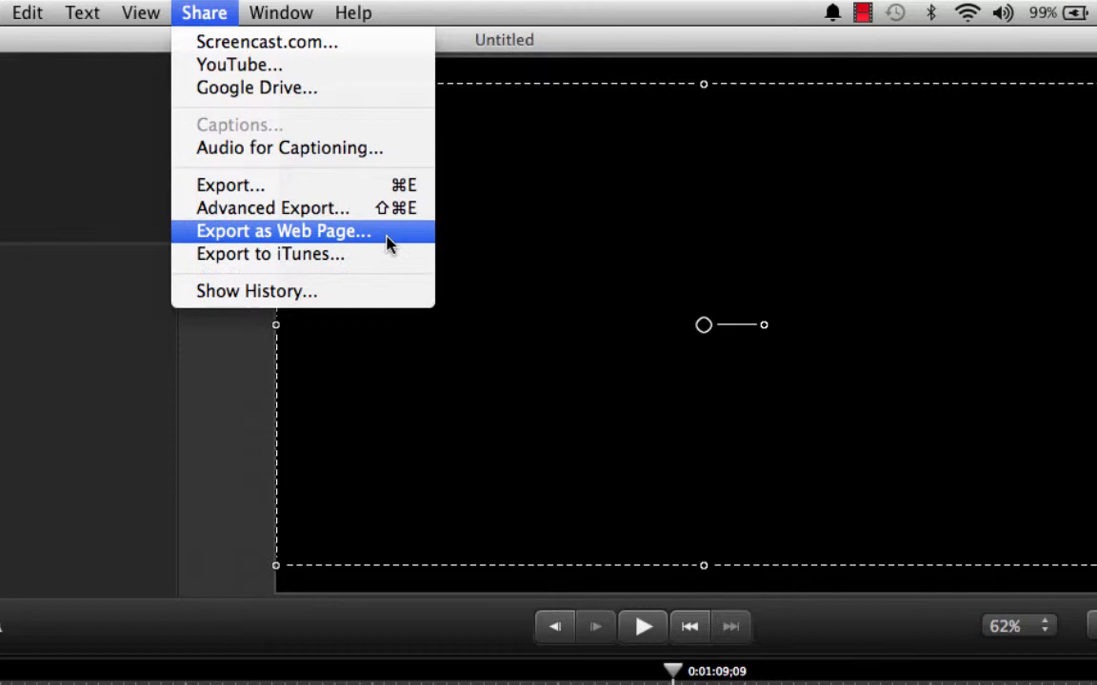
Export the project as a web page named 'Export as web page' to the Desktop
{"action": "left_click", "coordinate": [281, 231]}
{"action": "type", "text": "Export as"}
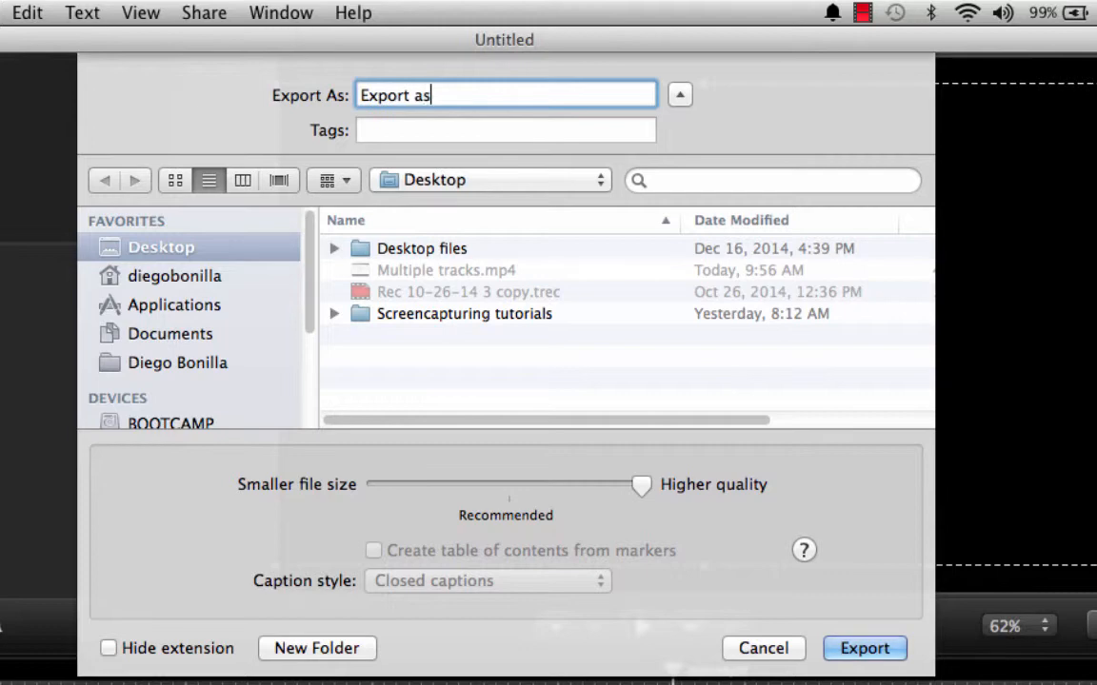
{"action": "type", "text": "web page"}
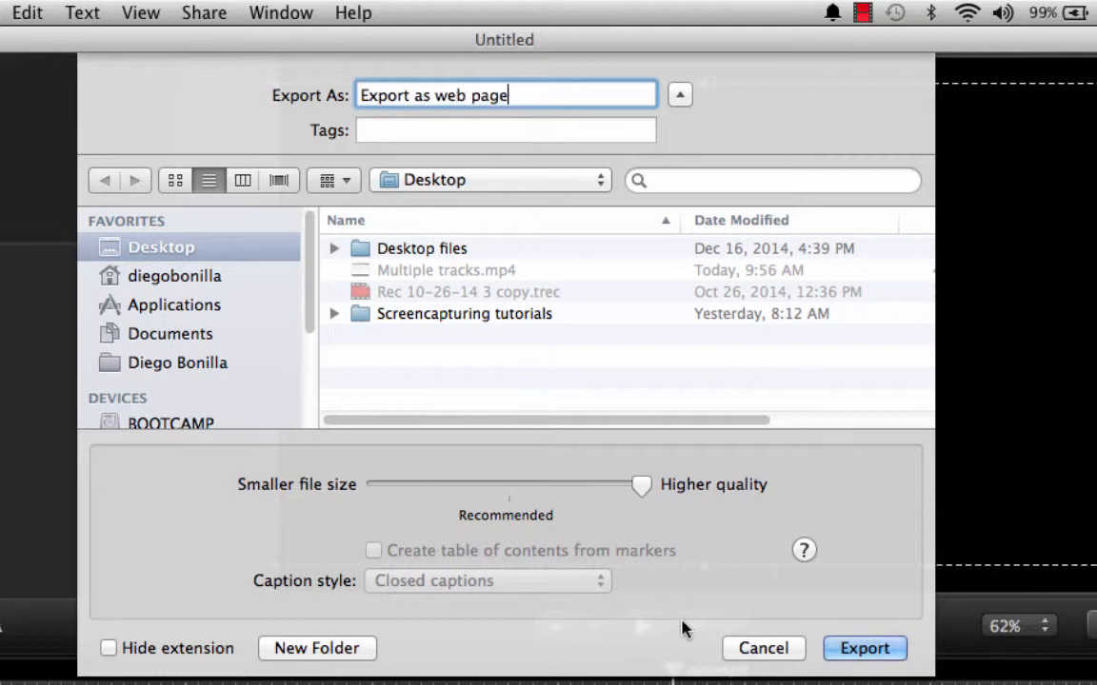
{"action": "mouse_move", "coordinate": [662, 514]}
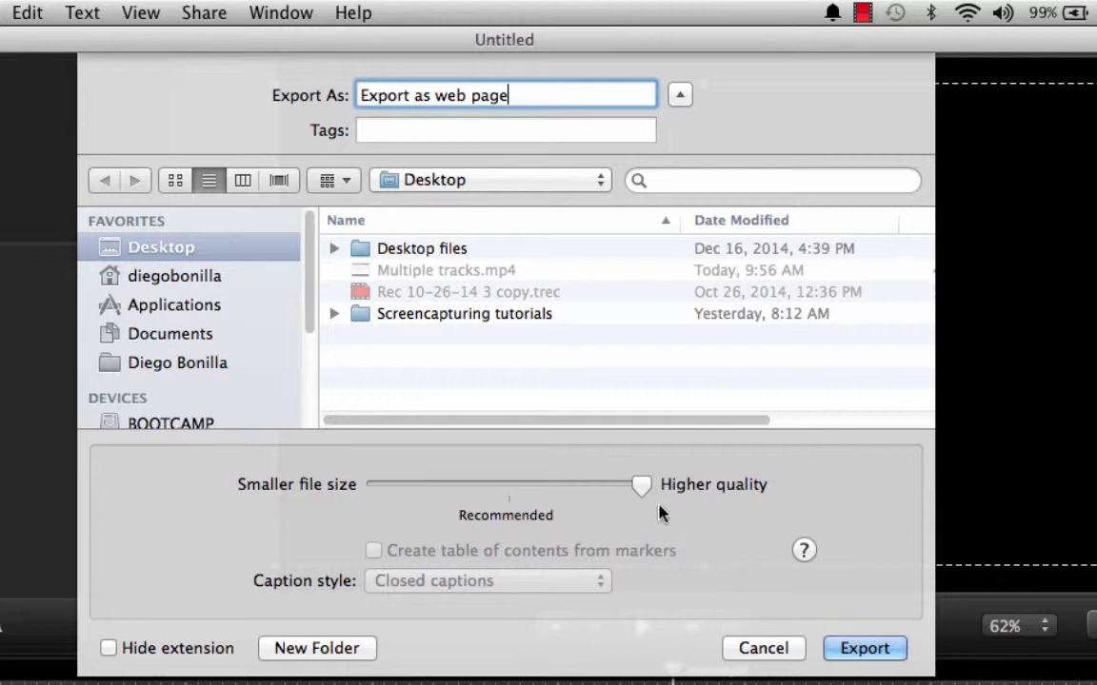
{"action": "mouse_move", "coordinate": [876, 613]}
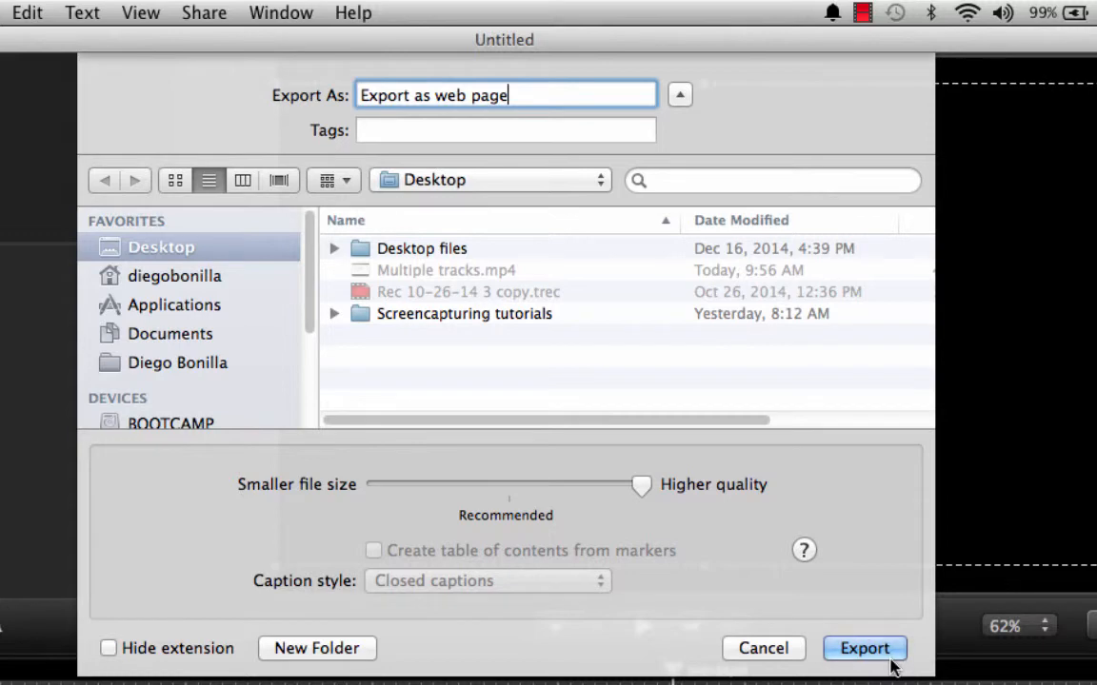
{"action": "mouse_move", "coordinate": [864, 647]}
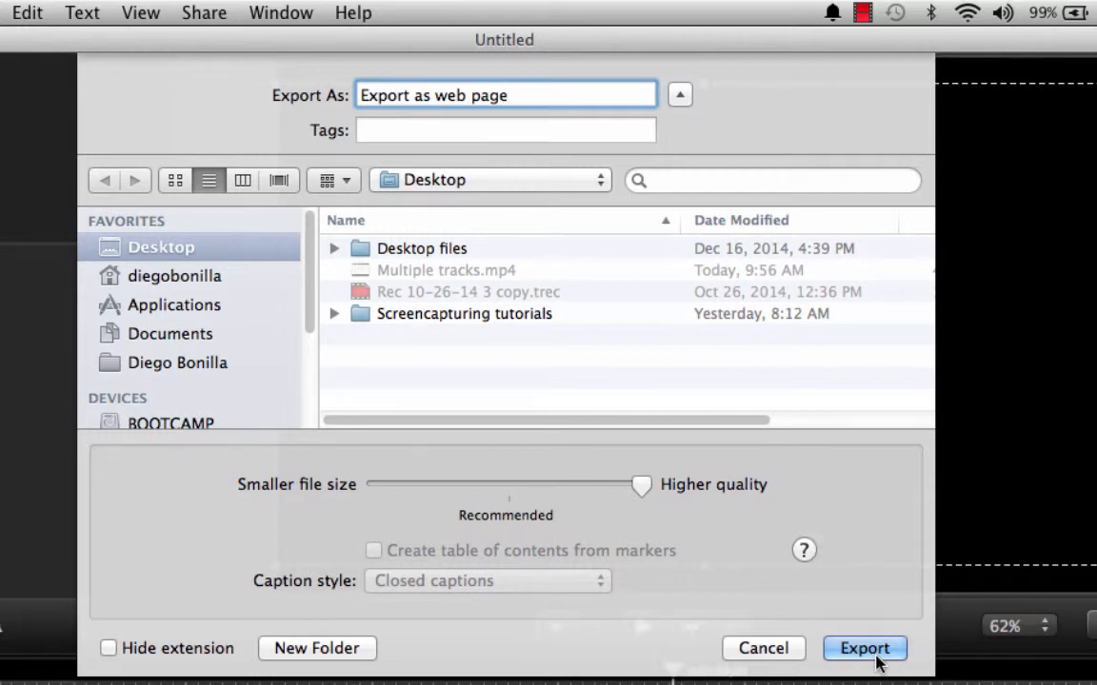
{"action": "left_click", "coordinate": [864, 647]}
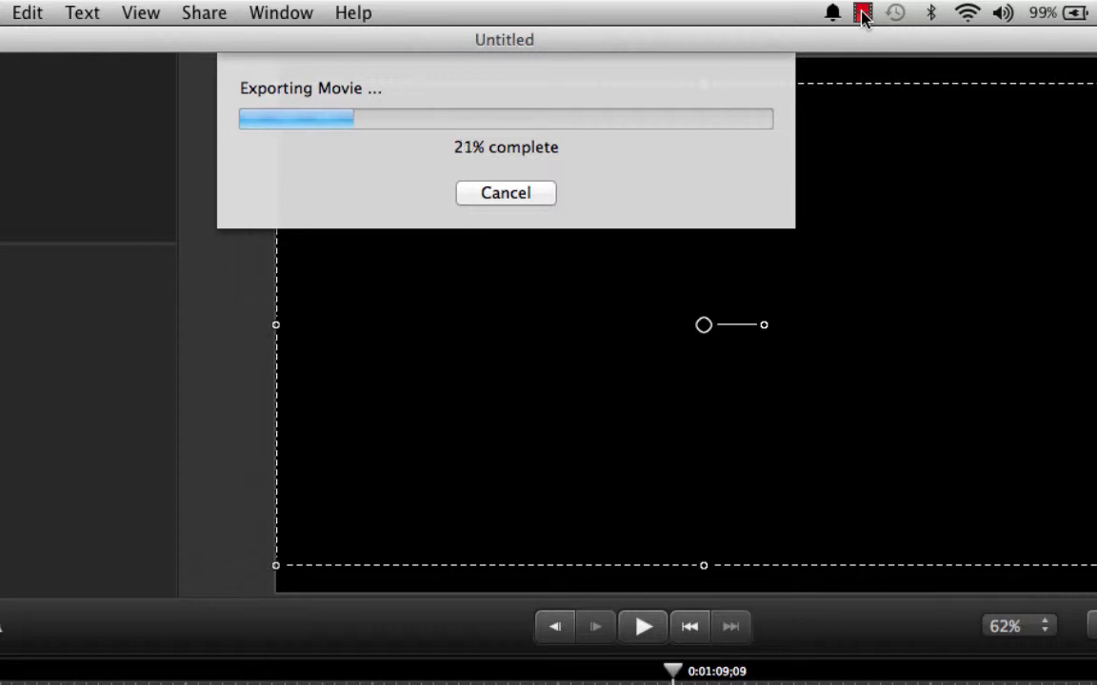
Reveal the finished 'Export as web page' folder in Finder
{"action": "left_click", "coordinate": [849, 11]}
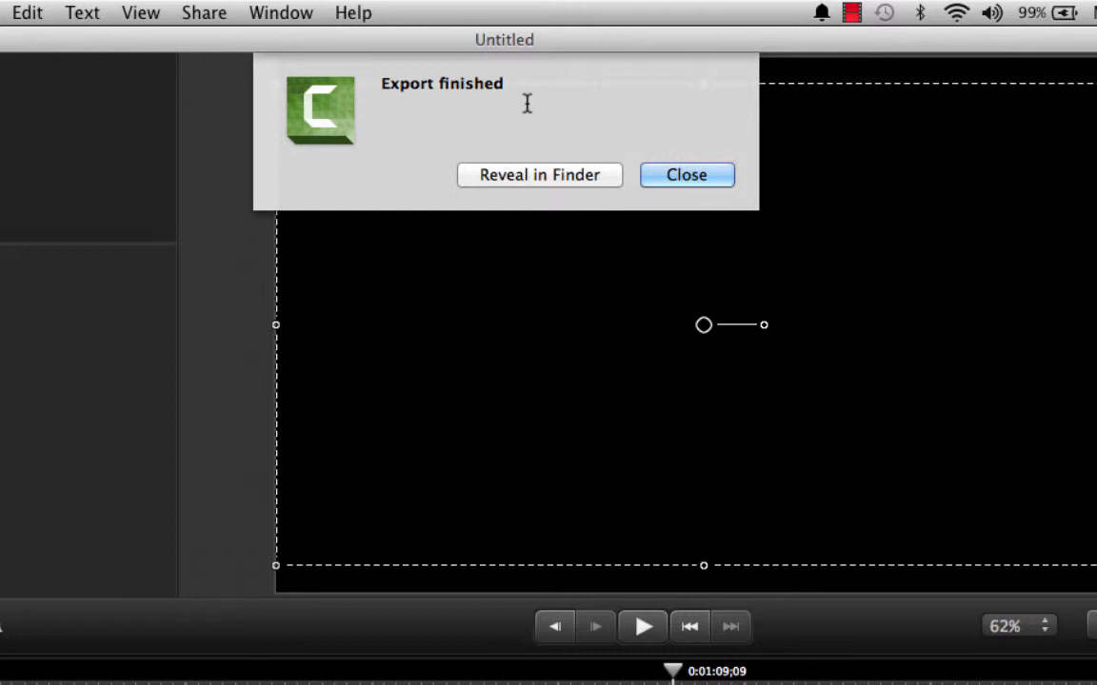
{"action": "left_click", "coordinate": [538, 176]}
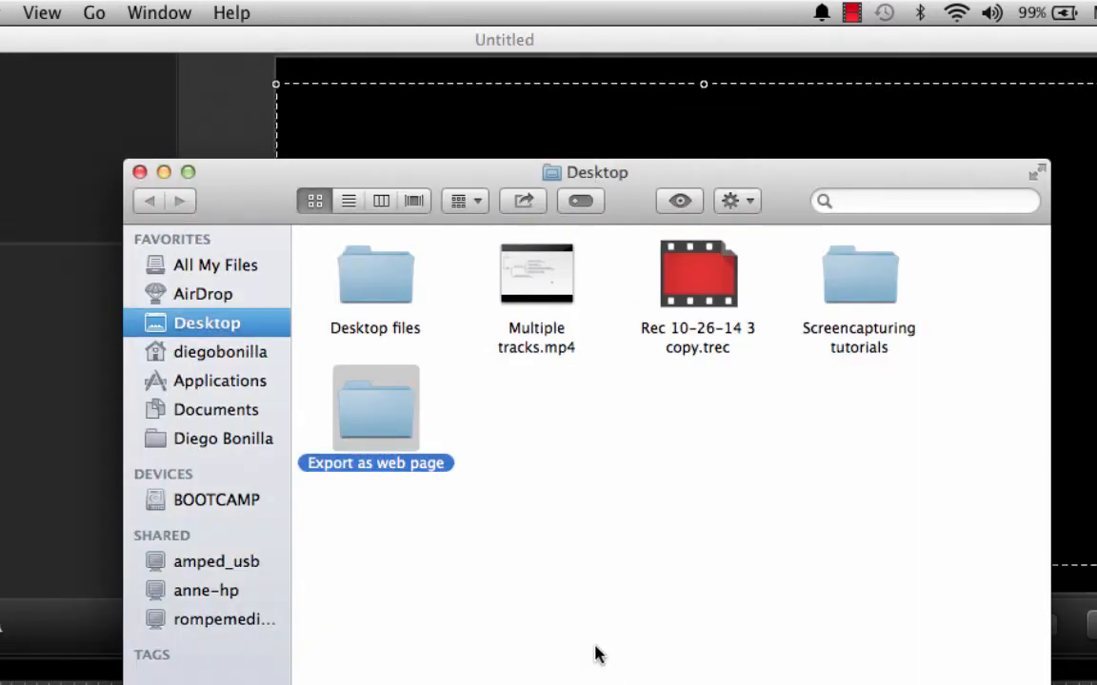
{"action": "mouse_move", "coordinate": [365, 356]}
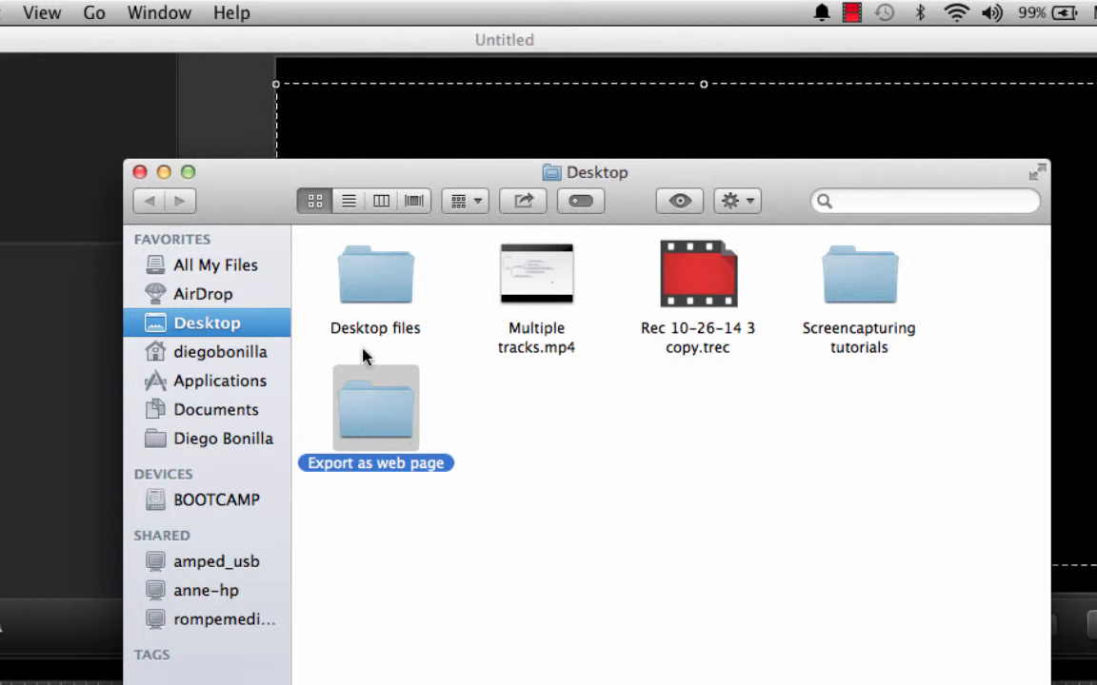
{"action": "mouse_move", "coordinate": [384, 415]}
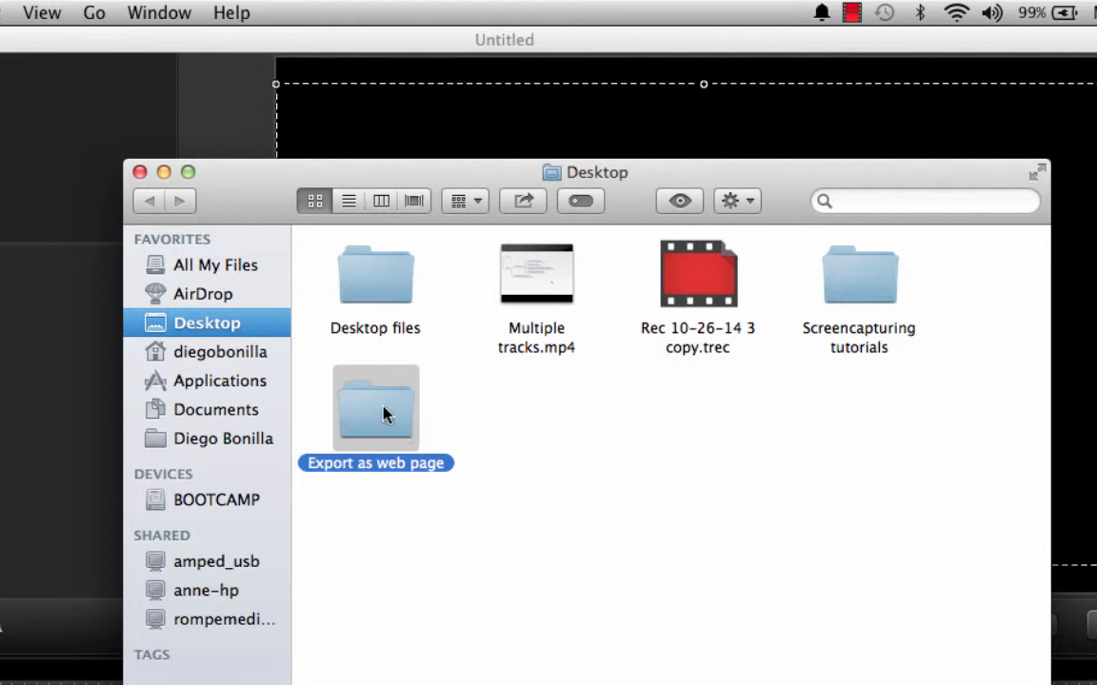
Open the 'Export as web page' folder and select its index.html file
{"action": "double_click", "coordinate": [375, 408]}
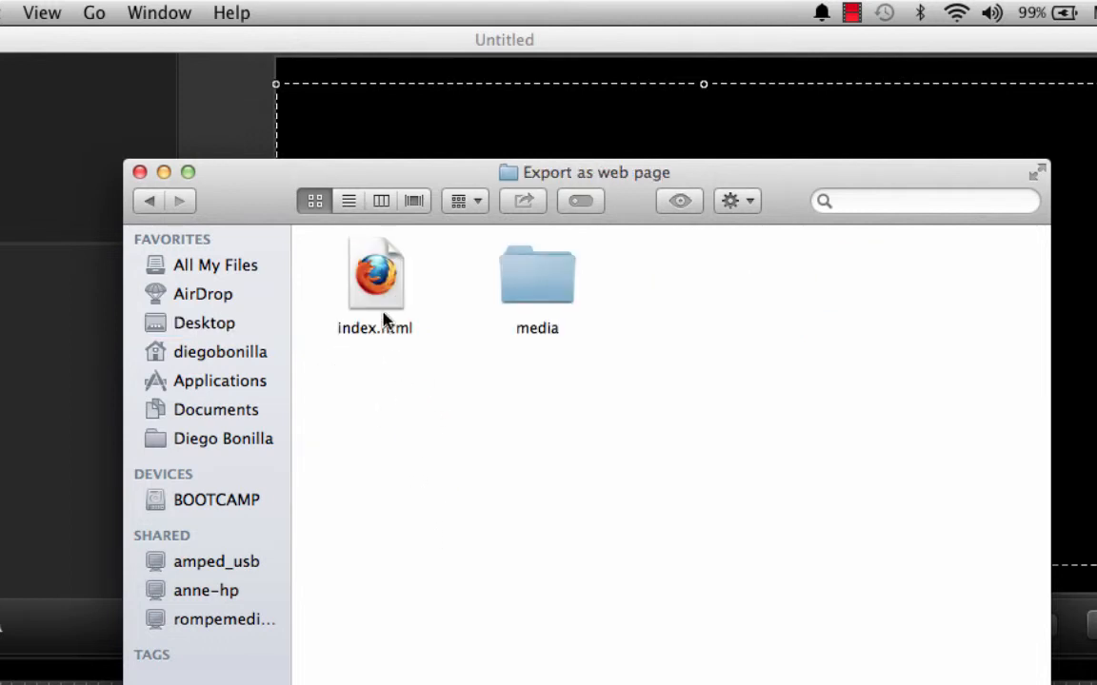
{"action": "left_click", "coordinate": [375, 276]}
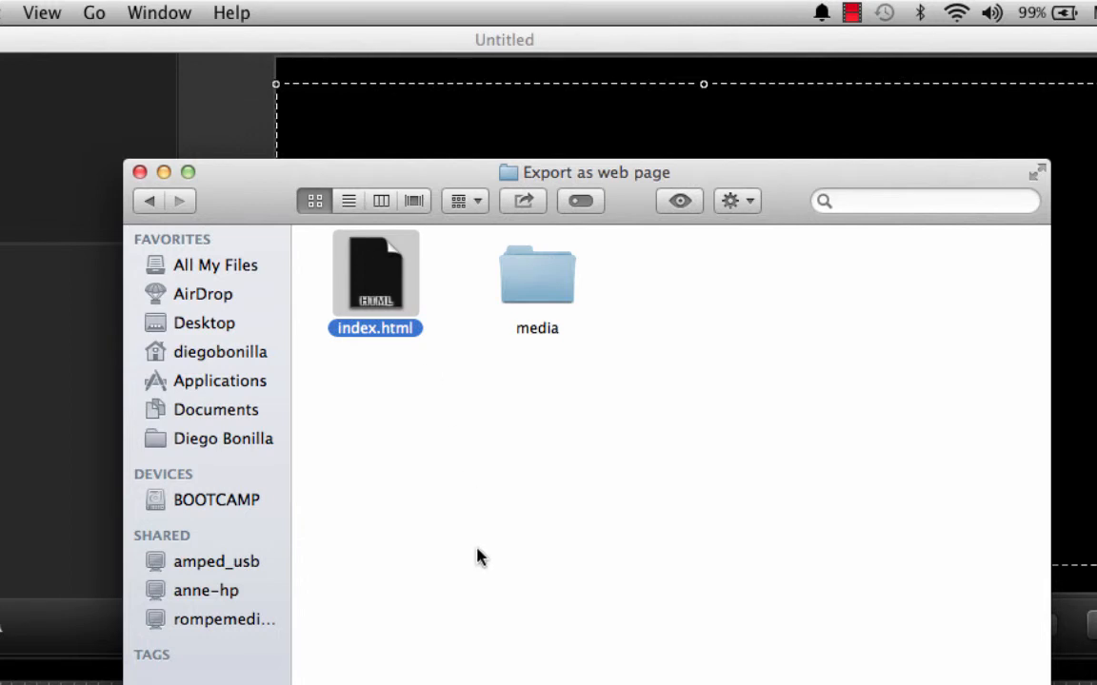
{"action": "mouse_move", "coordinate": [822, 468]}
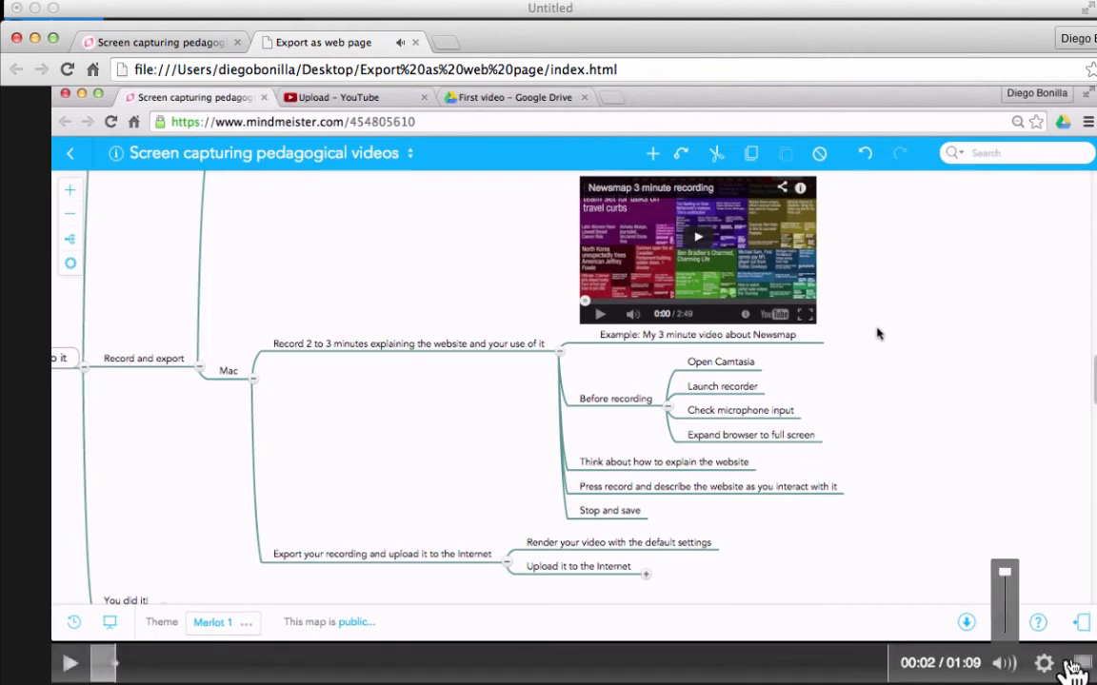
Show the Playback Speed setting of the video playing in index.html
{"action": "left_click", "coordinate": [1043, 662]}
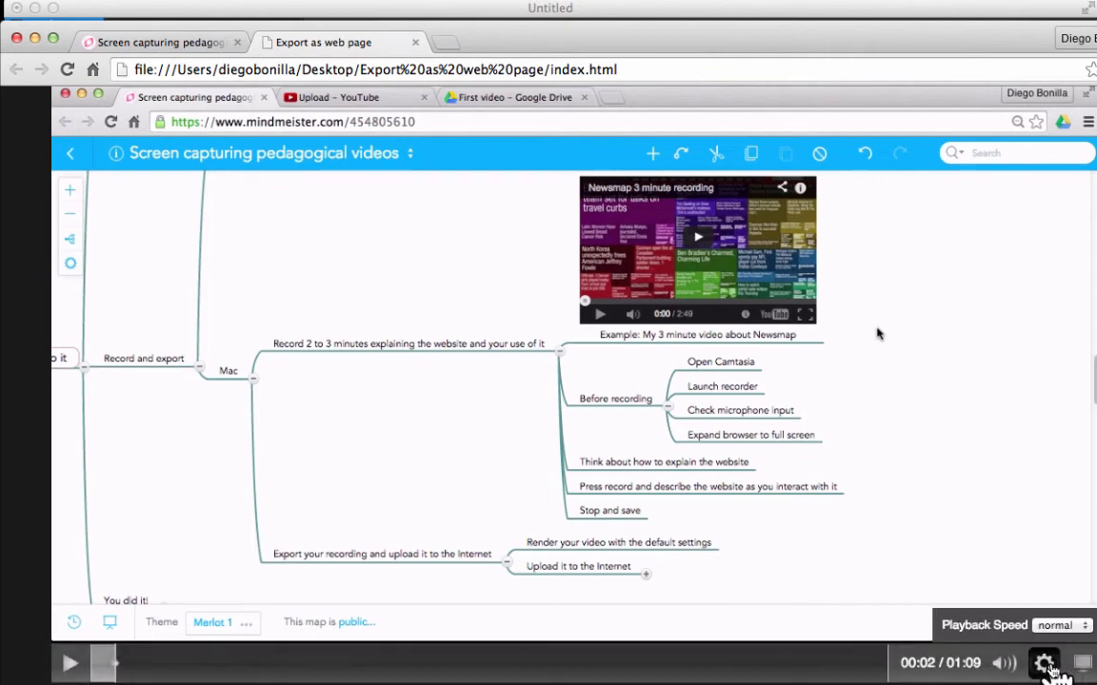